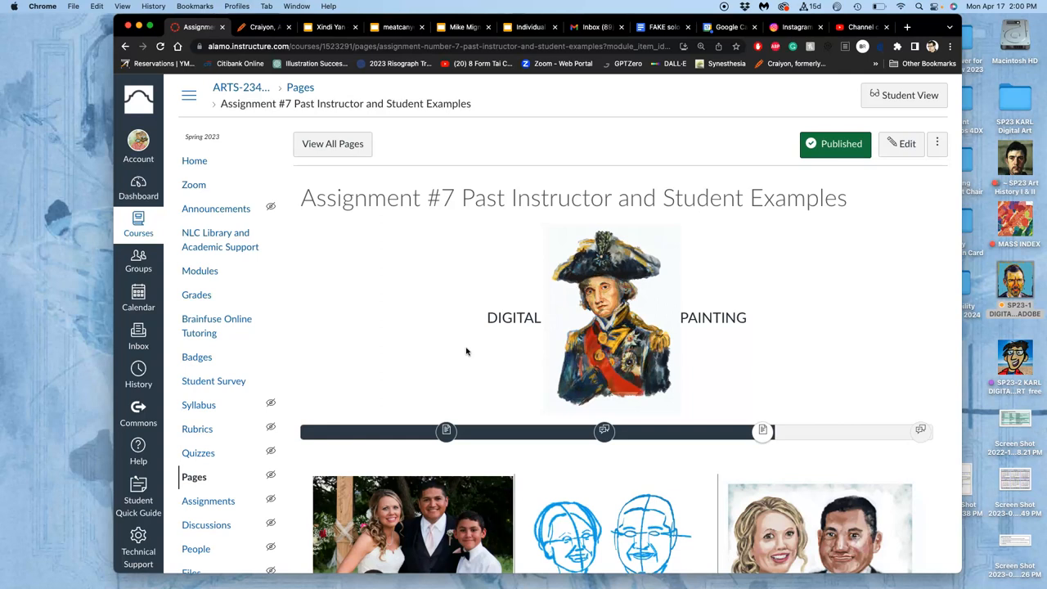
Read down through the current Canvas page to reach the link to the next assignment
scroll(down, 3)
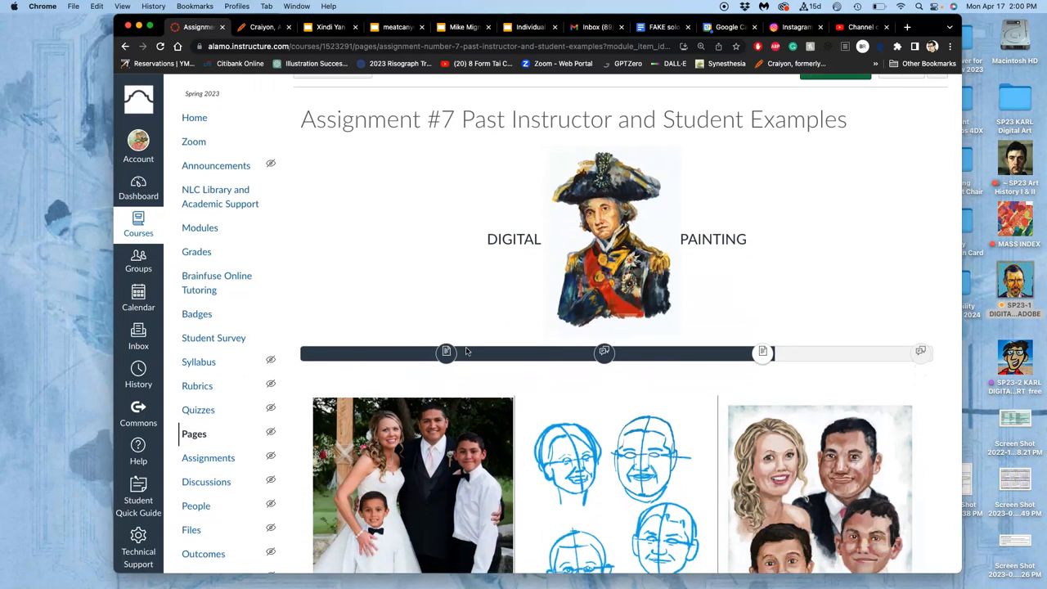
scroll(down, 3)
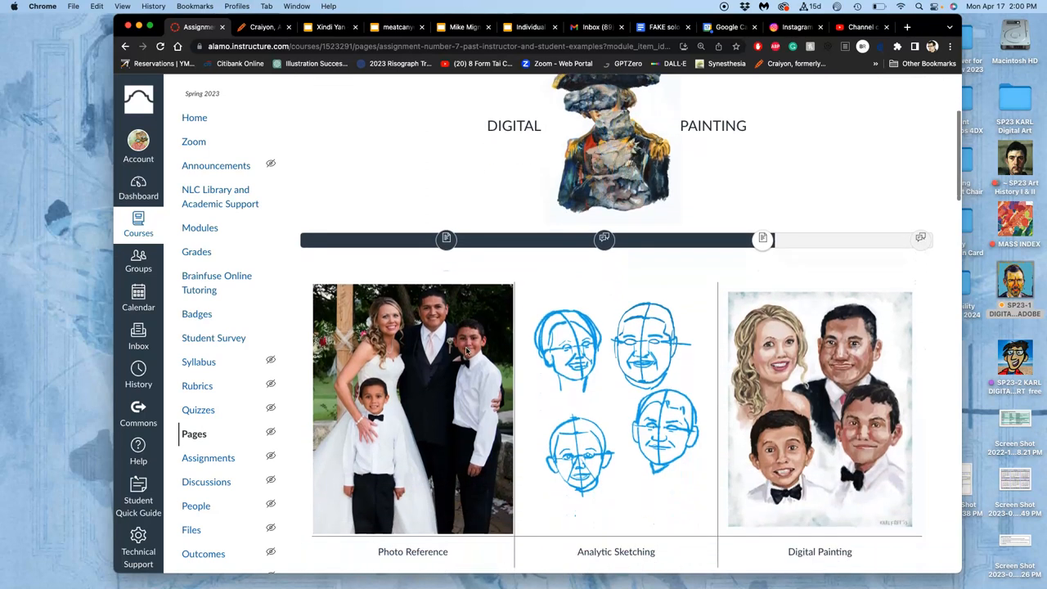
scroll(down, 3)
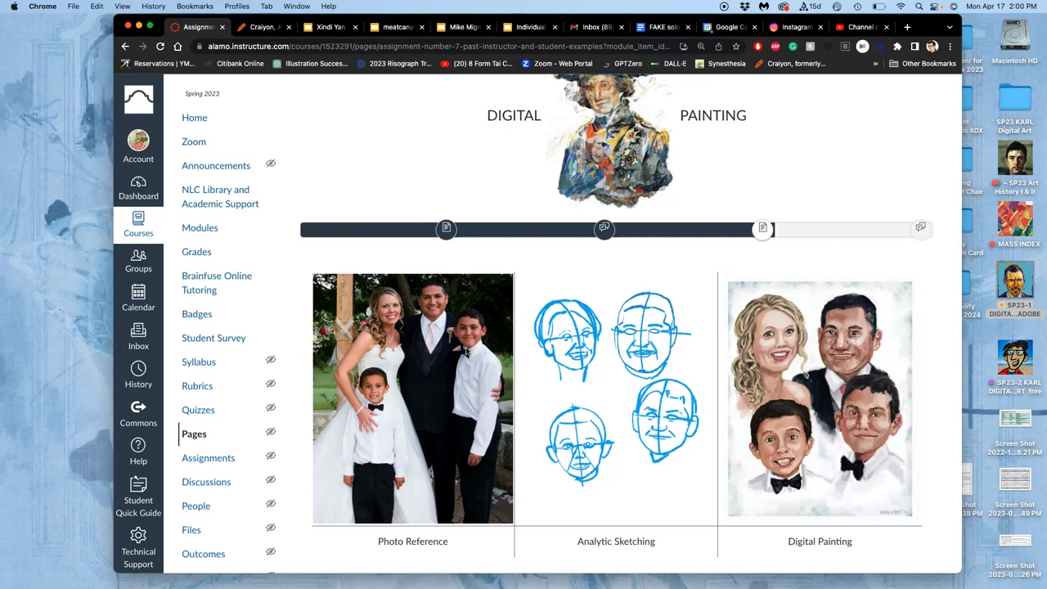
scroll(down, 3)
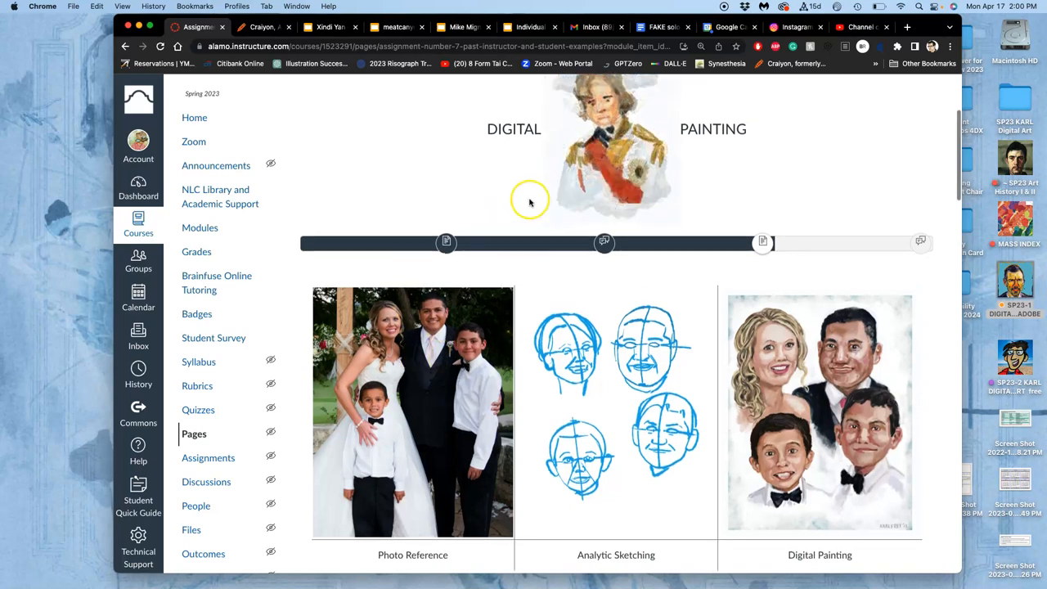
scroll(down, 3)
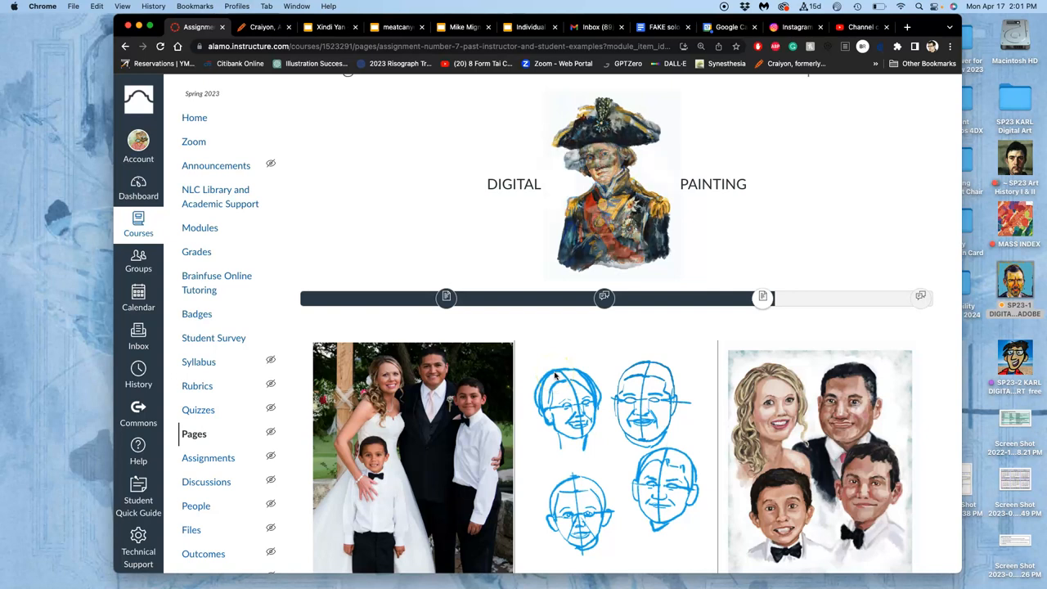
scroll(down, 3)
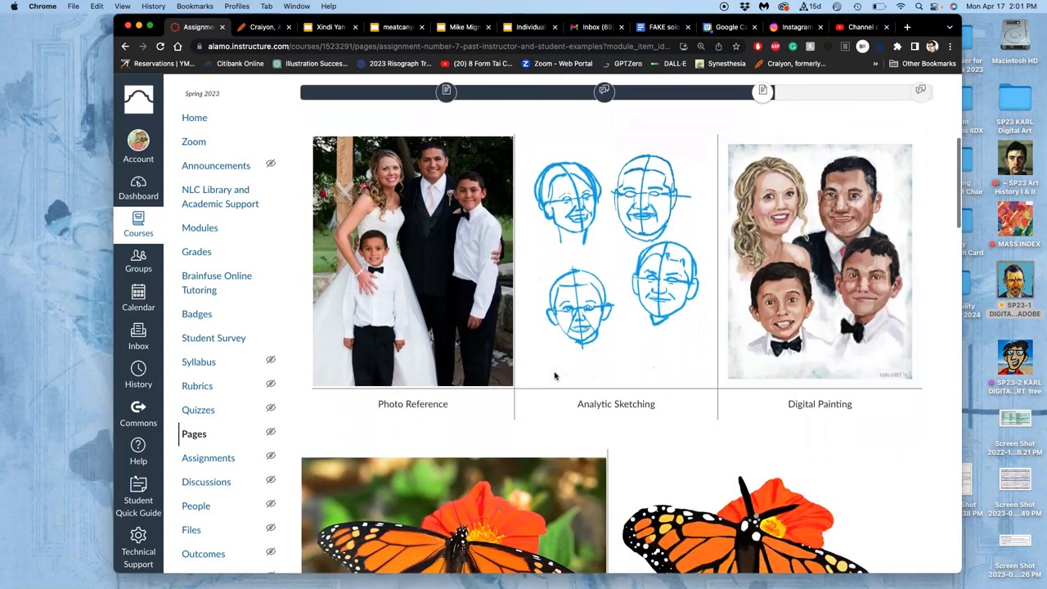
scroll(down, 3)
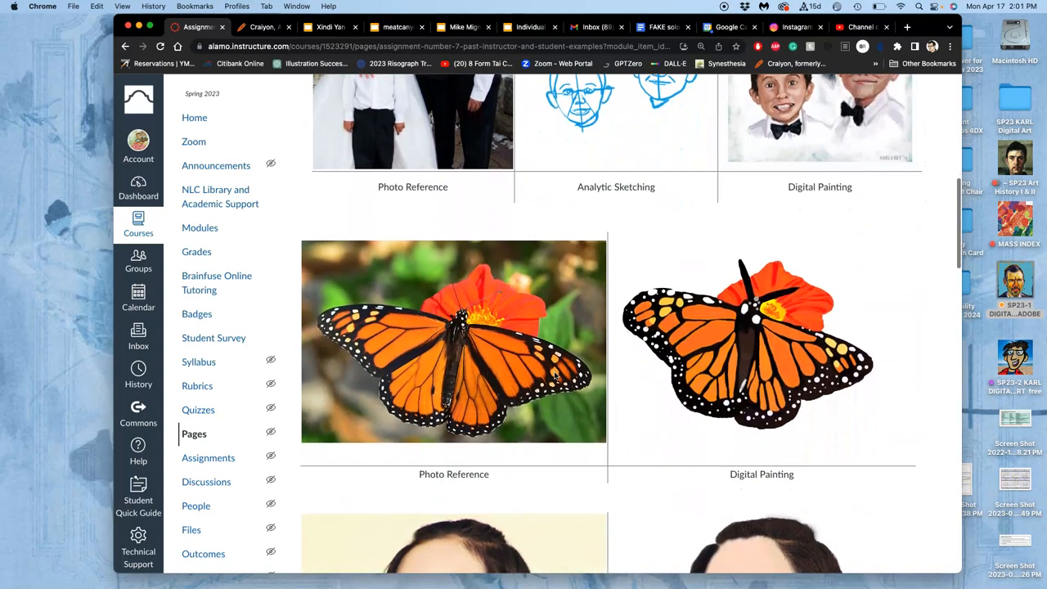
scroll(down, 3)
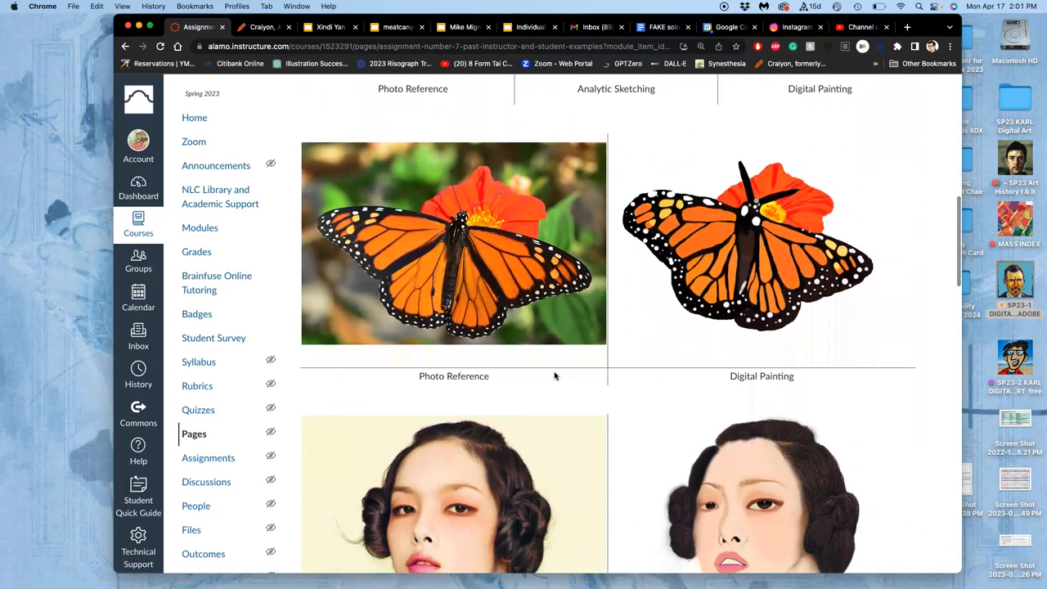
scroll(down, 3)
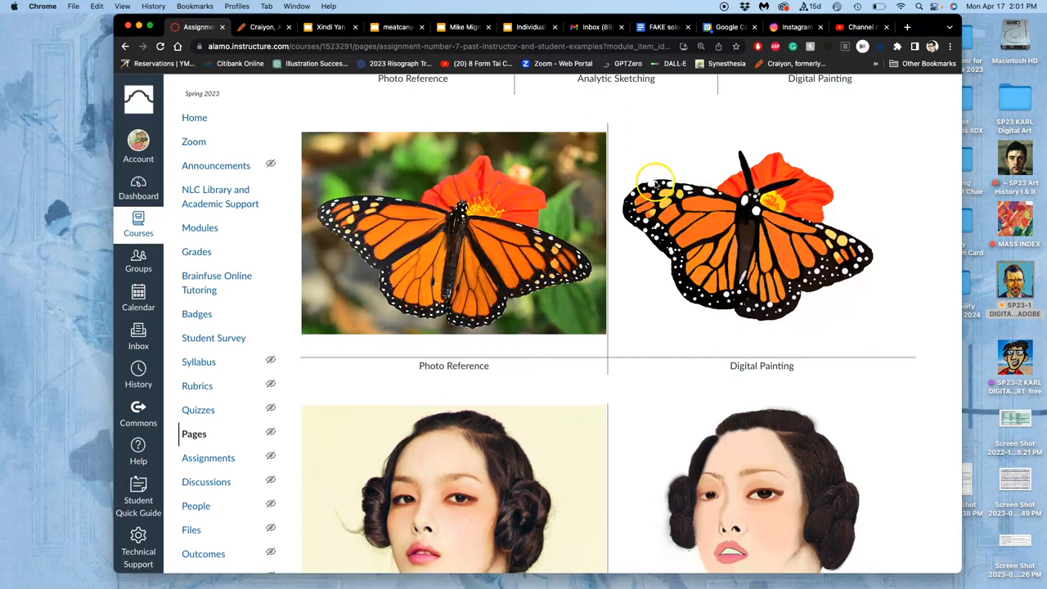
scroll(down, 3)
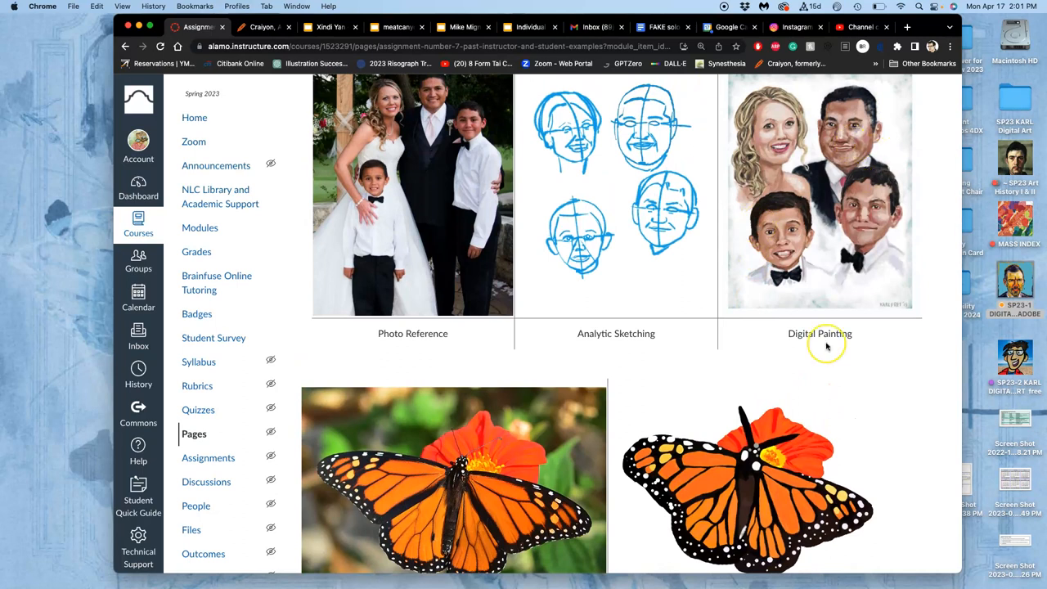
scroll(down, 3)
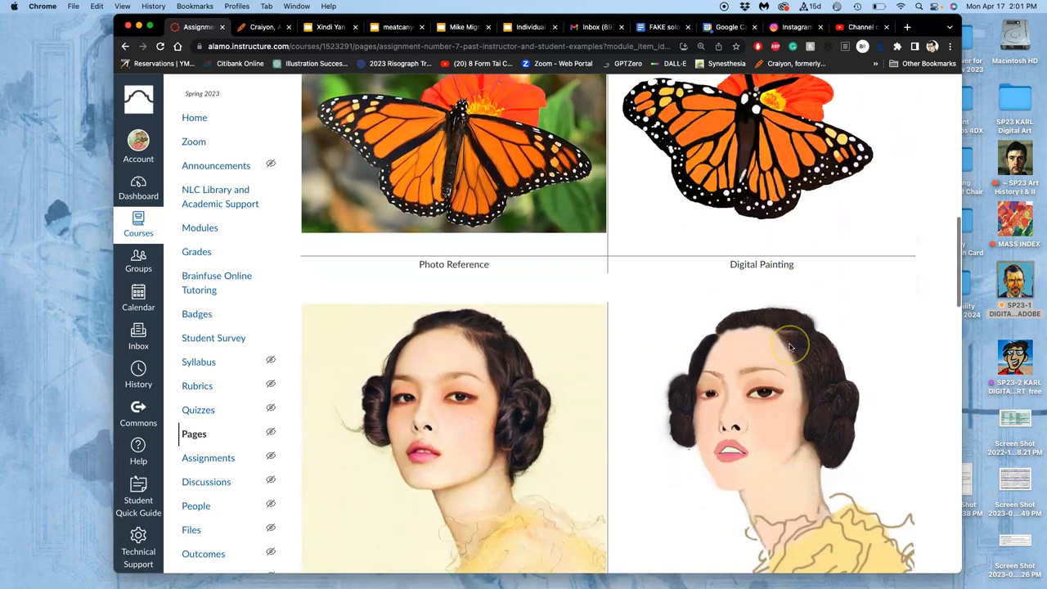
scroll(down, 3)
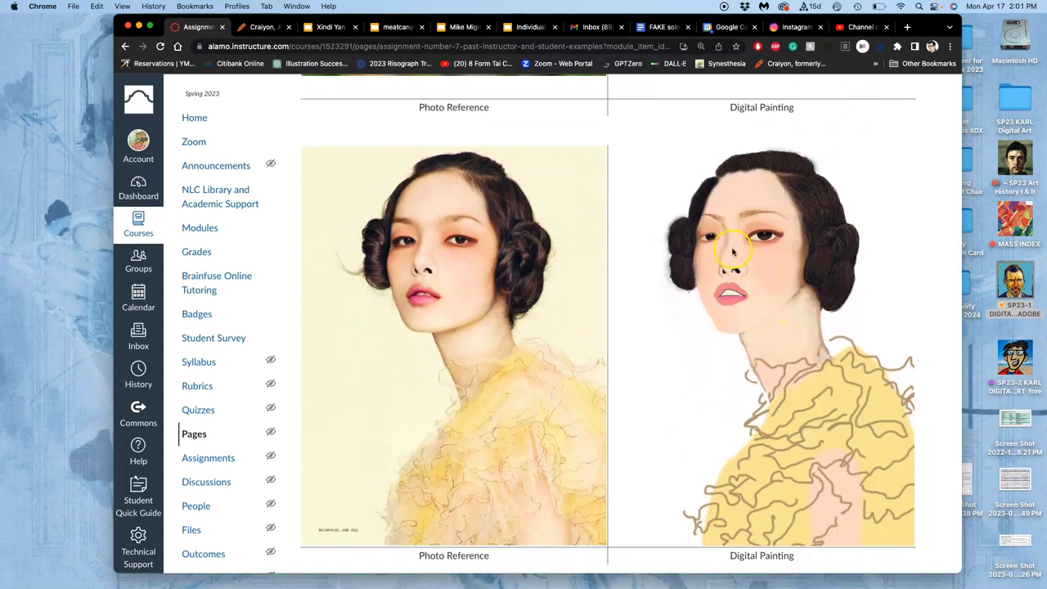
scroll(down, 3)
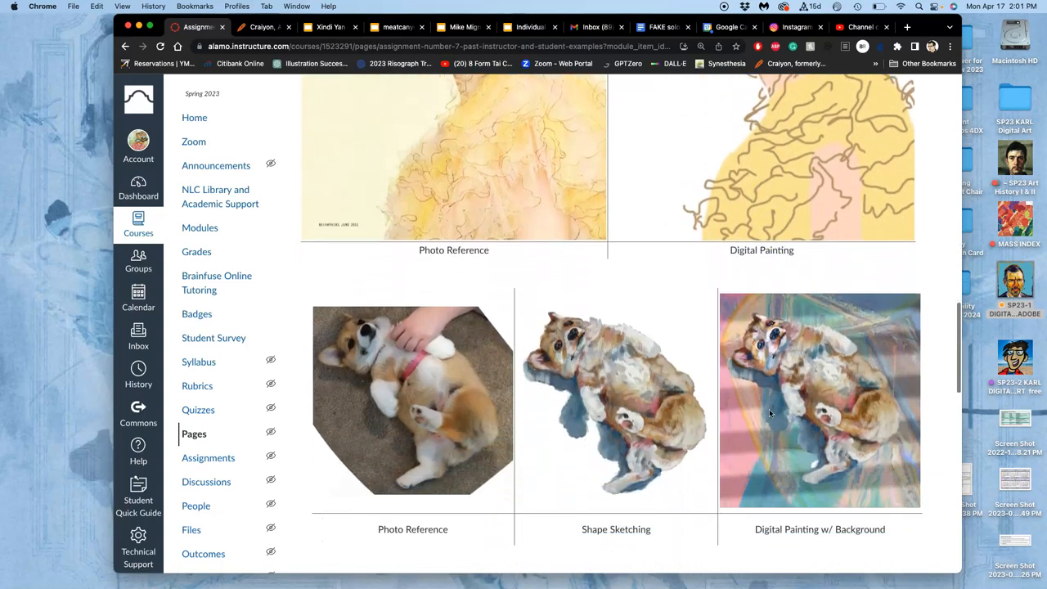
scroll(down, 3)
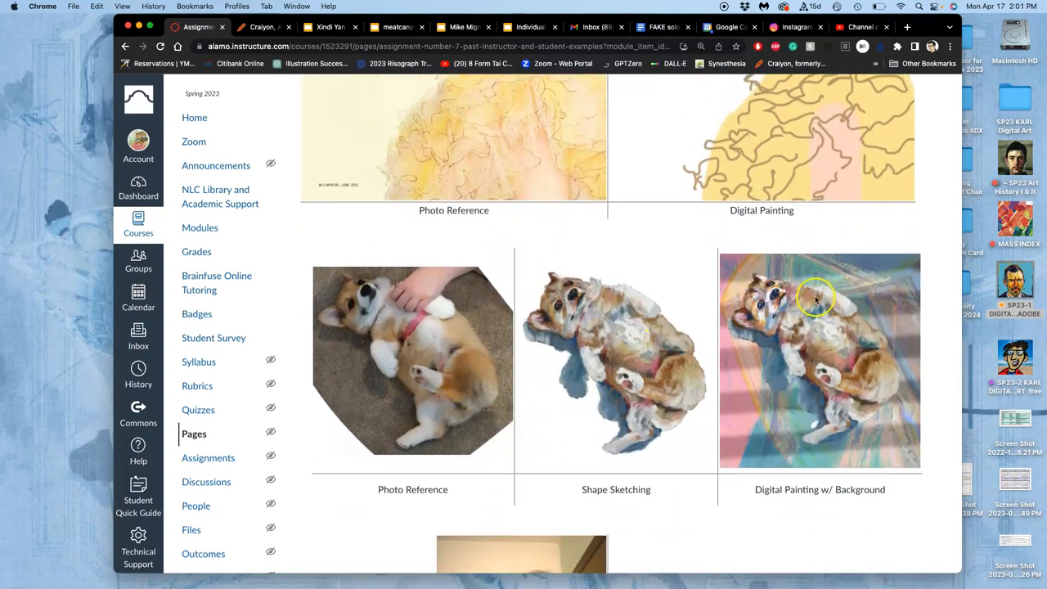
scroll(down, 3)
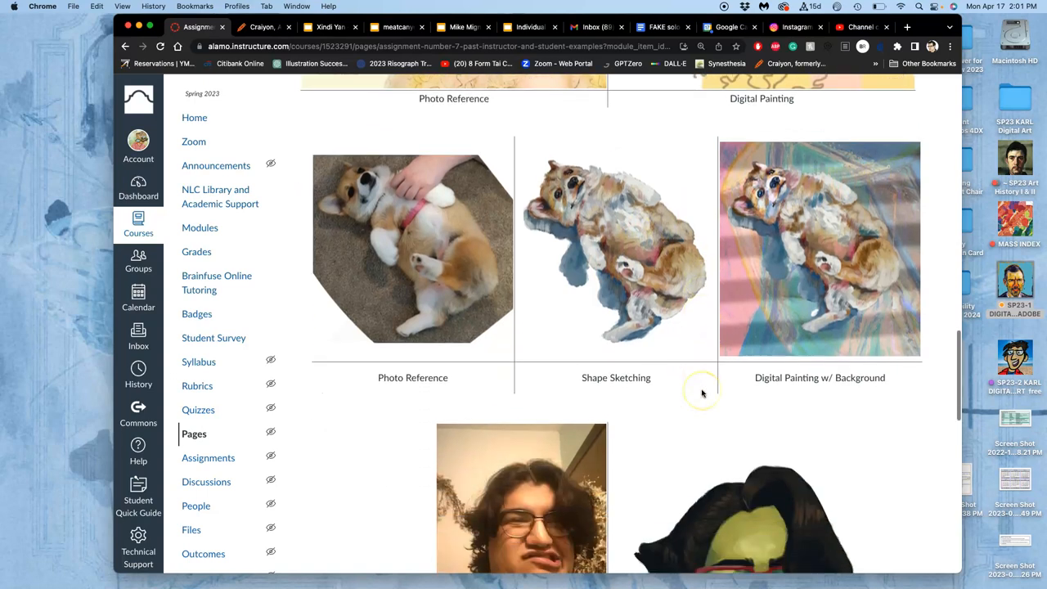
scroll(down, 3)
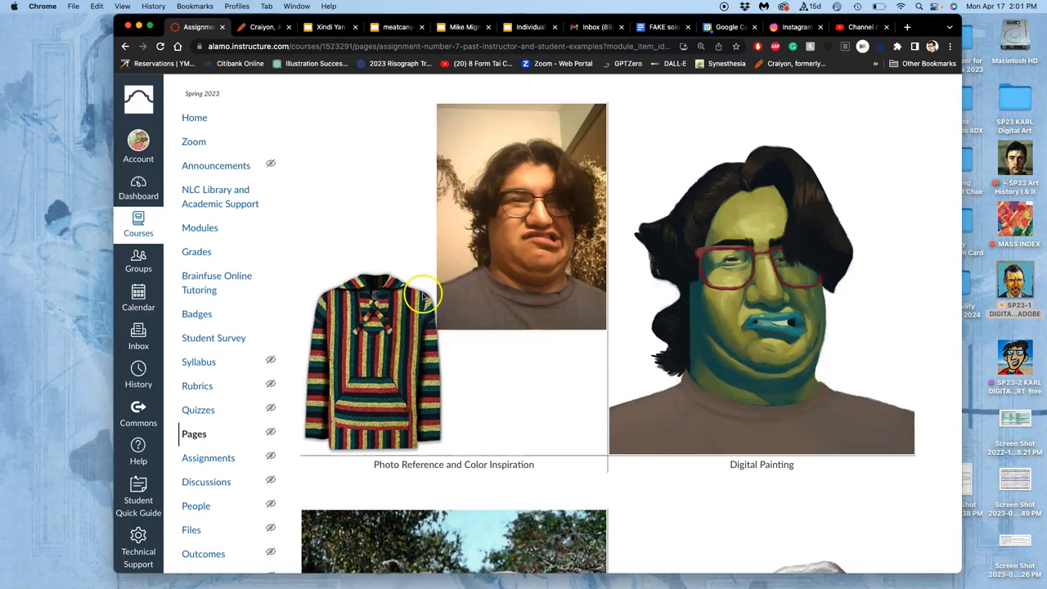
mouse_move(373, 373)
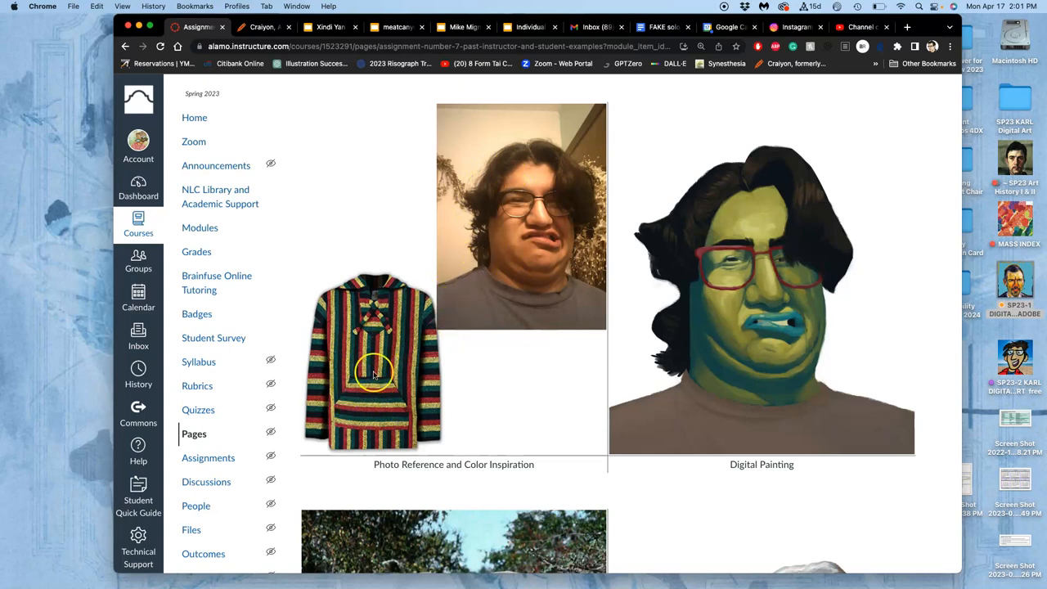
mouse_move(543, 370)
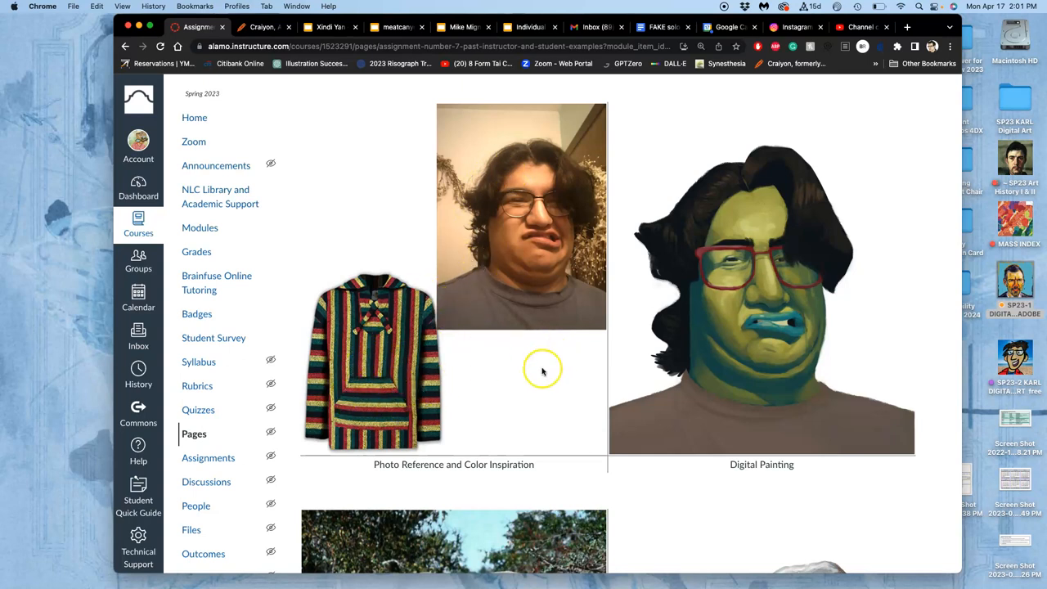
scroll(down, 3)
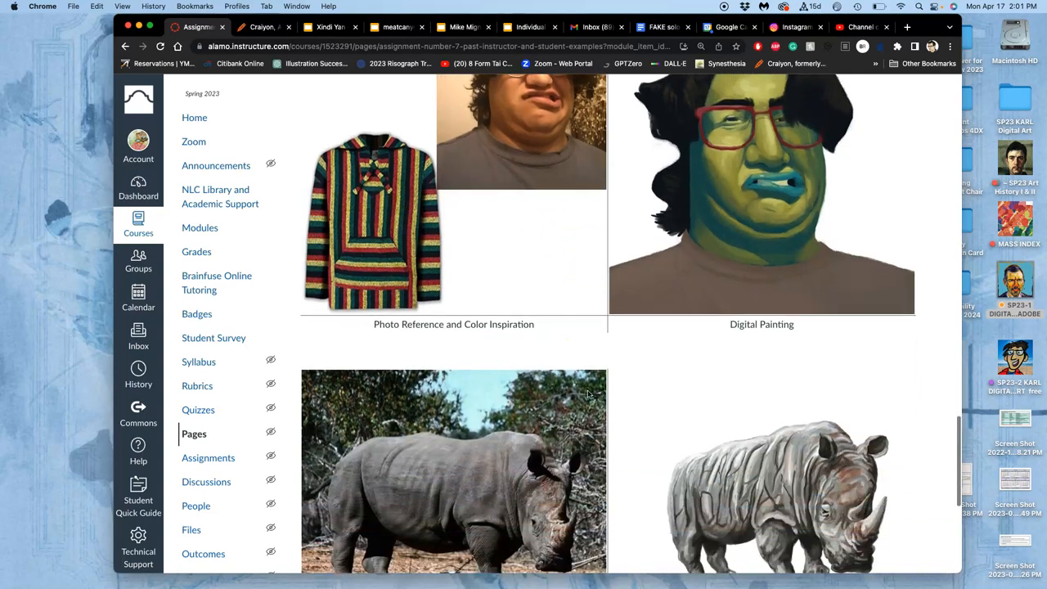
scroll(down, 3)
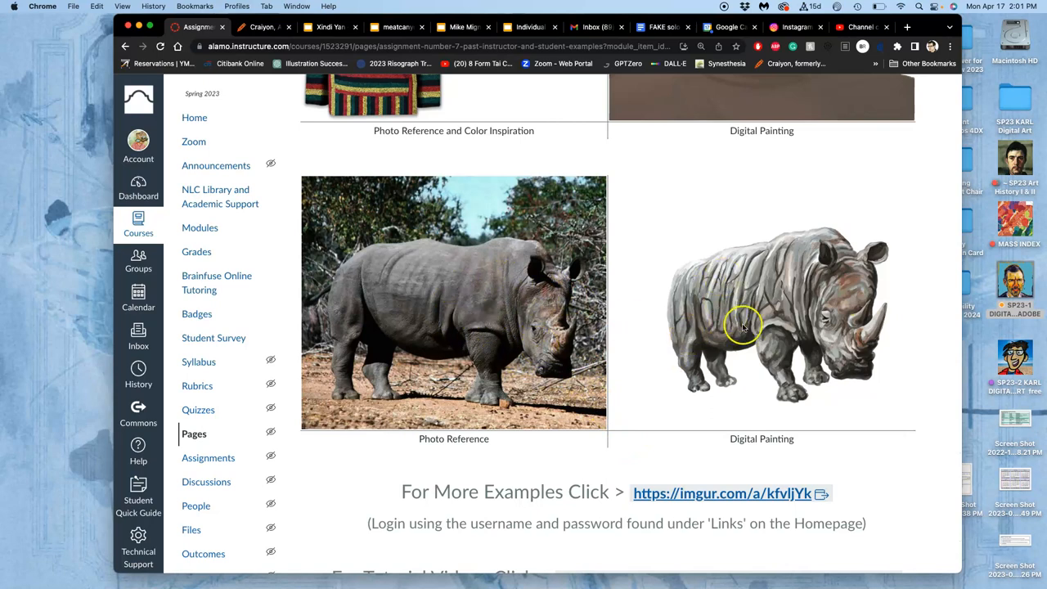
mouse_move(782, 281)
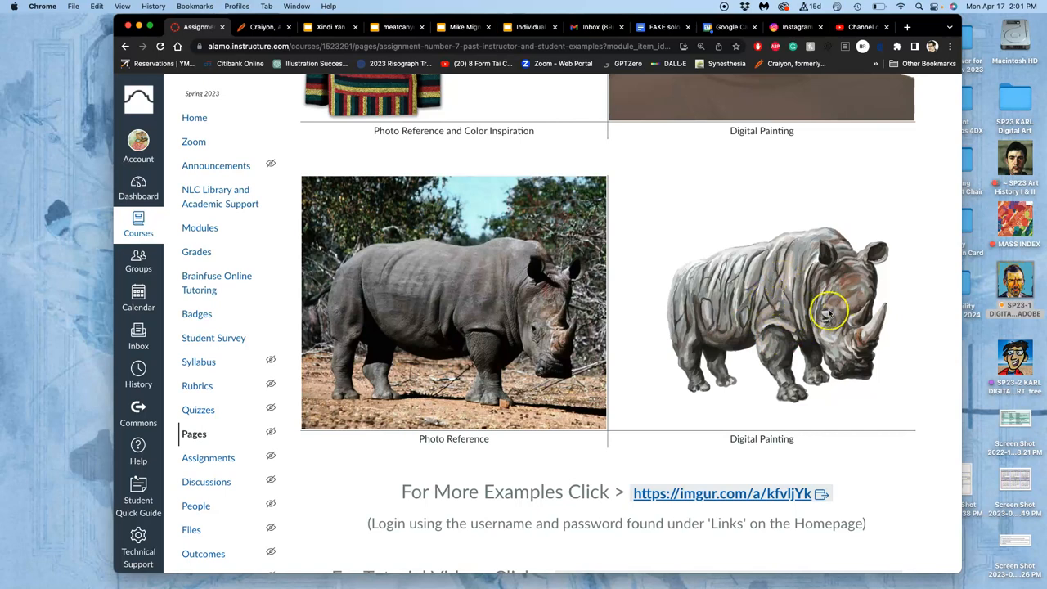
mouse_move(772, 328)
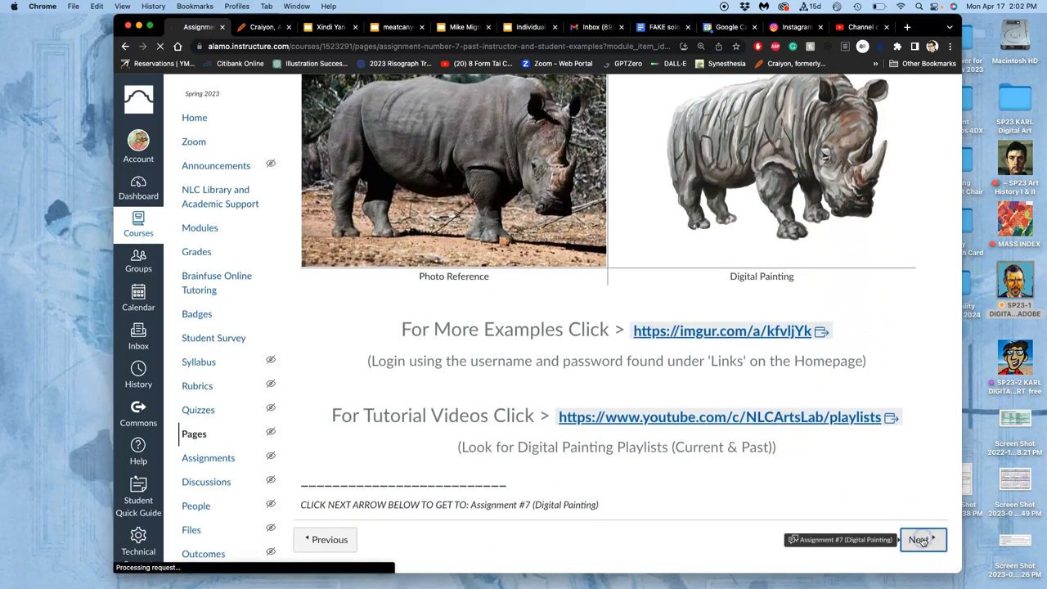
Go to the Assignment #7 (Digital Painting) discussion and open its digital painting explanation slides in a new tab
click(920, 540)
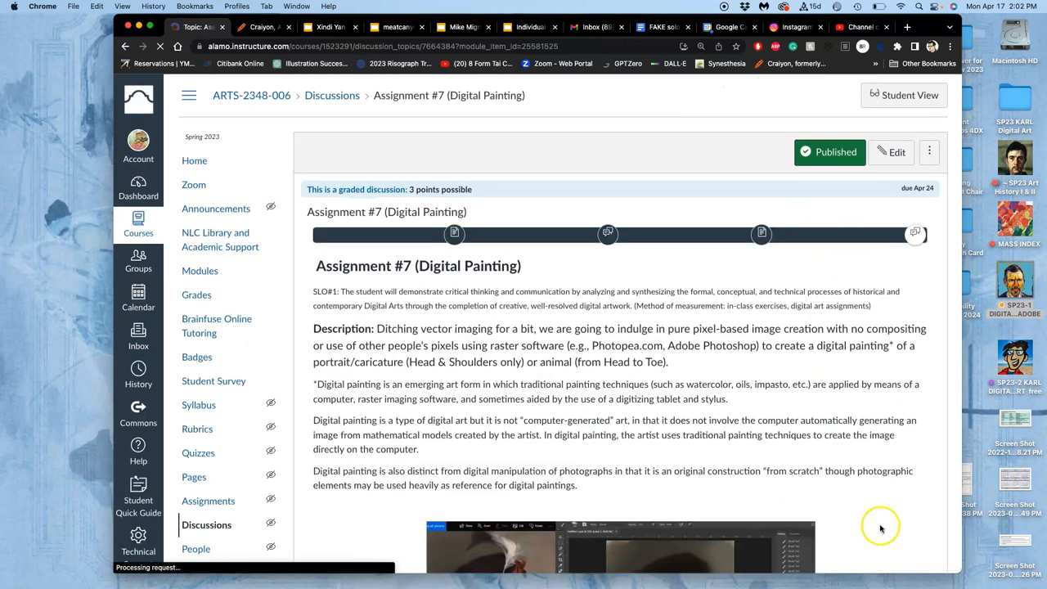
scroll(down, 3)
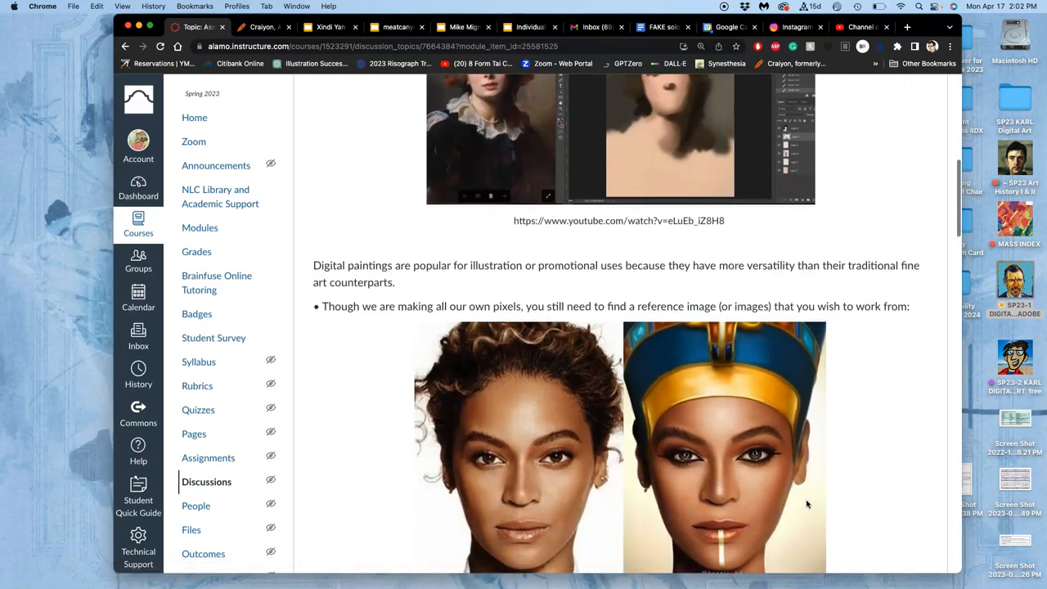
scroll(down, 3)
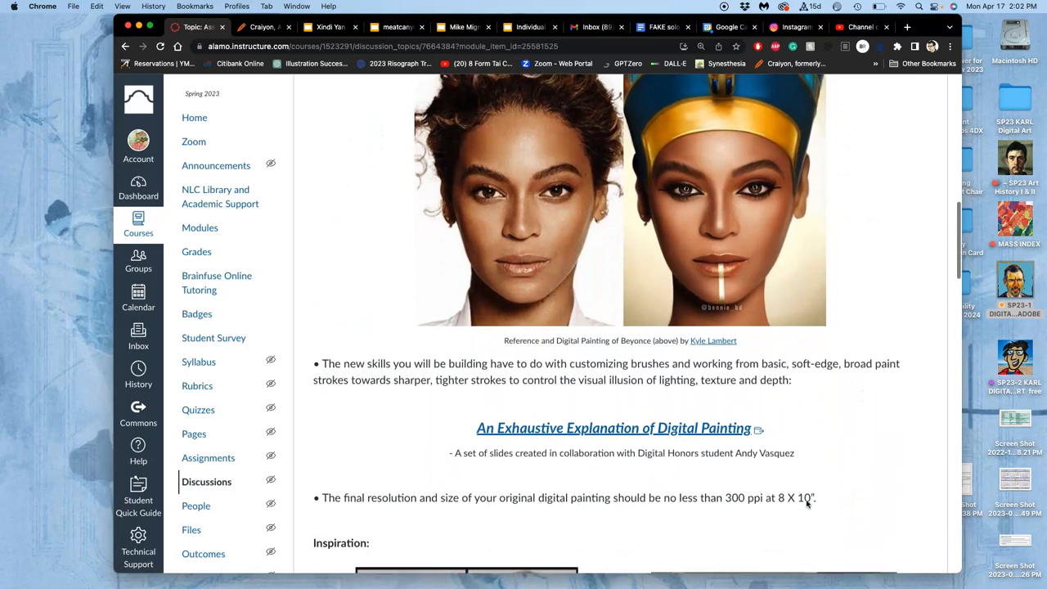
scroll(down, 3)
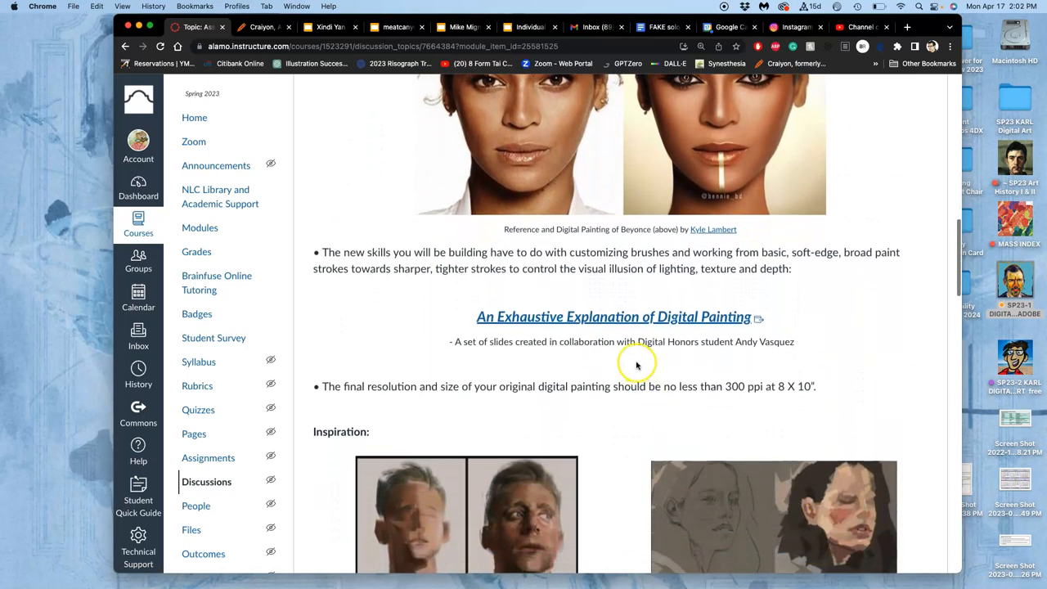
right_click(613, 318)
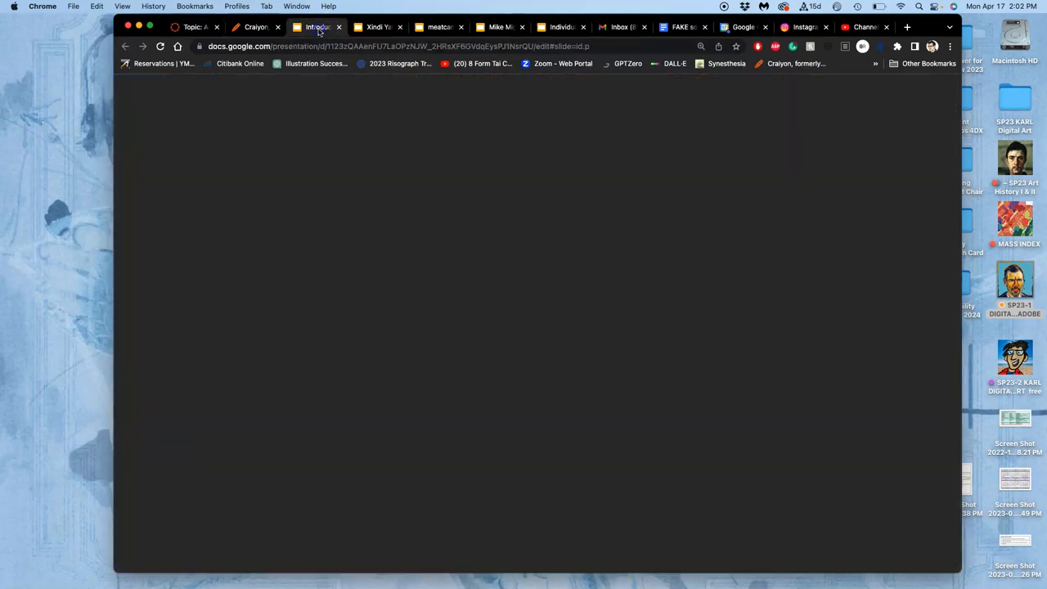
click(318, 26)
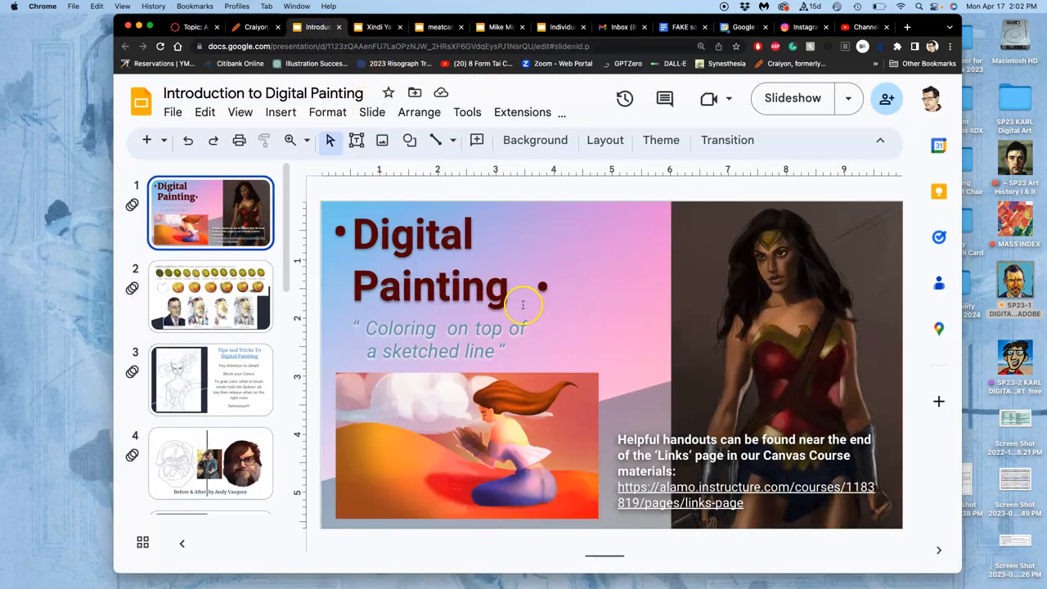
click(792, 98)
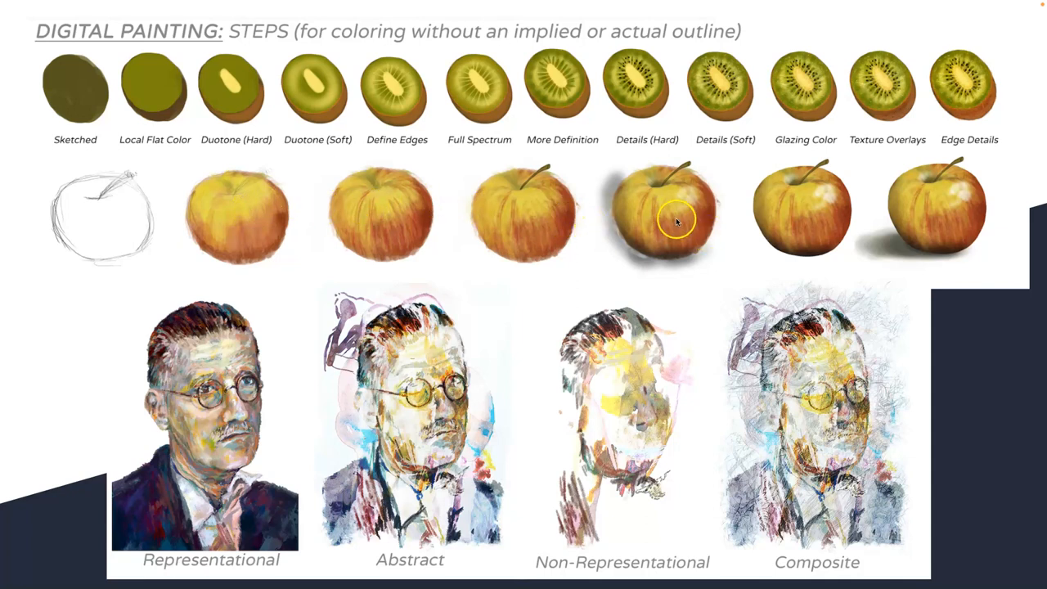
mouse_move(264, 156)
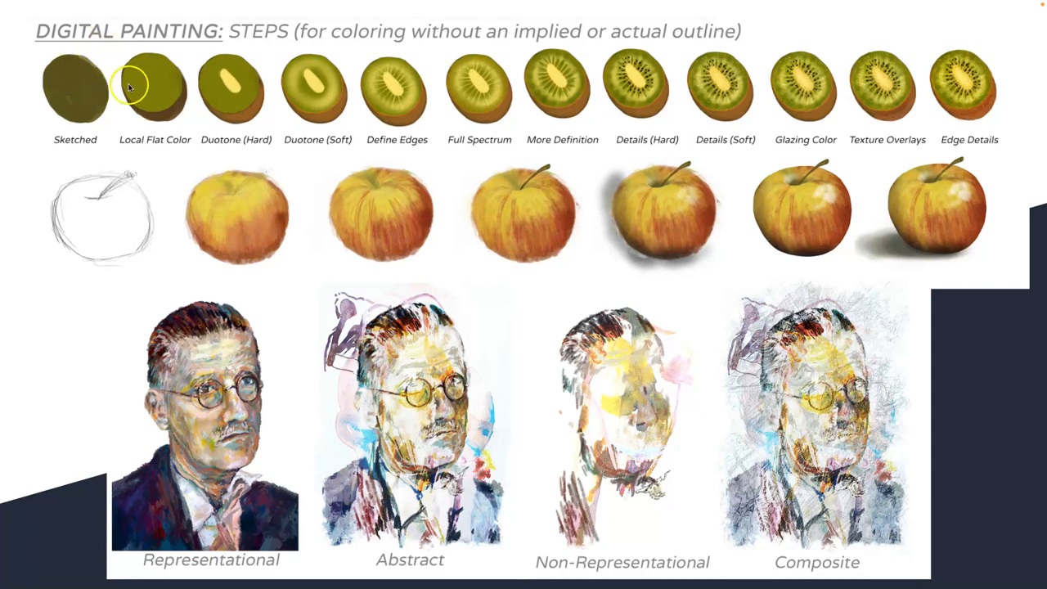
mouse_move(900, 74)
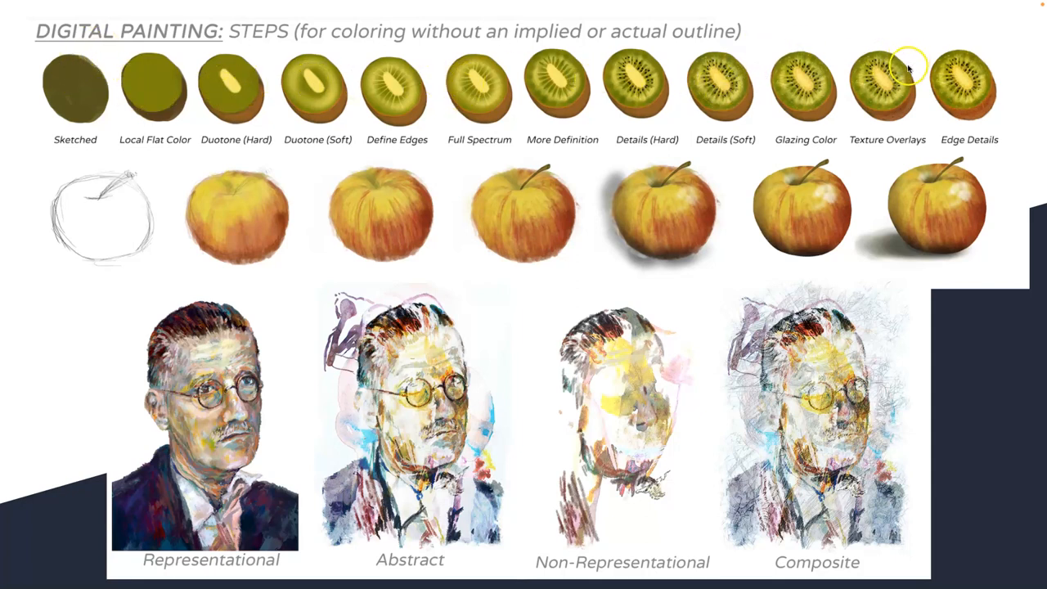
mouse_move(989, 238)
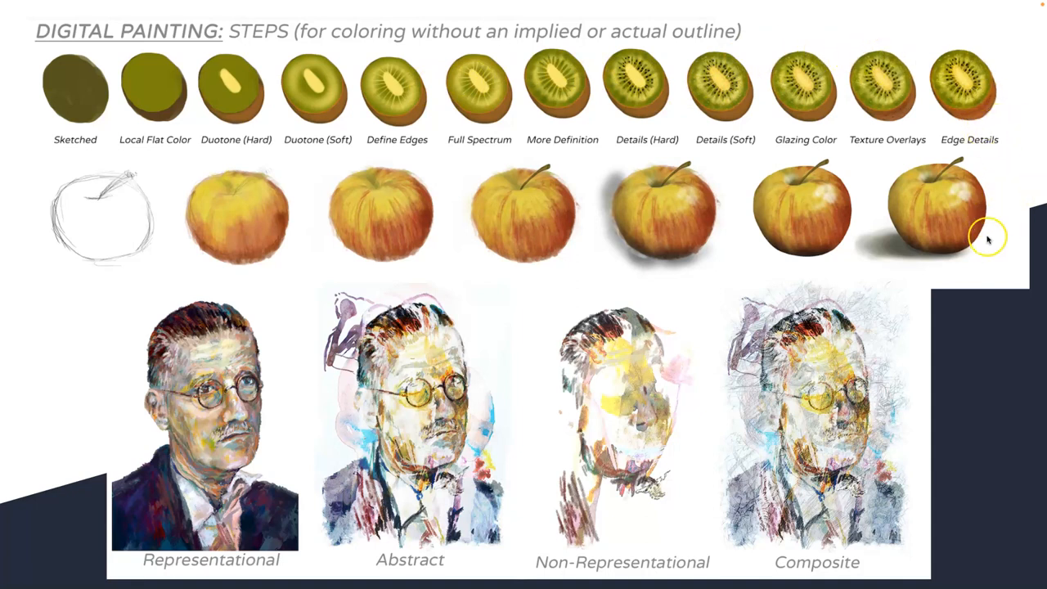
mouse_move(986, 186)
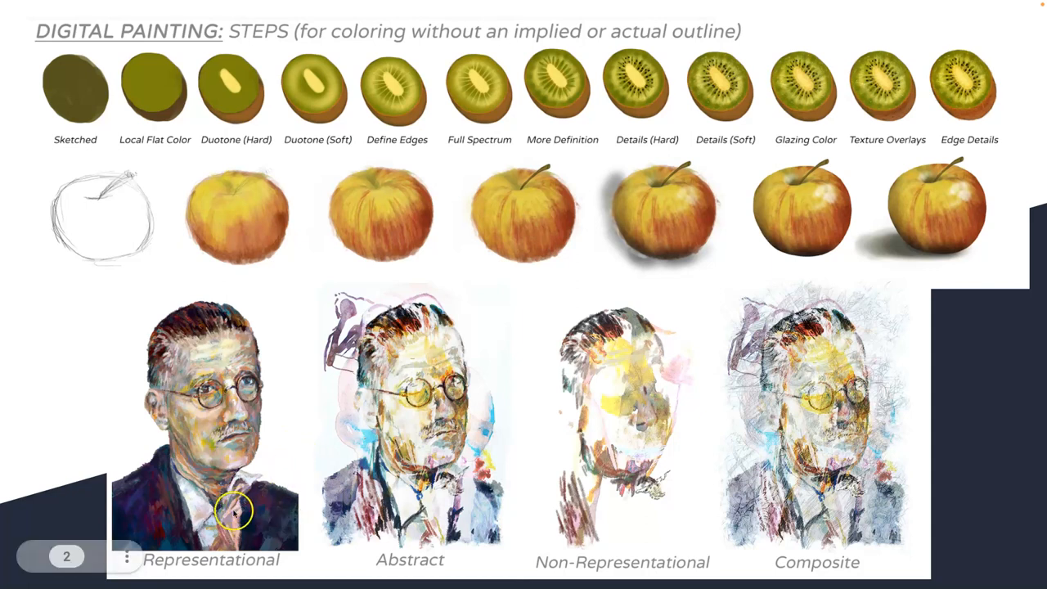
mouse_move(258, 475)
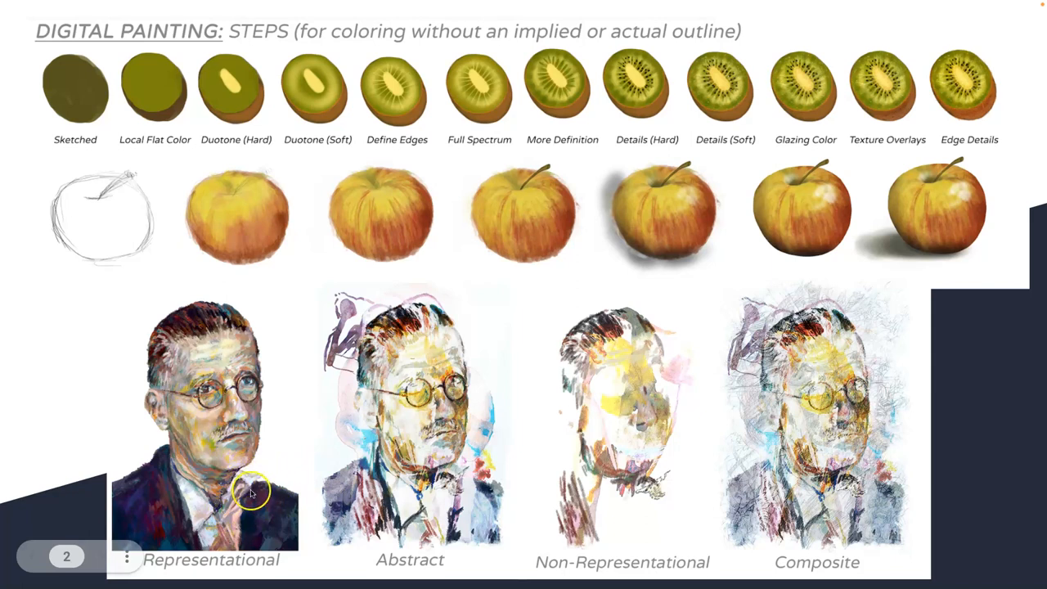
mouse_move(278, 474)
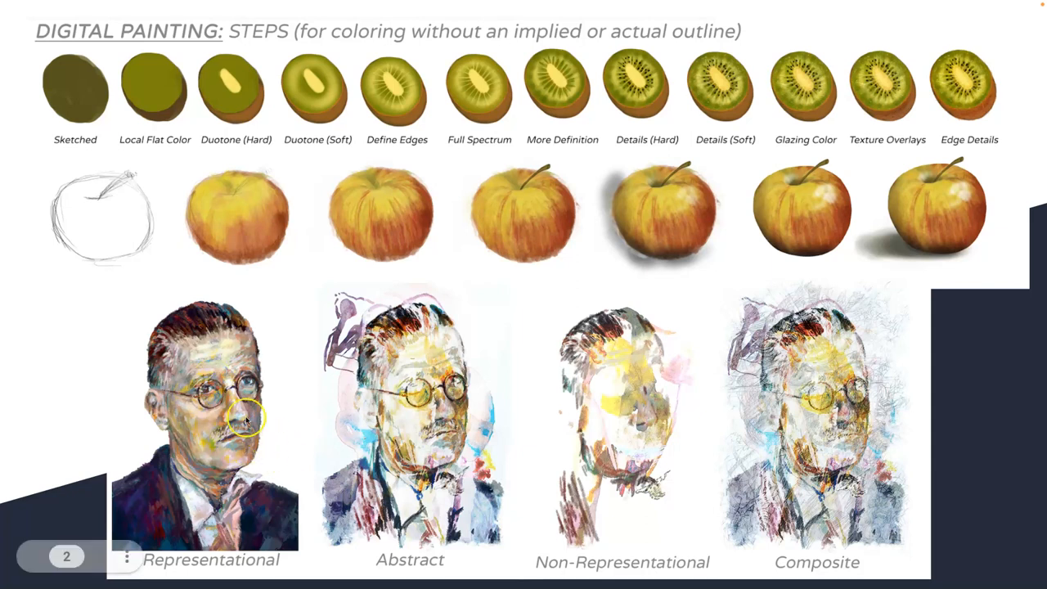
mouse_move(270, 483)
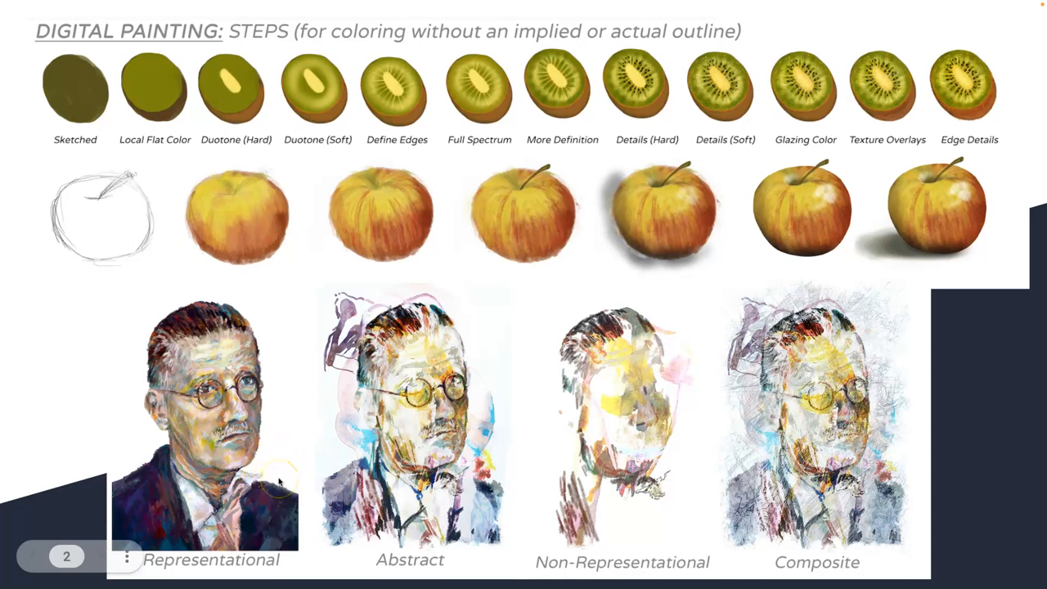
mouse_move(474, 488)
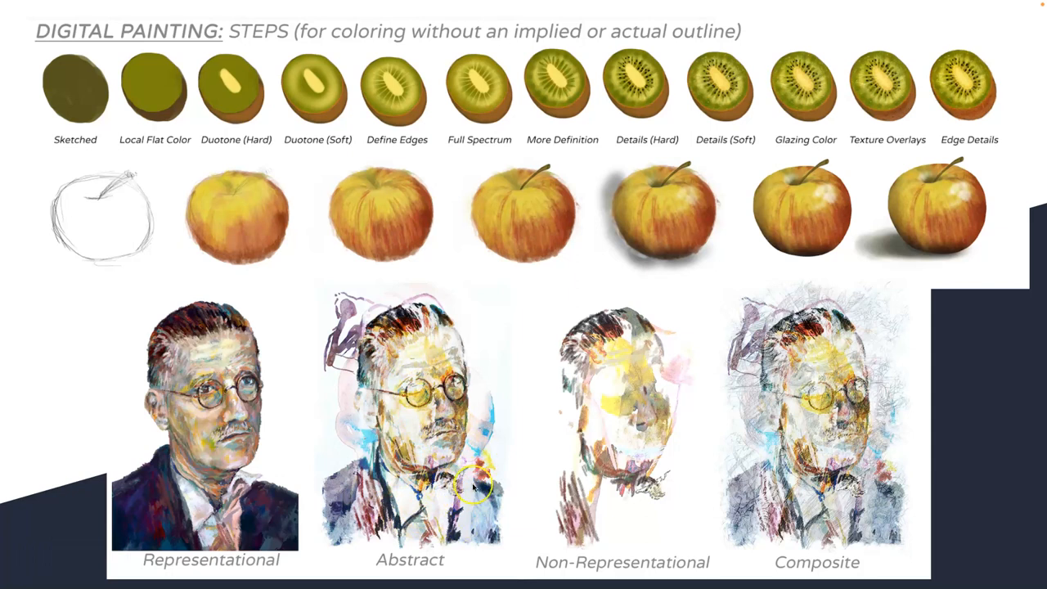
mouse_move(674, 455)
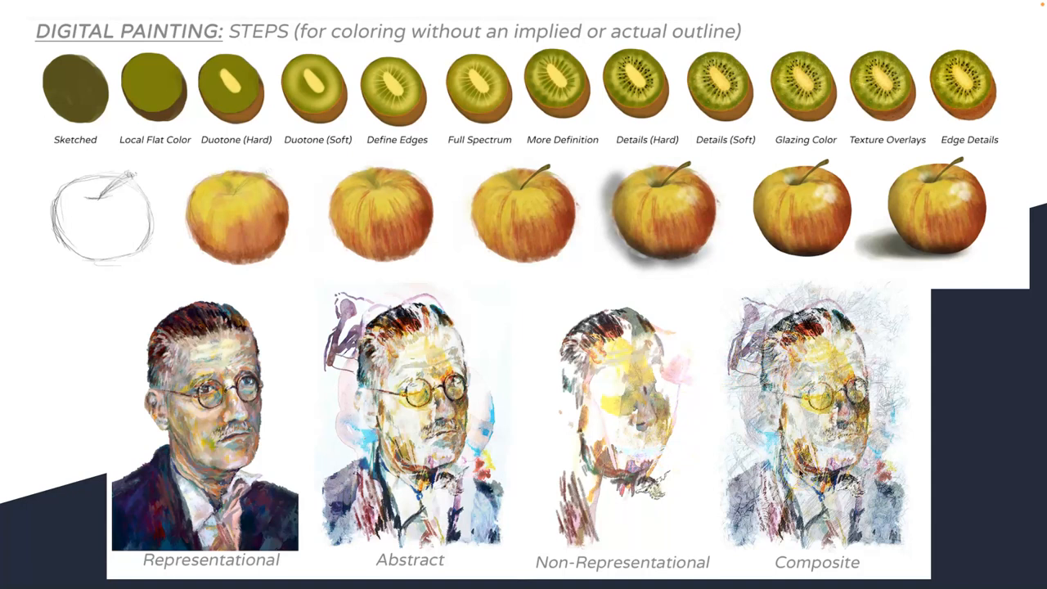
mouse_move(317, 386)
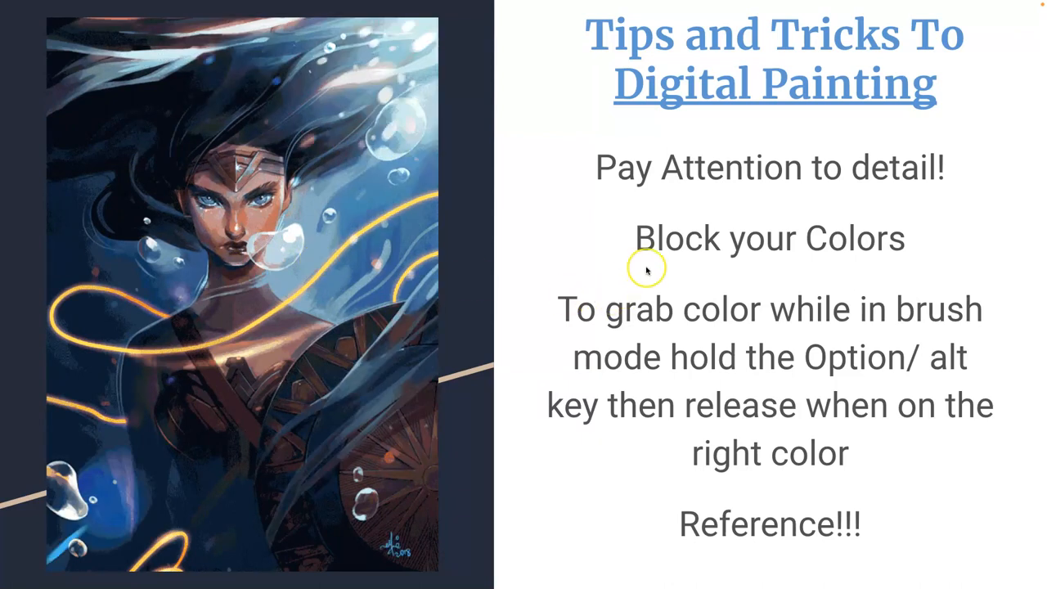
mouse_move(690, 415)
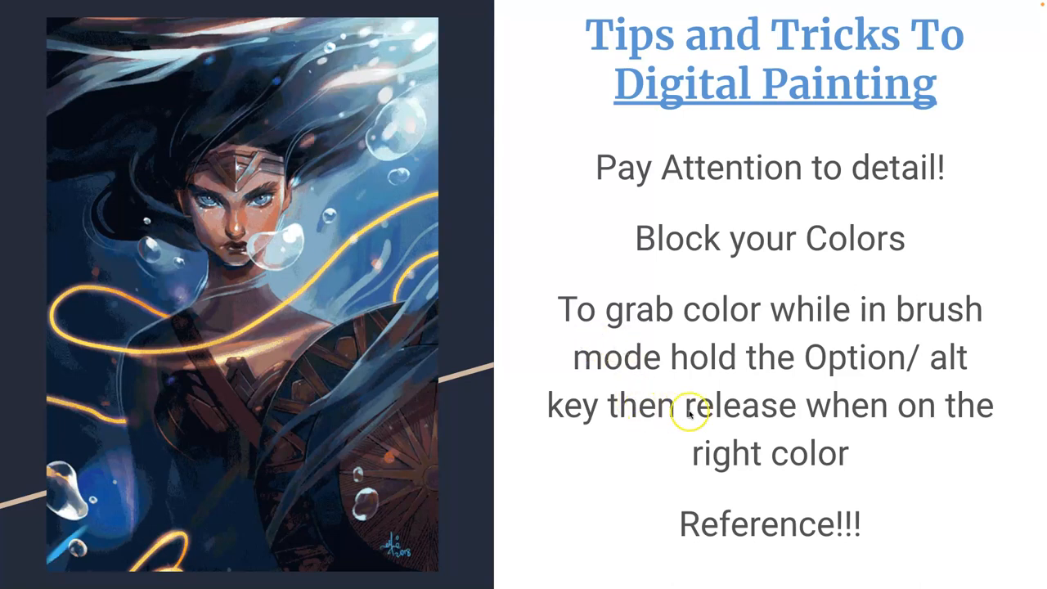
Advance the slideshow to the Tips and Tricks To Digital Painting slide
key(Right)
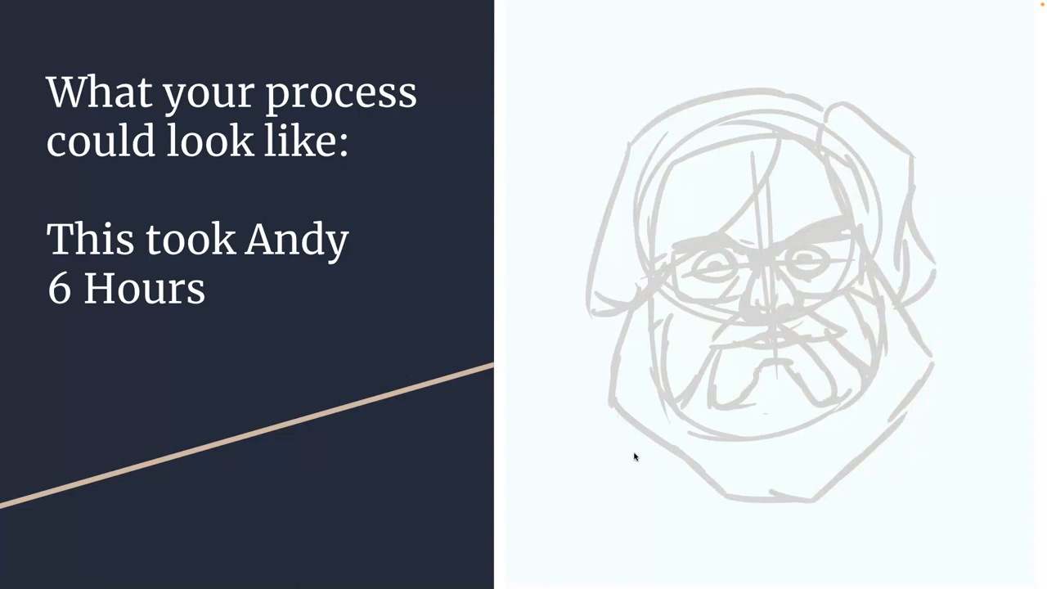
Advance the slideshow to the slide about what your process could look like
key(Right)
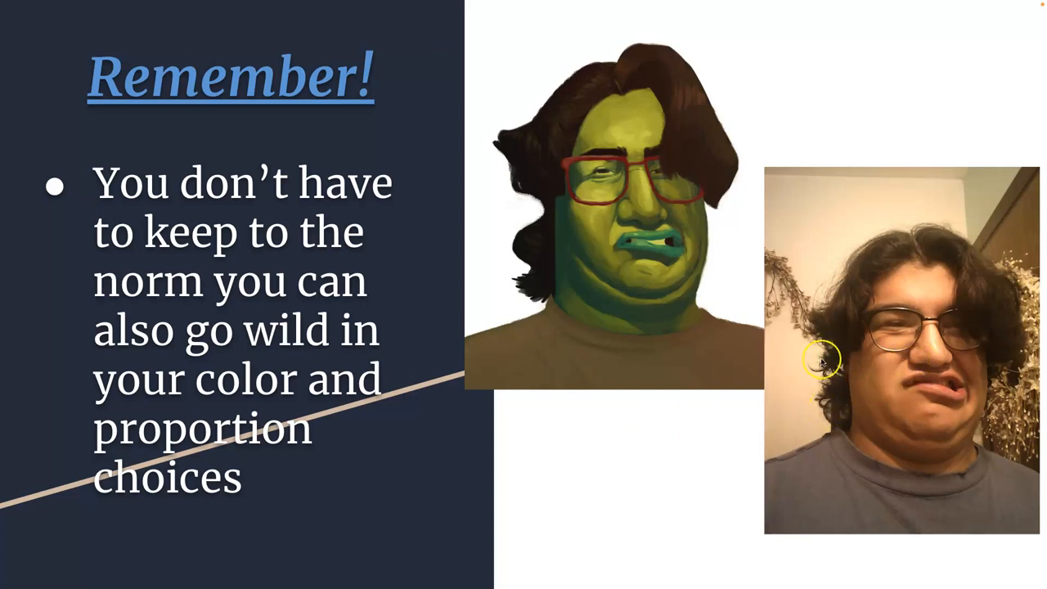
mouse_move(648, 331)
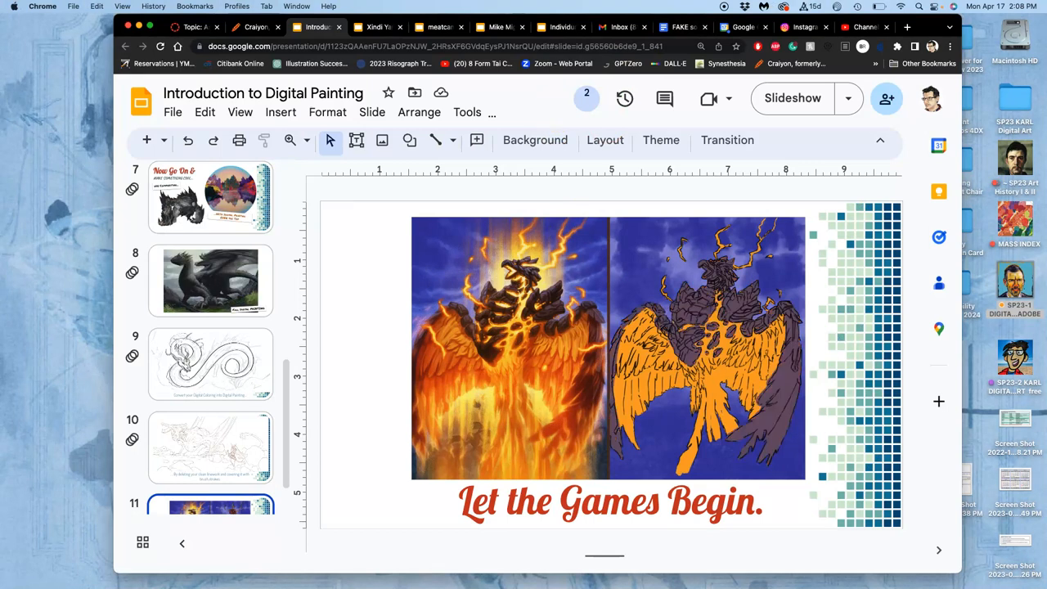
Return to the Canvas assignment page and read from the Milton Glaser Aretha example down to the past student examples
click(190, 26)
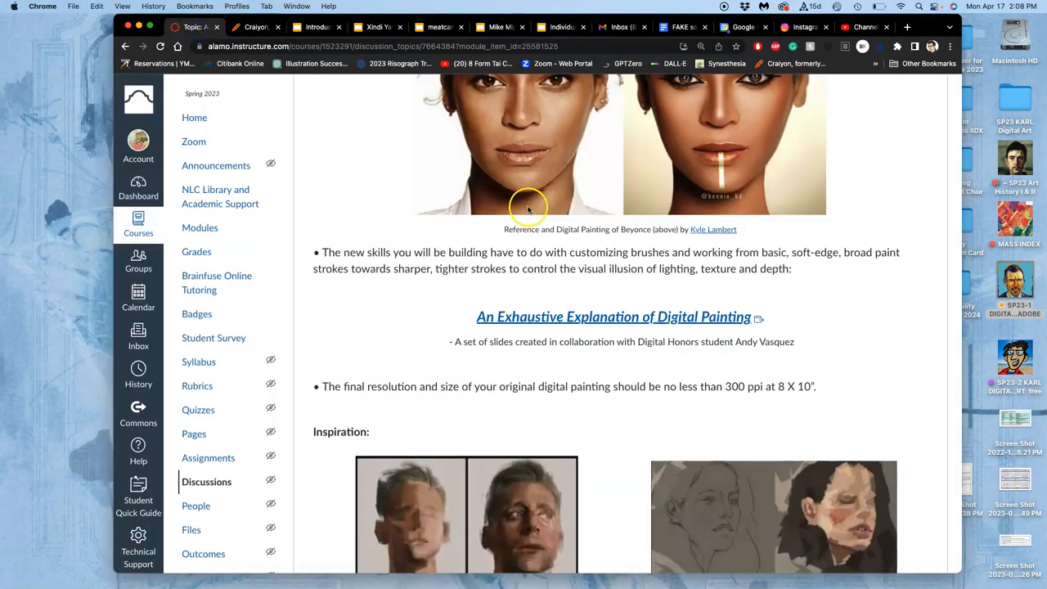
mouse_move(812, 320)
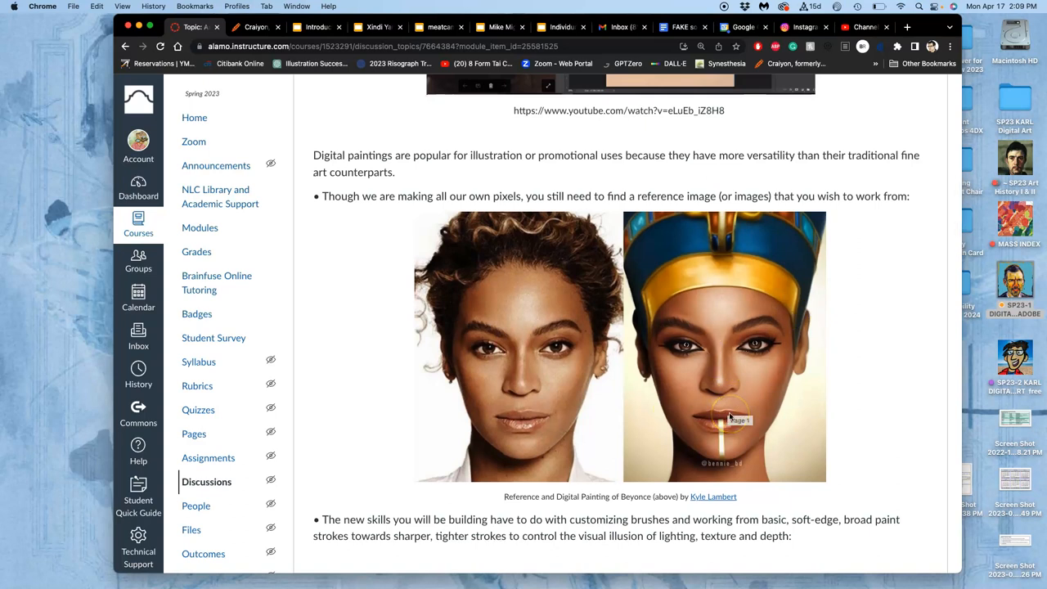
scroll(down, 3)
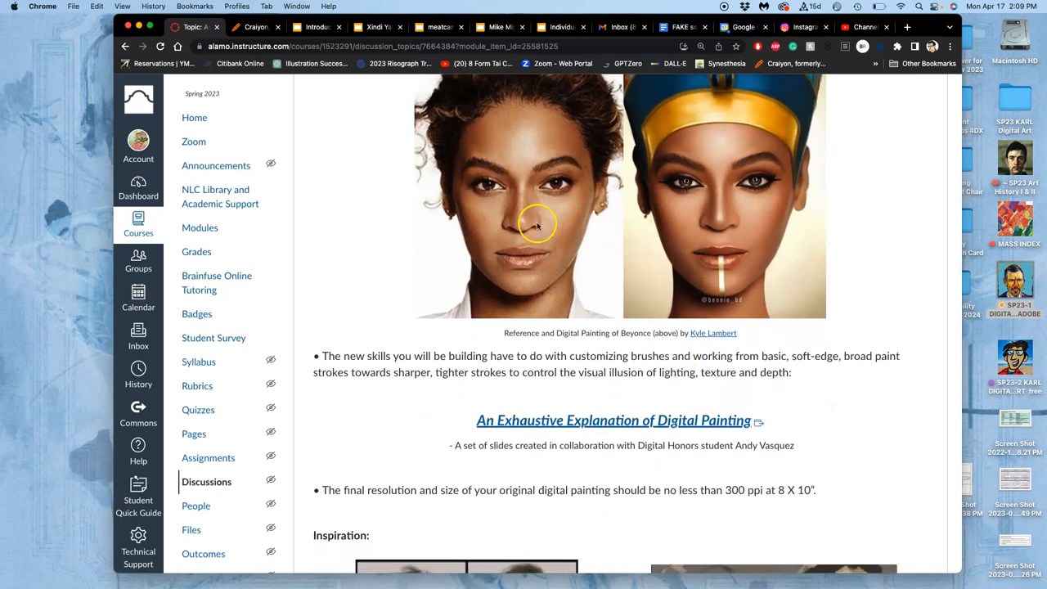
mouse_move(721, 113)
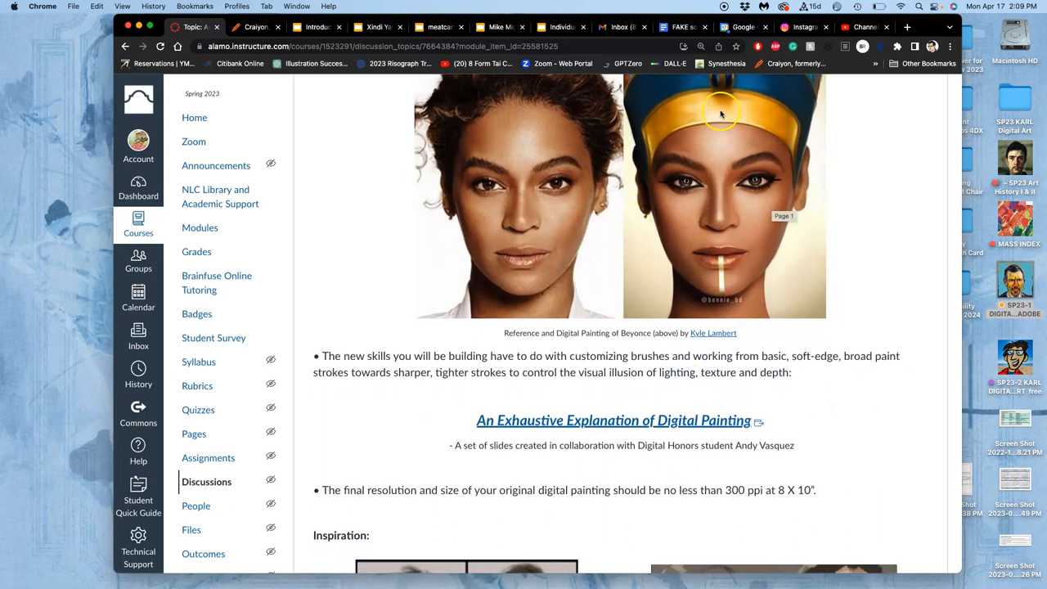
mouse_move(566, 252)
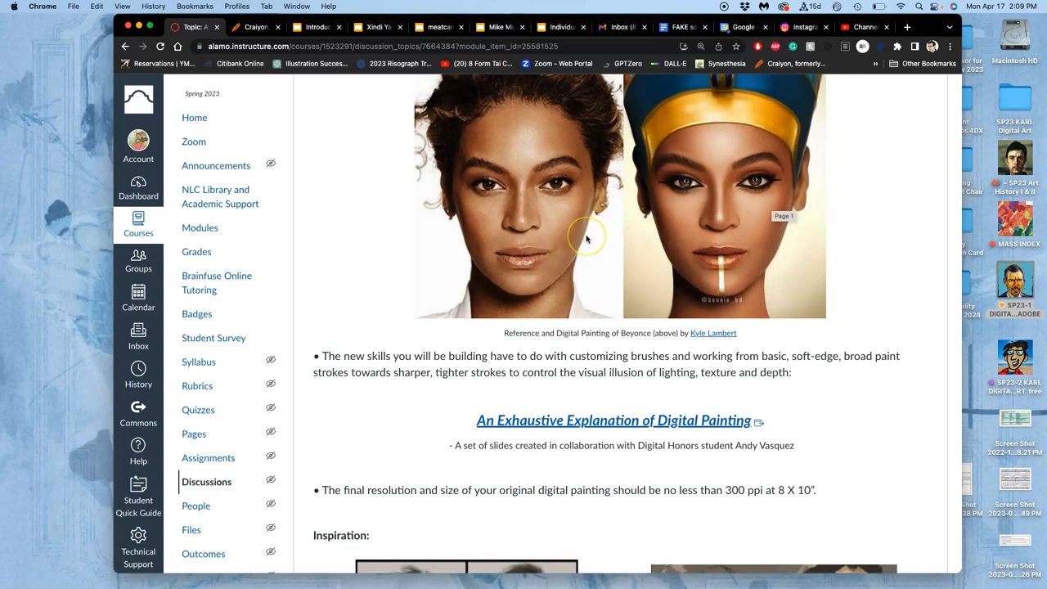
mouse_move(642, 157)
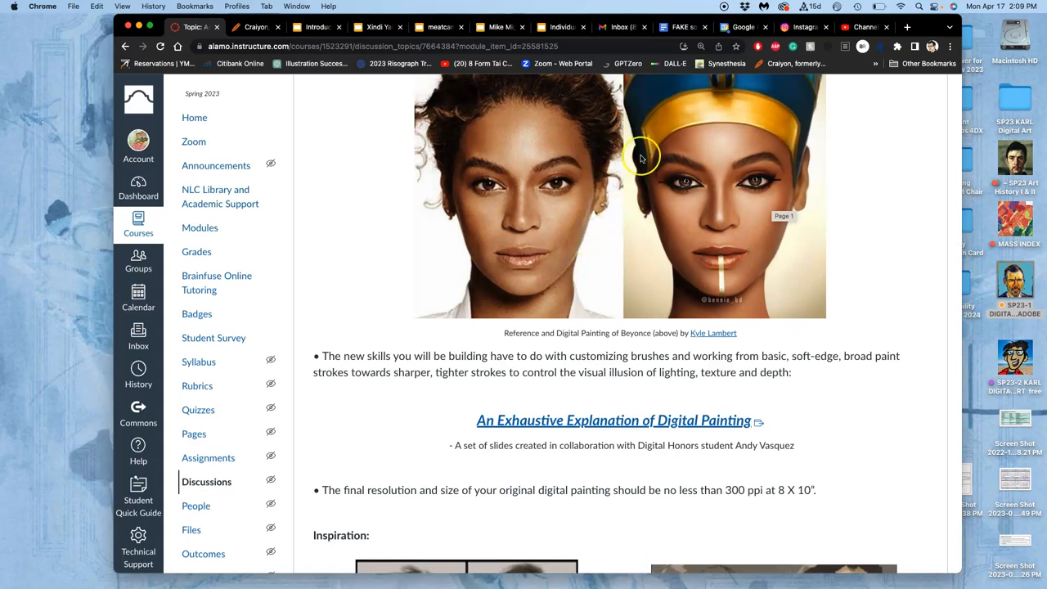
mouse_move(658, 180)
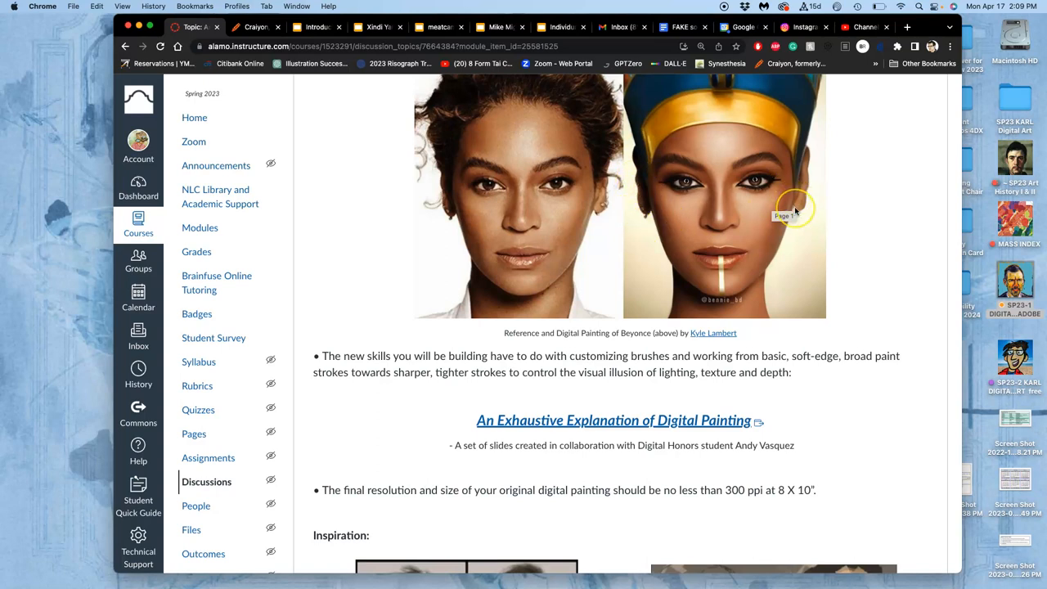
scroll(down, 3)
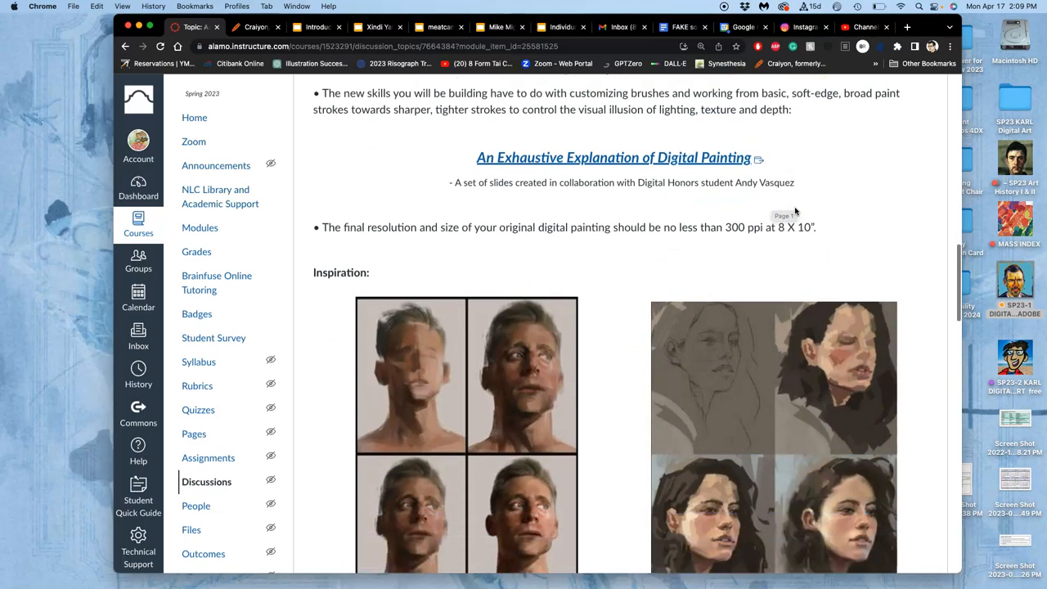
scroll(down, 3)
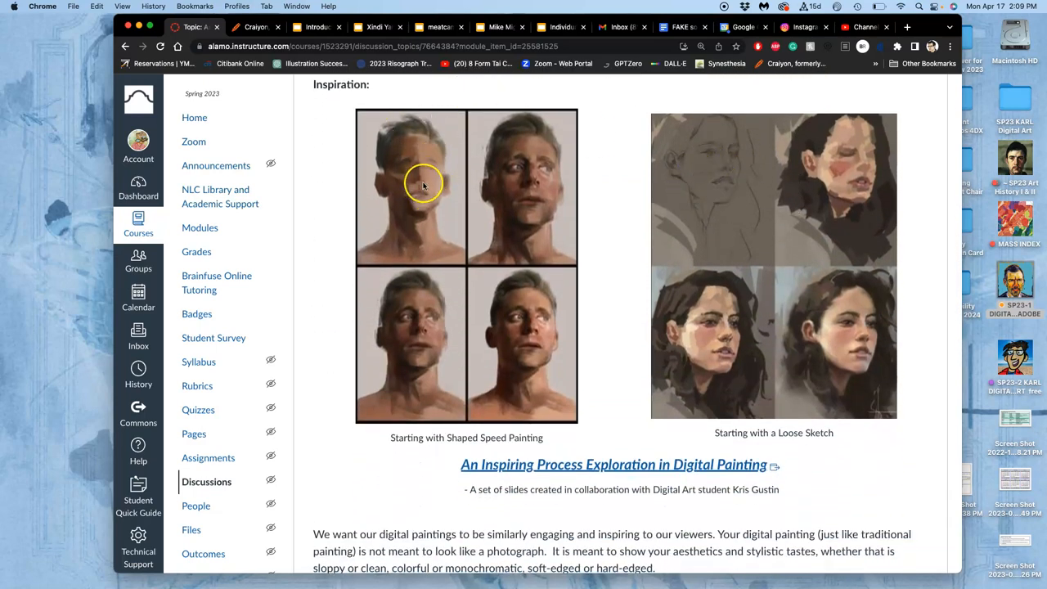
scroll(down, 3)
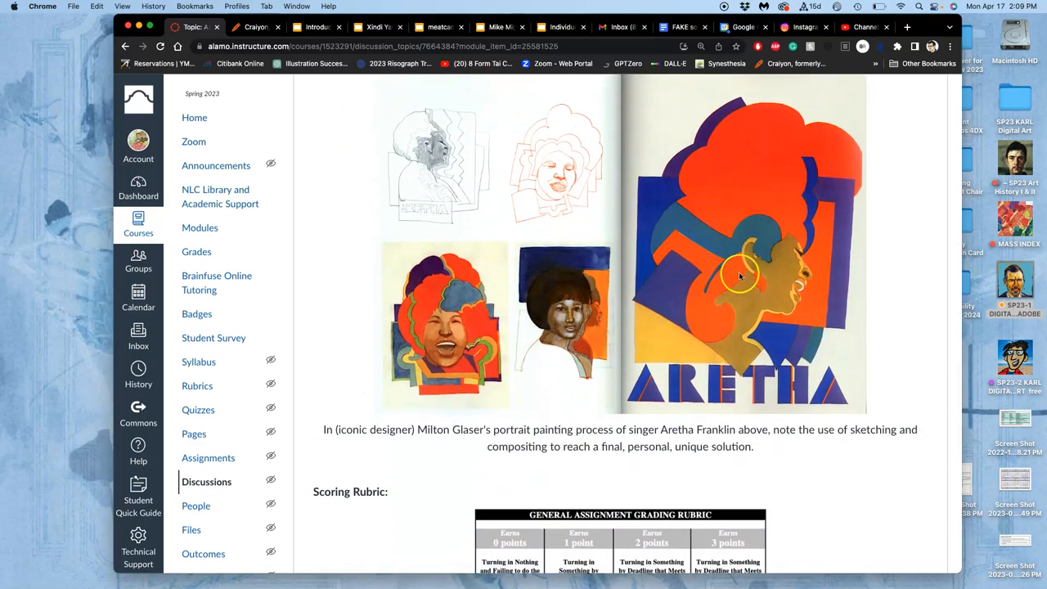
mouse_move(740, 319)
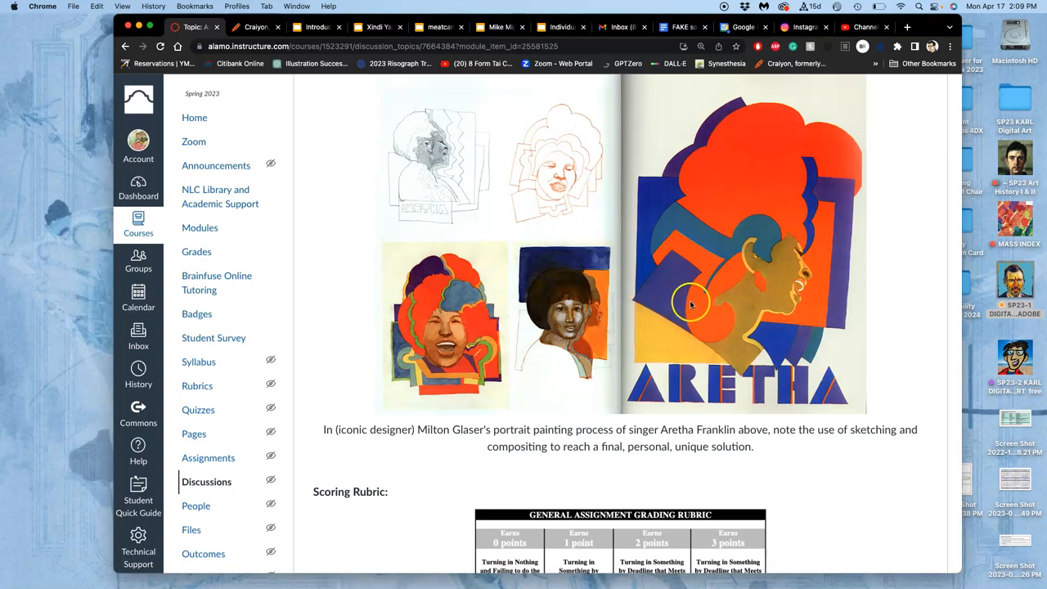
mouse_move(720, 292)
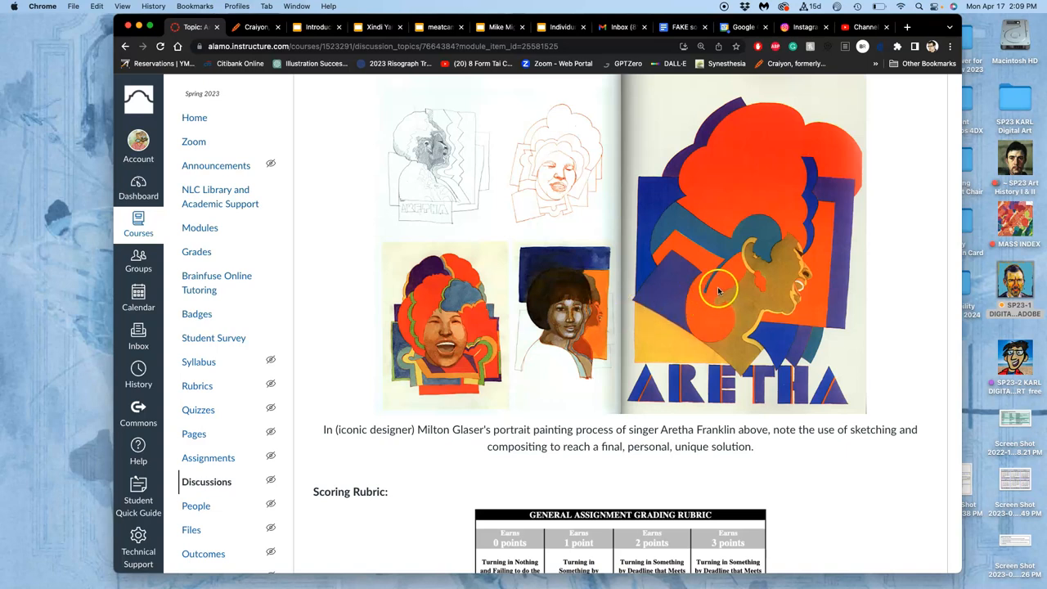
mouse_move(626, 254)
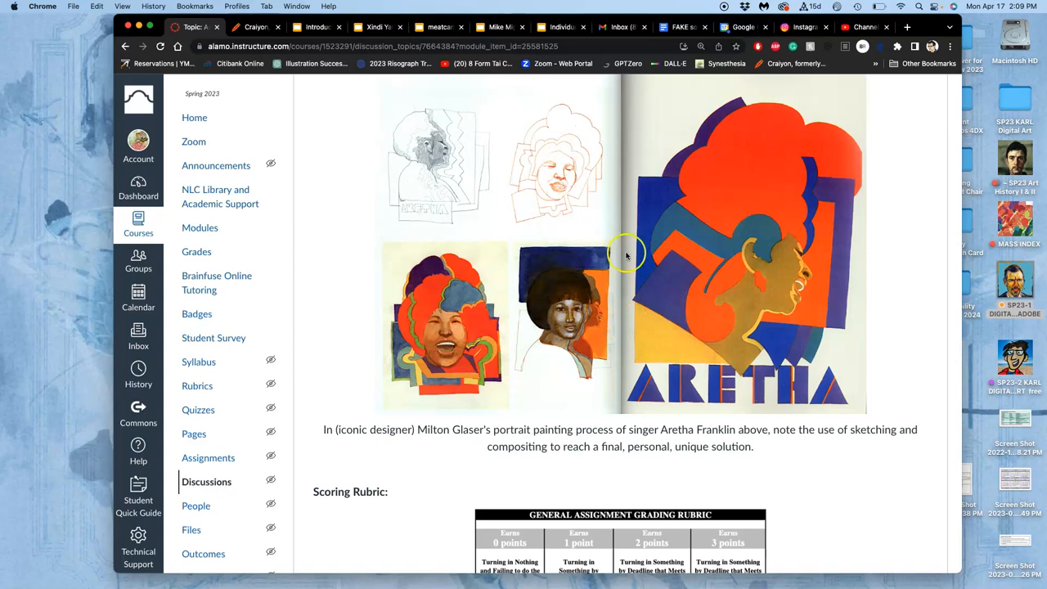
scroll(down, 3)
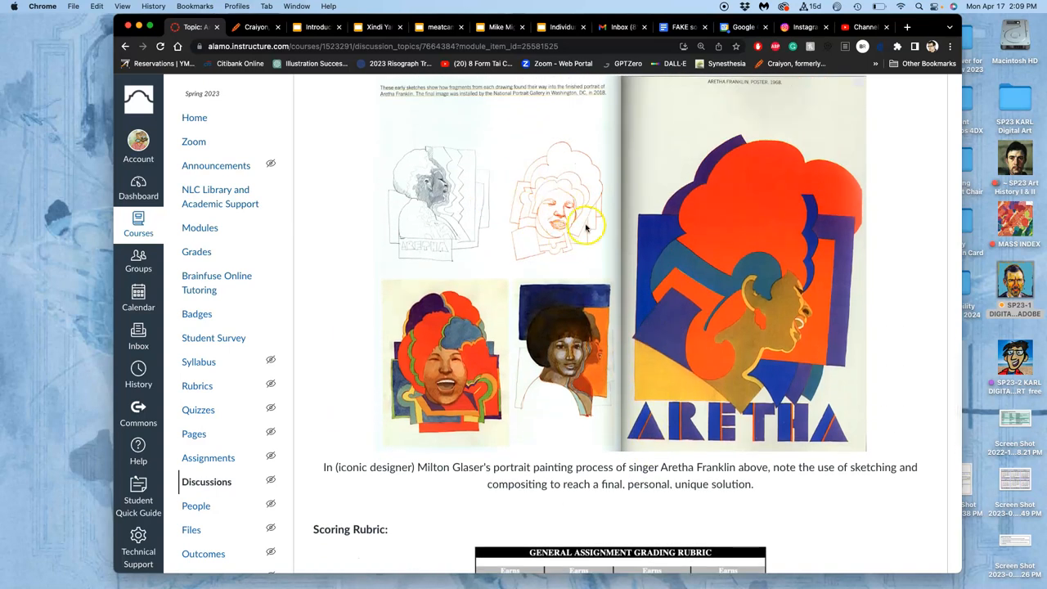
scroll(down, 3)
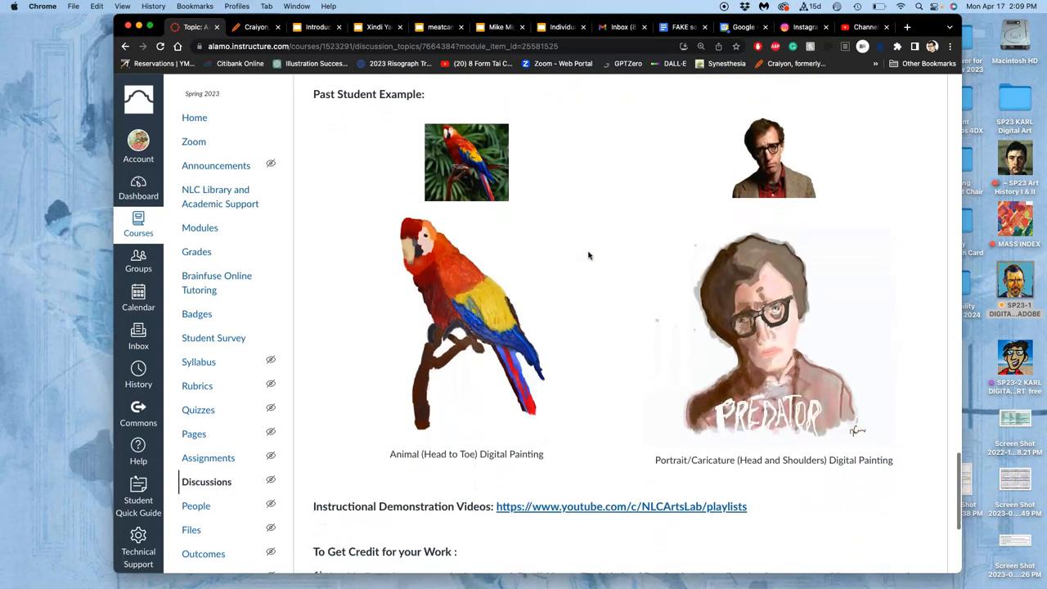
scroll(down, 3)
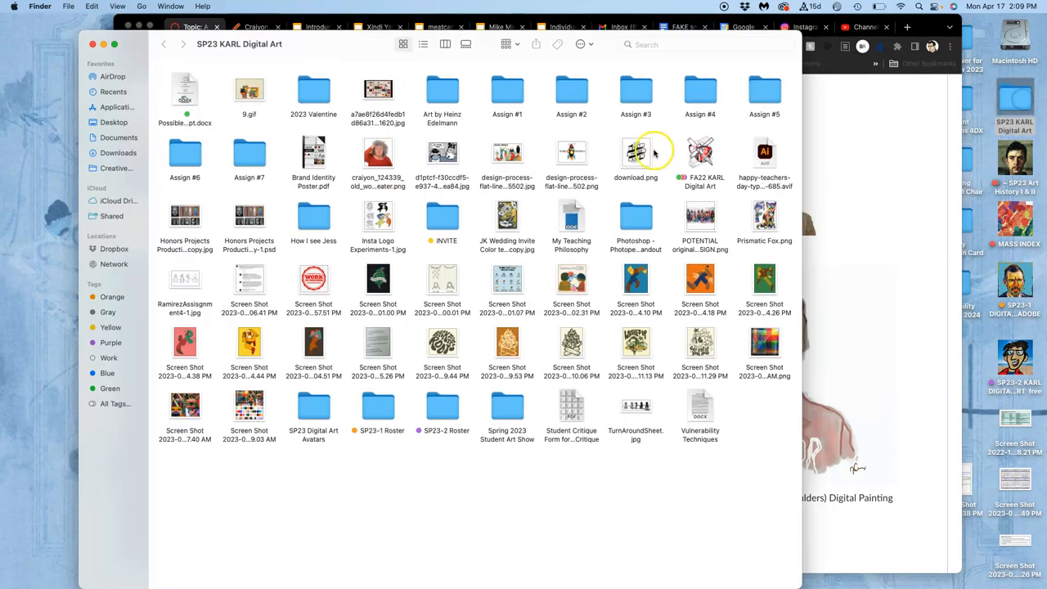
Open Assign #7 > Freya Digital Painting in Finder and view a Siamese cat screenshot in Preview
double_click(249, 156)
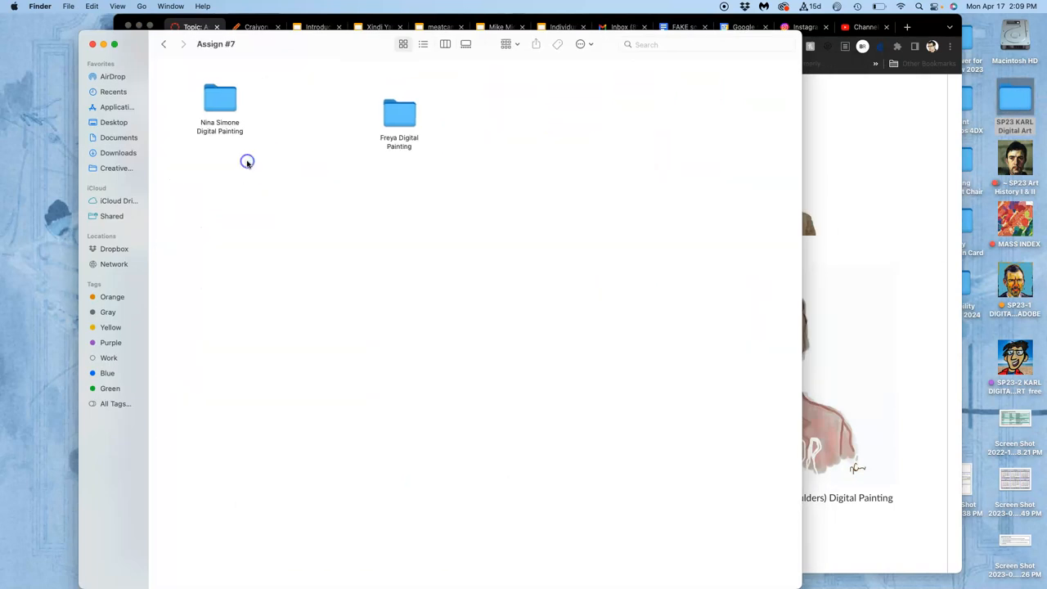
double_click(399, 113)
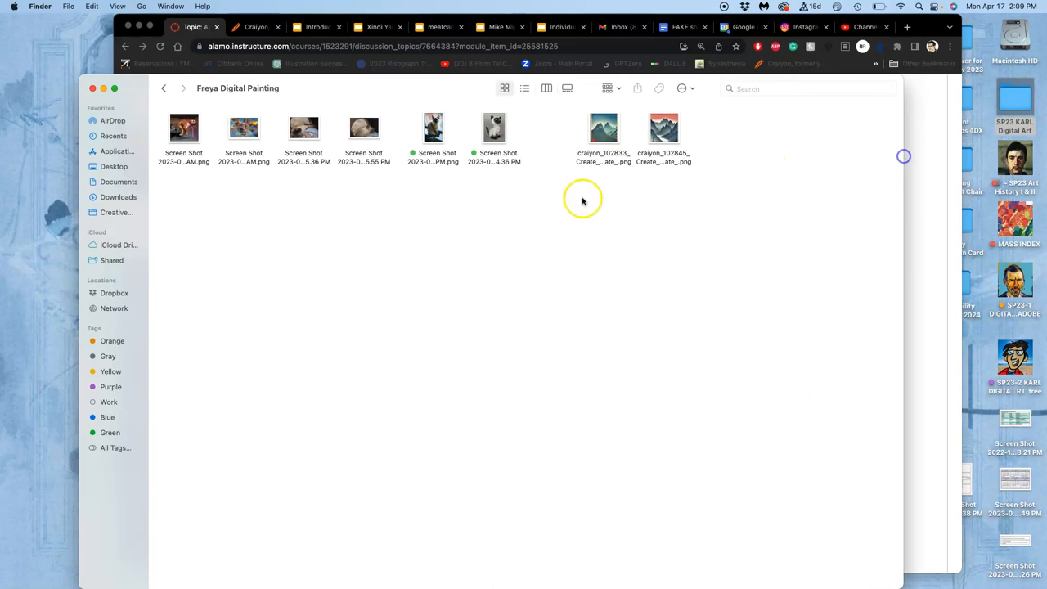
click(432, 129)
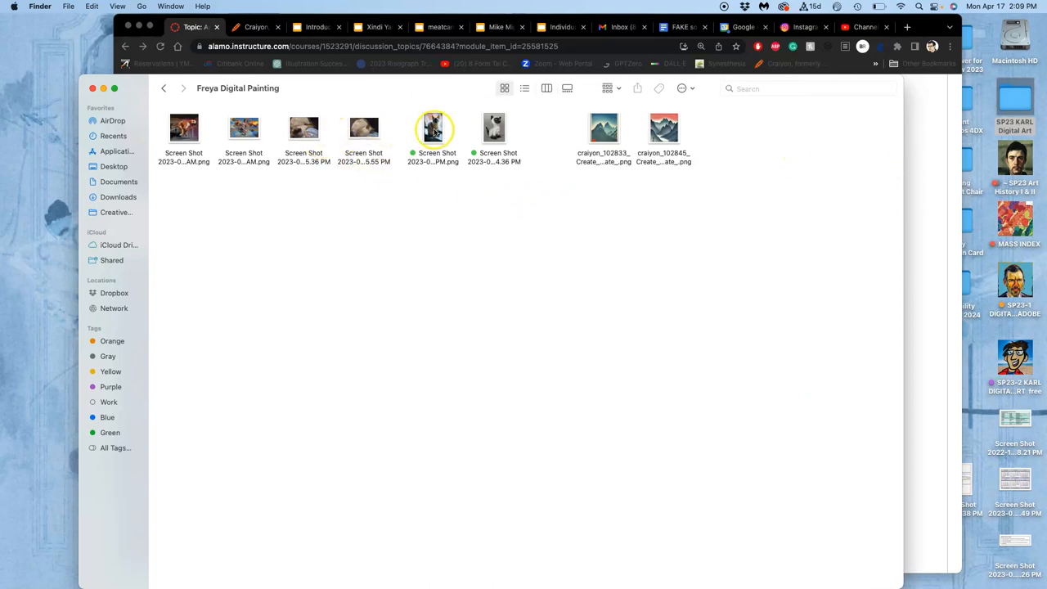
double_click(432, 128)
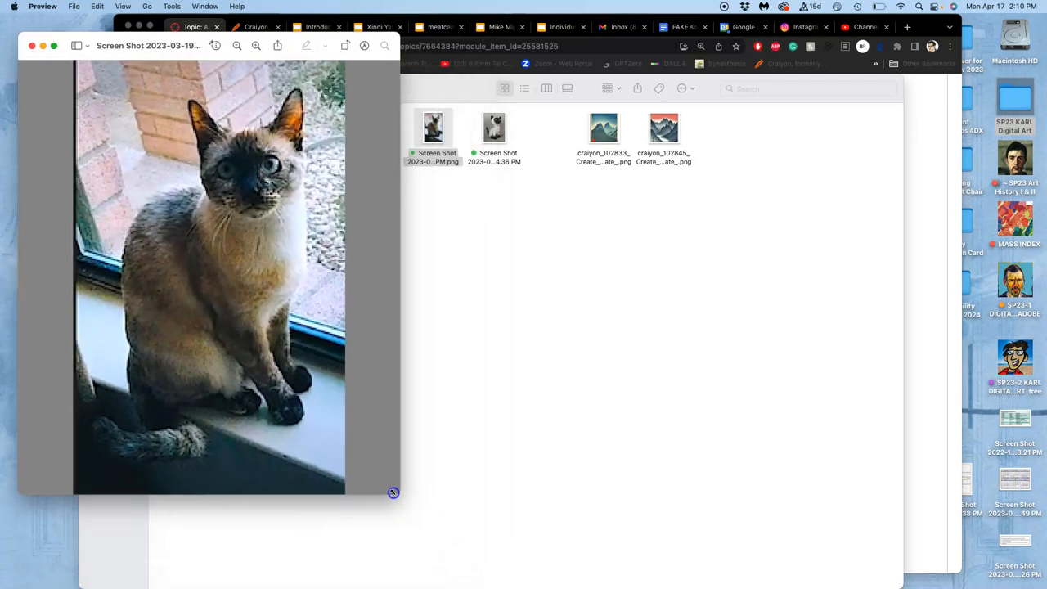
Move the cat photo aside and view two more references, including the ceramic Siamese cat figurine, in Preview
drag(393, 492, 374, 481)
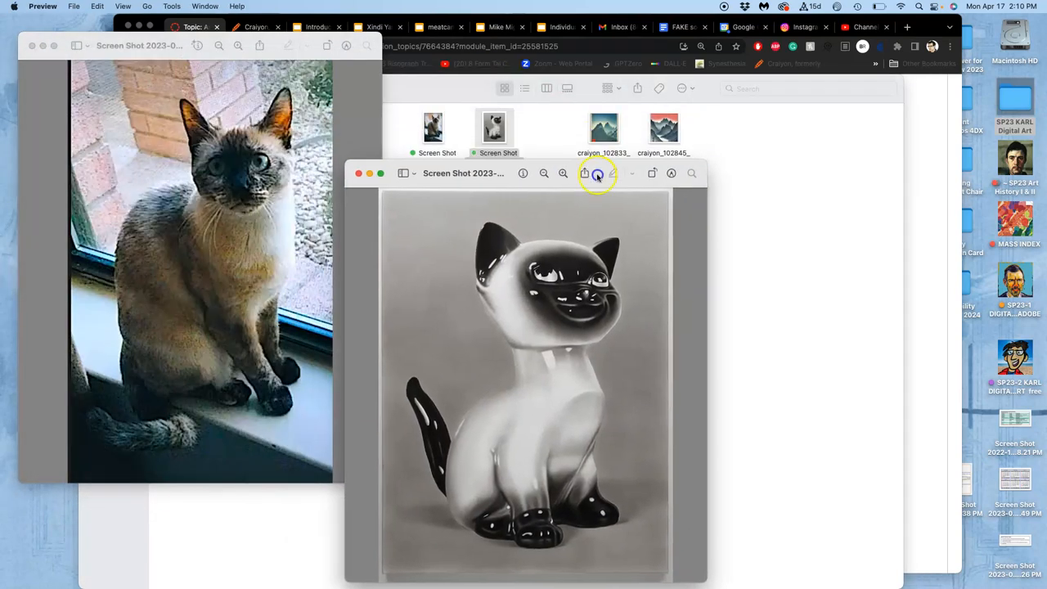
click(358, 173)
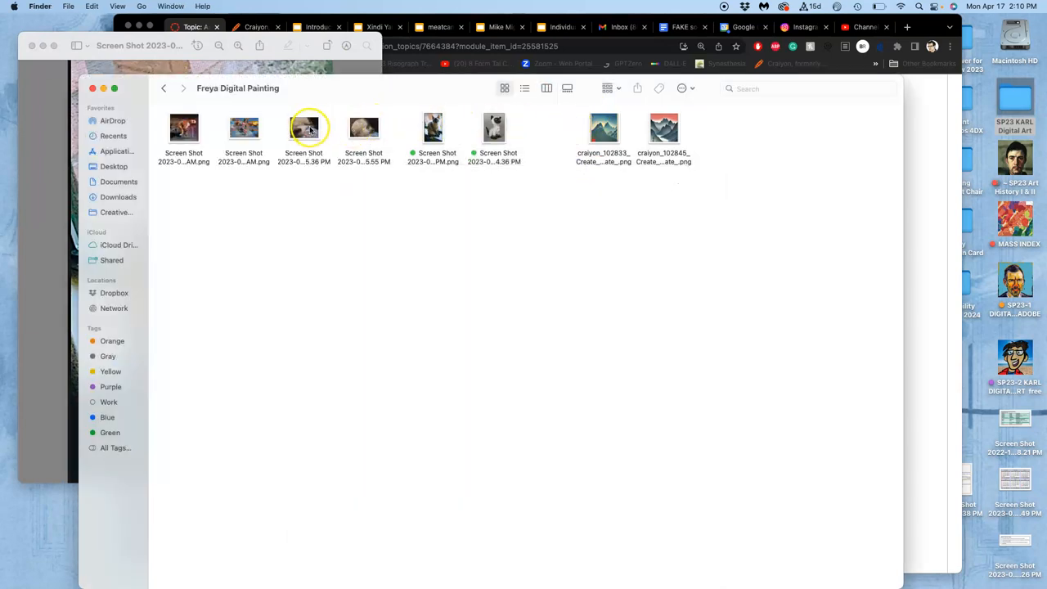
double_click(305, 128)
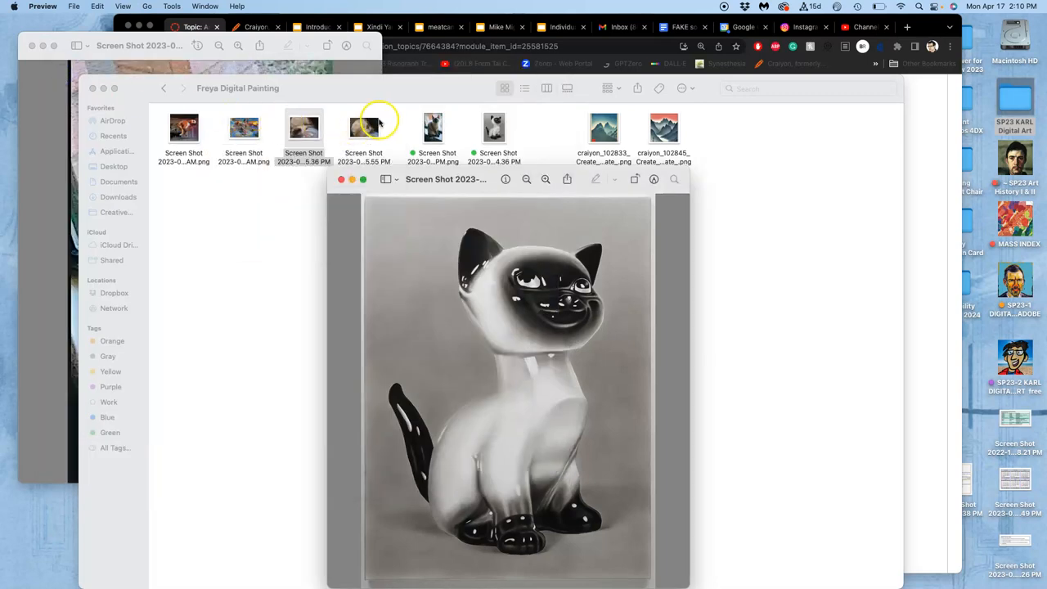
double_click(363, 128)
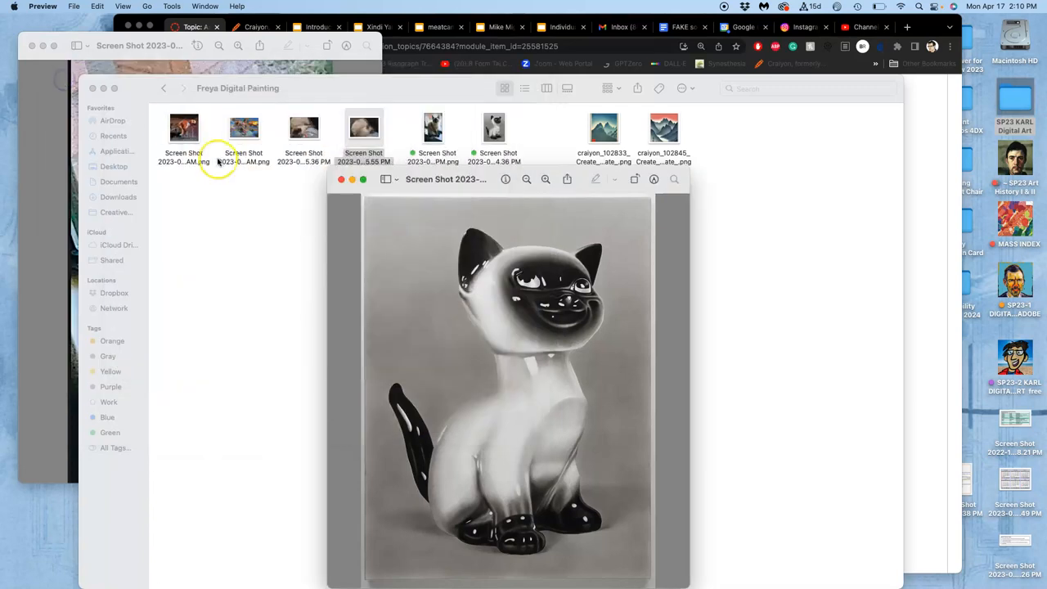
mouse_move(204, 122)
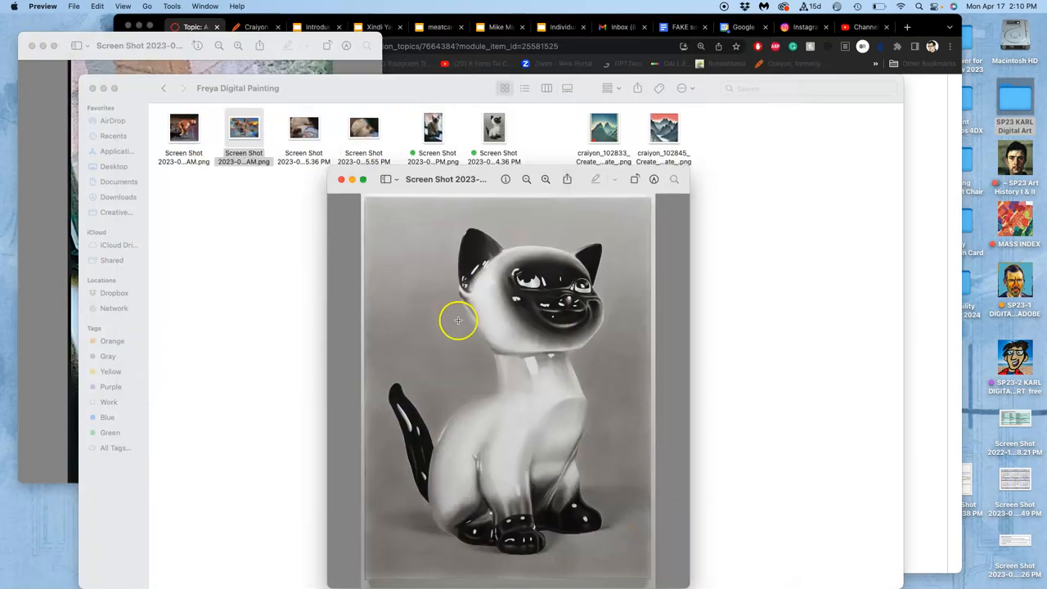
mouse_move(442, 385)
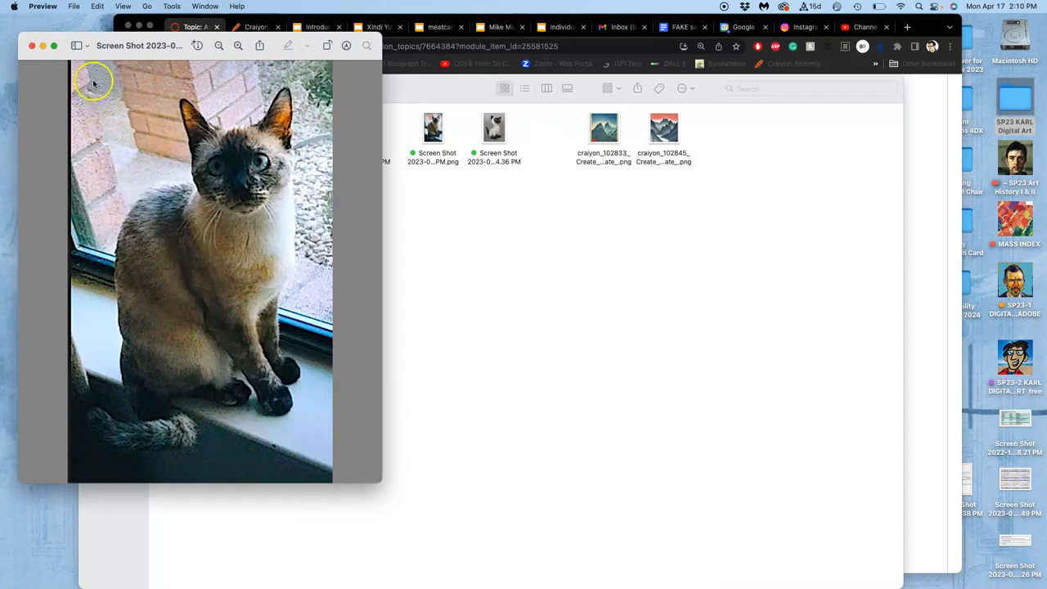
mouse_move(206, 484)
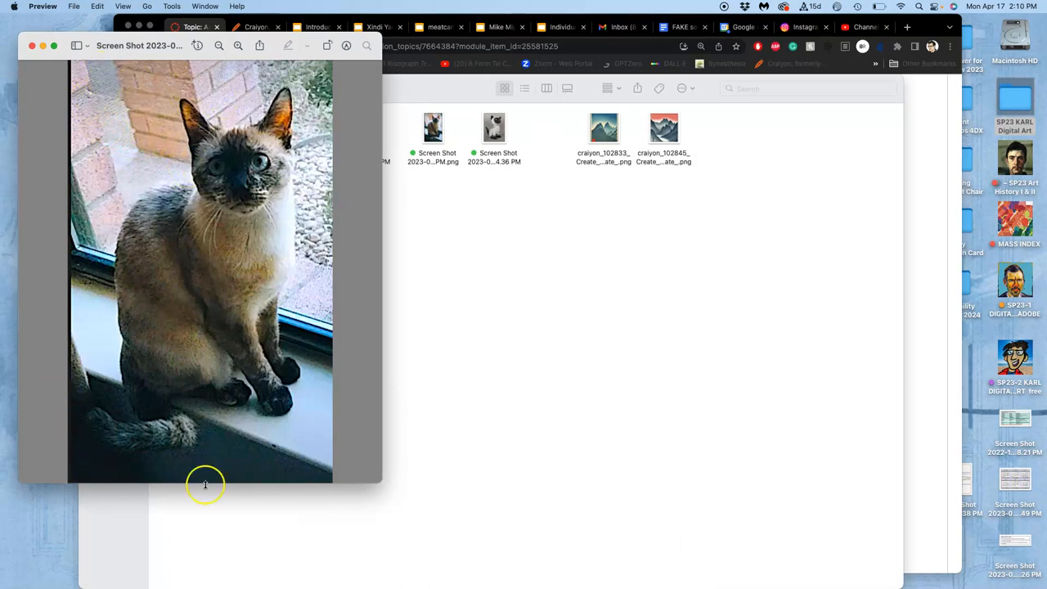
mouse_move(167, 147)
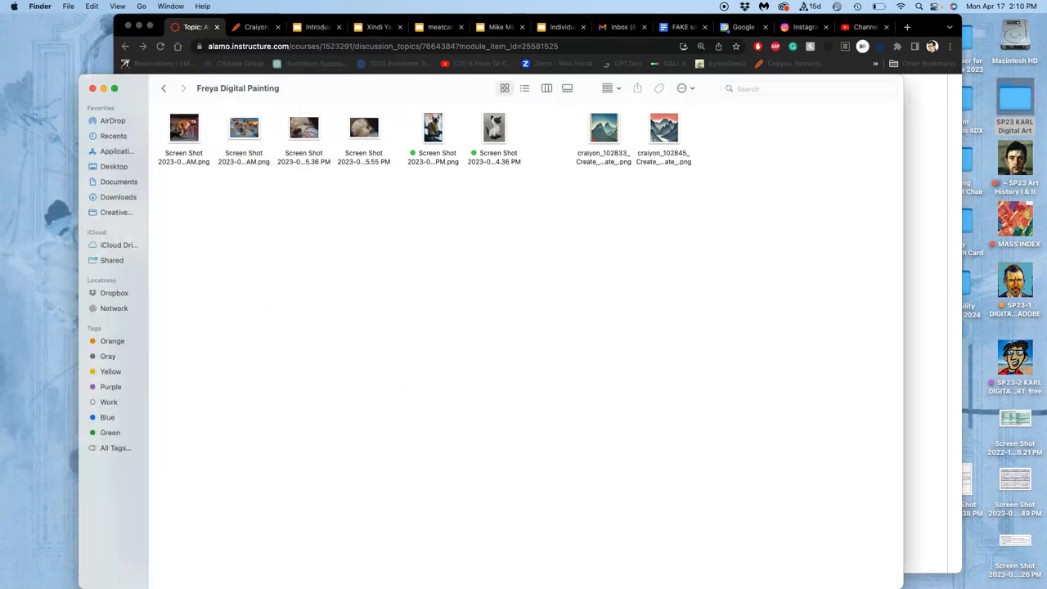
Generate Craiyon images for 'Siamese cat painted in the style of a russian social realist'
click(255, 26)
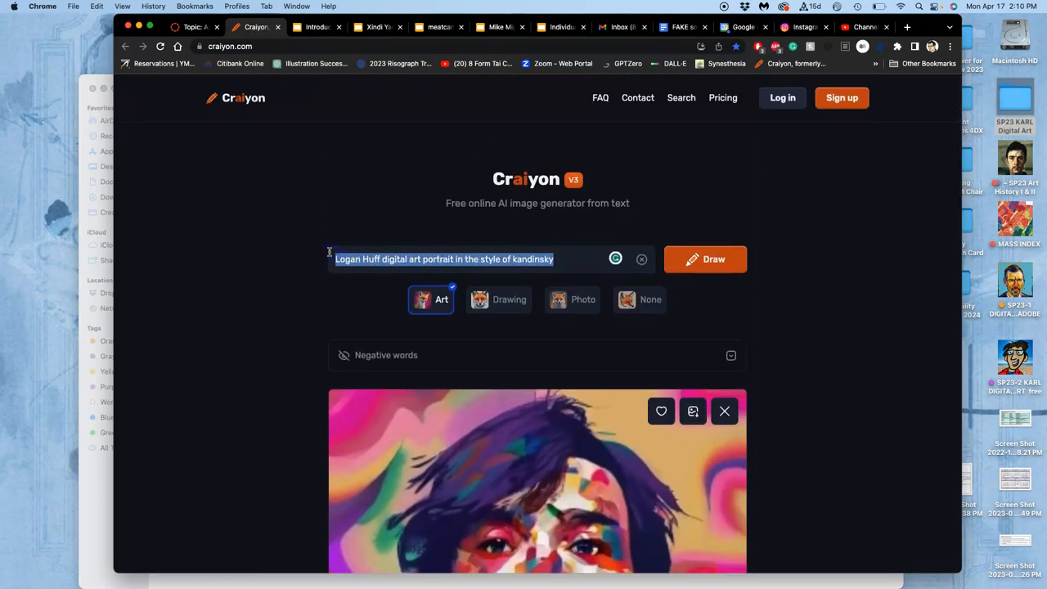
text(Siamese)
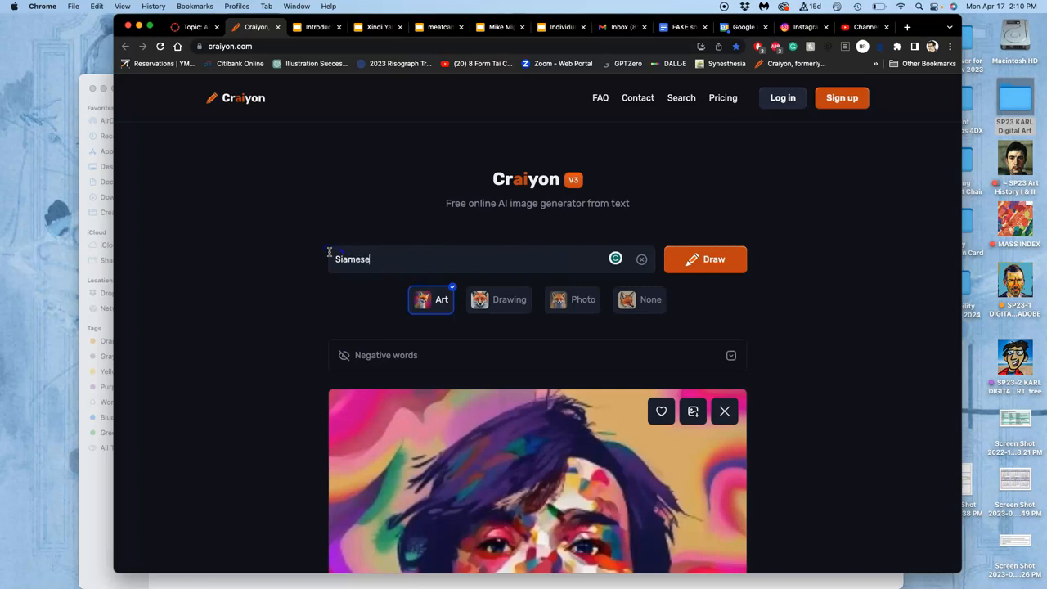
text(cat painted int he style of a)
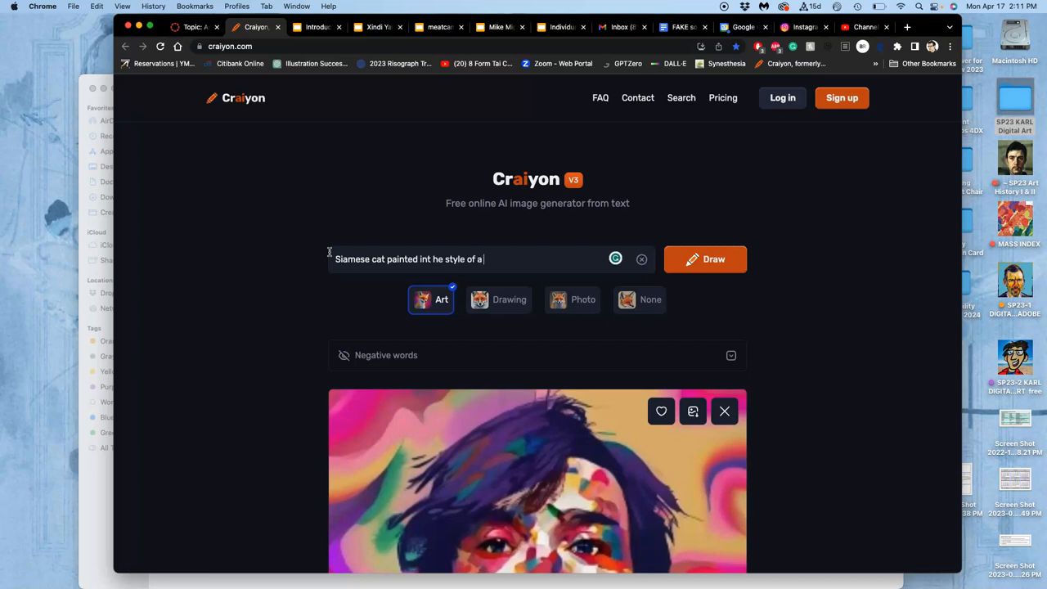
text(russian socia)
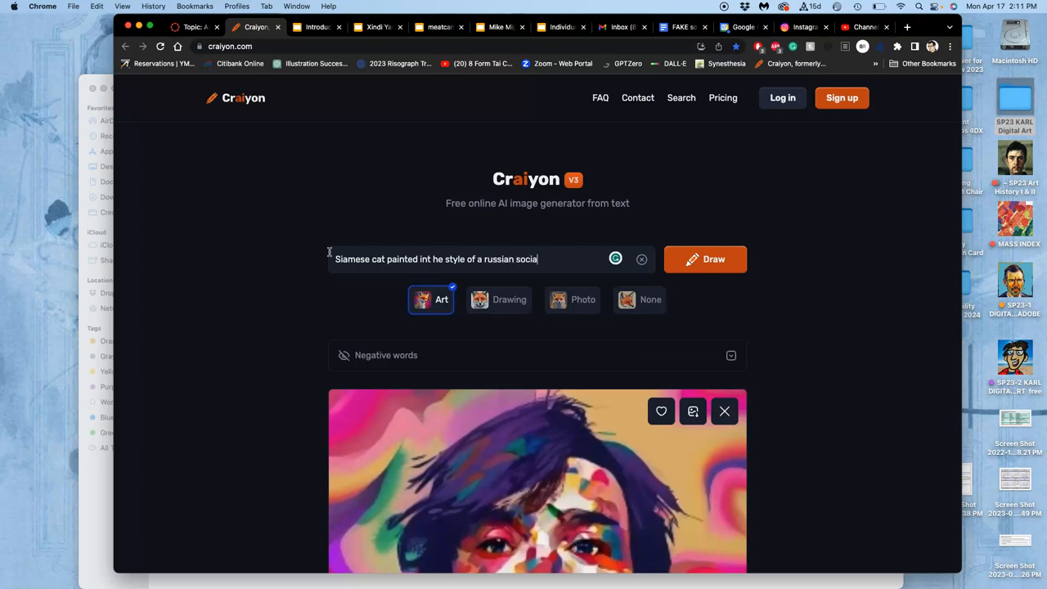
text(reali)
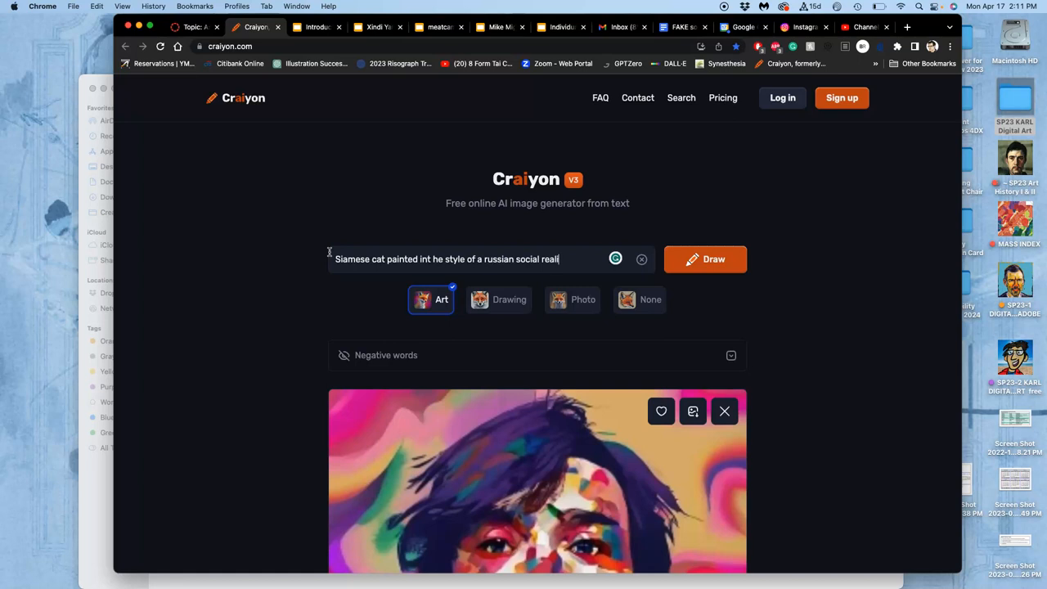
click(706, 258)
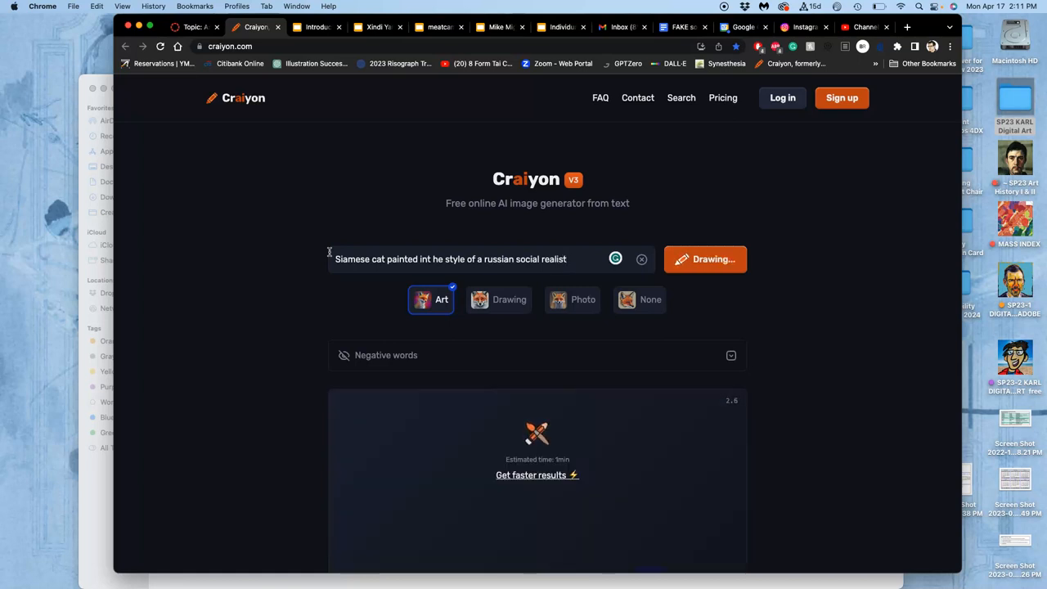
mouse_move(307, 266)
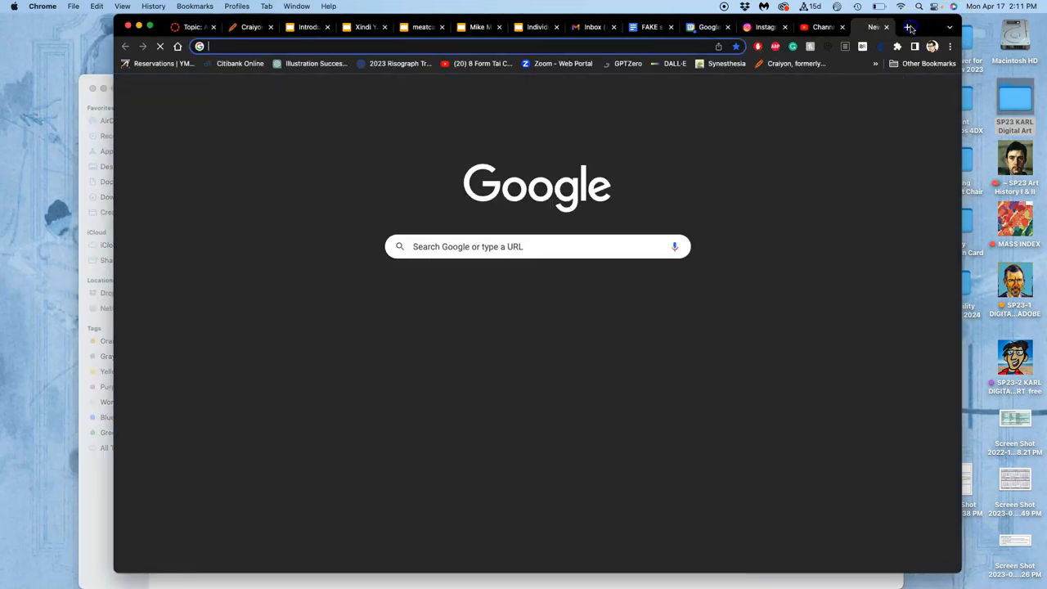
Bring up the Photopea start page in a new browser tab
text(photopea.com)
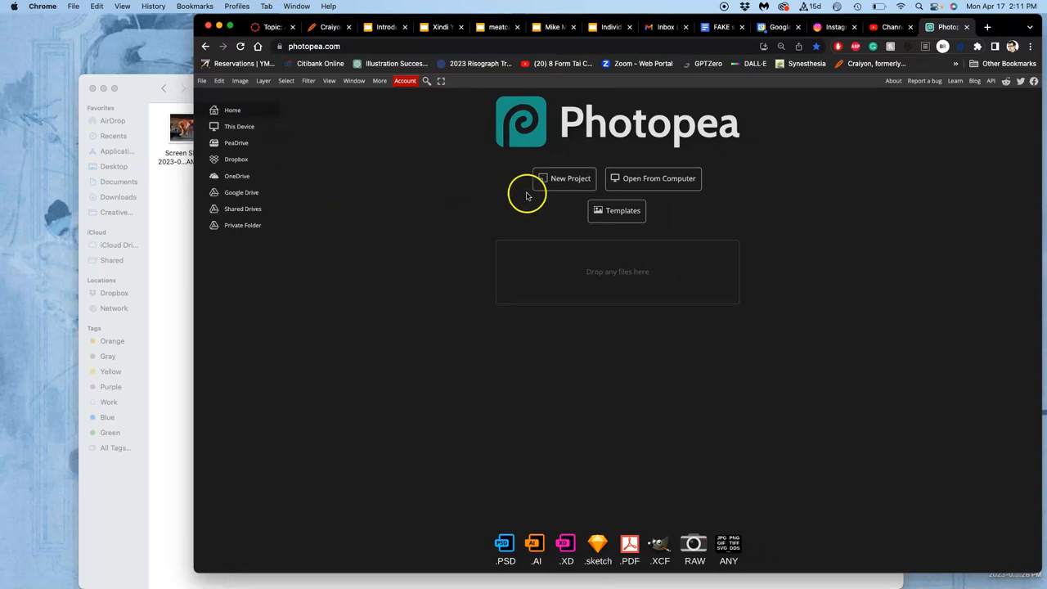
mouse_move(555, 183)
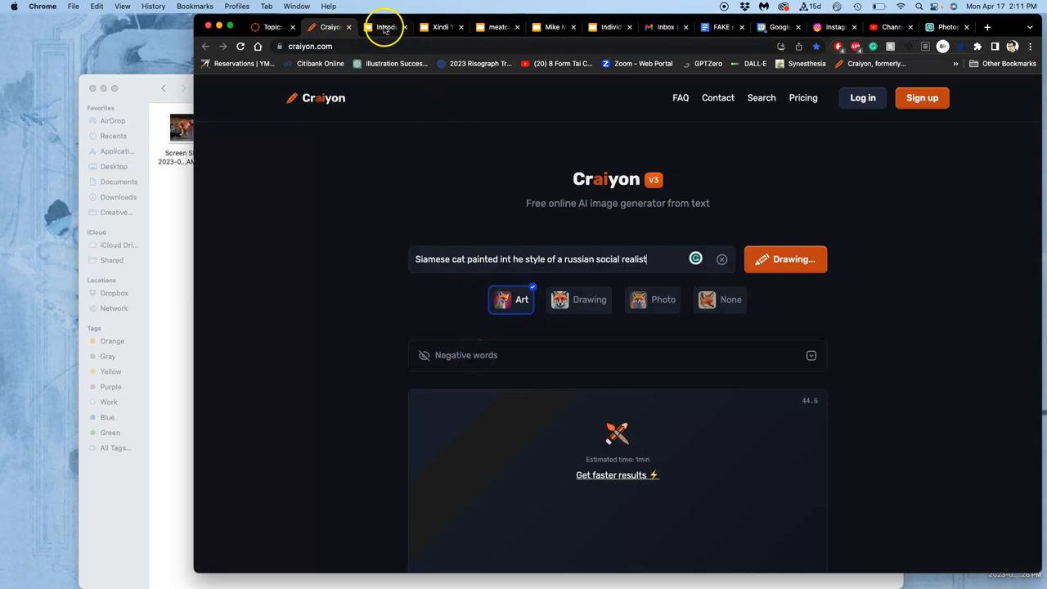
Close the unneeded Gmail and Calendar tabs and return to the Craiyon image generator tab
click(385, 26)
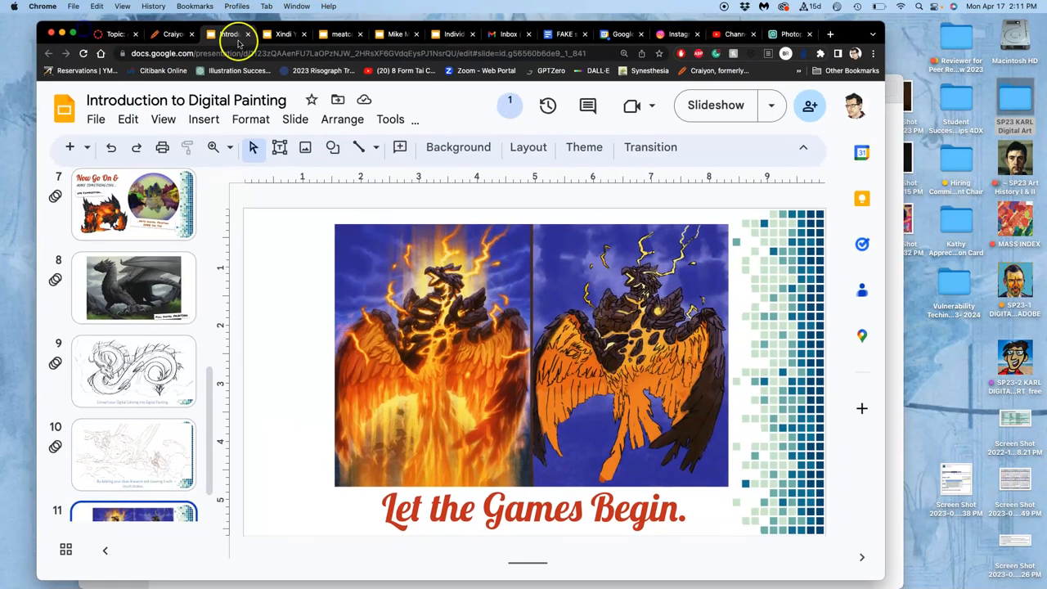
click(239, 33)
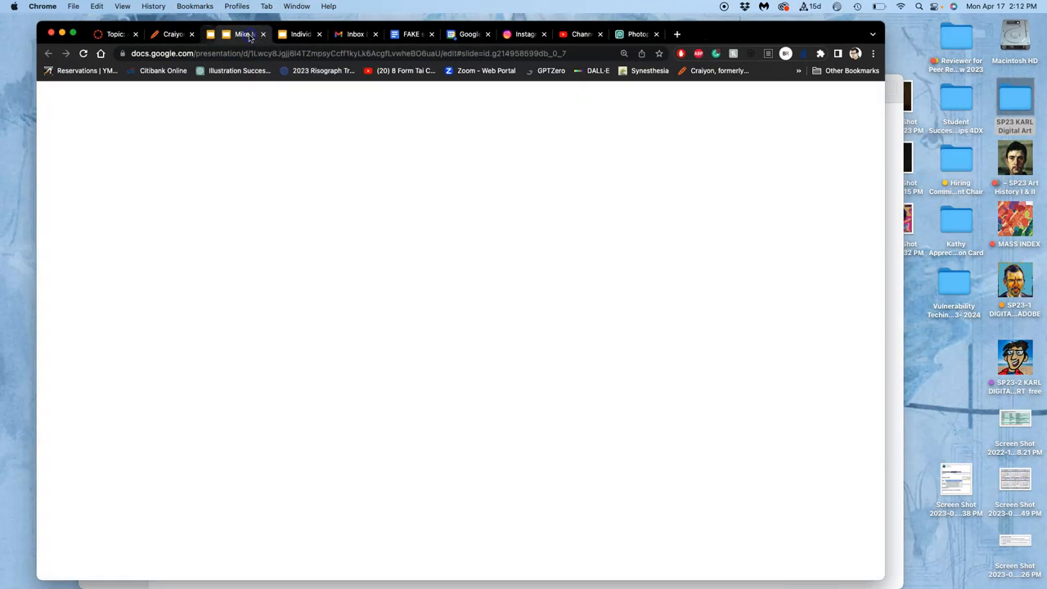
click(227, 33)
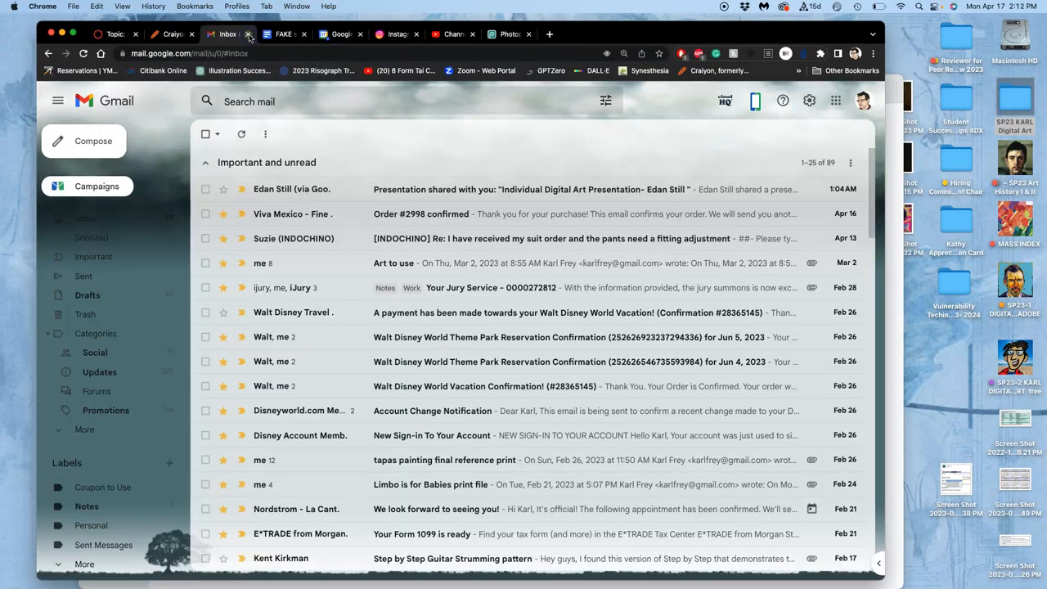
click(230, 33)
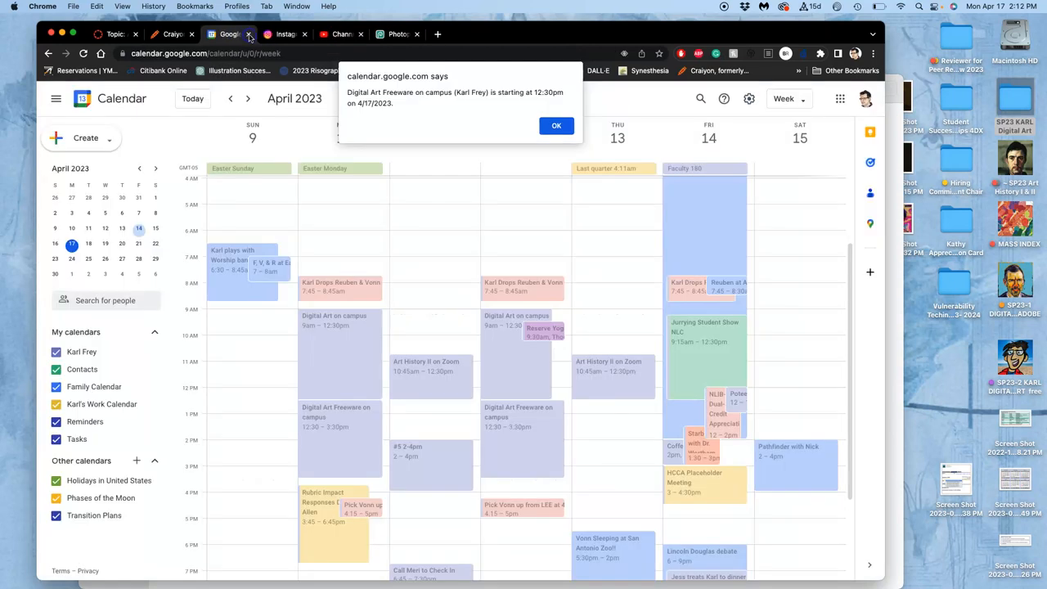
click(229, 32)
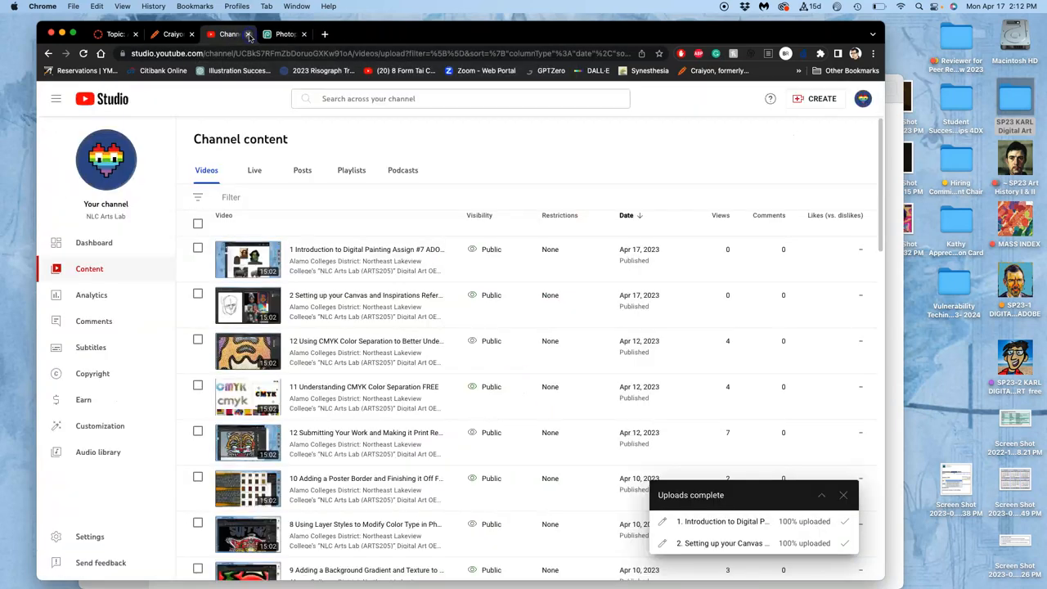
mouse_move(285, 33)
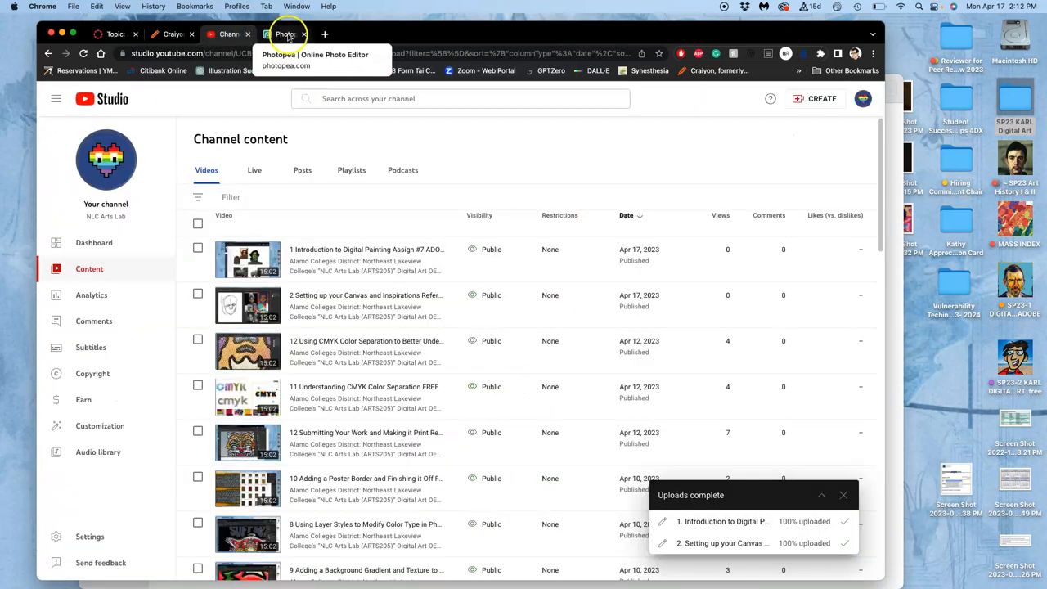
click(543, 33)
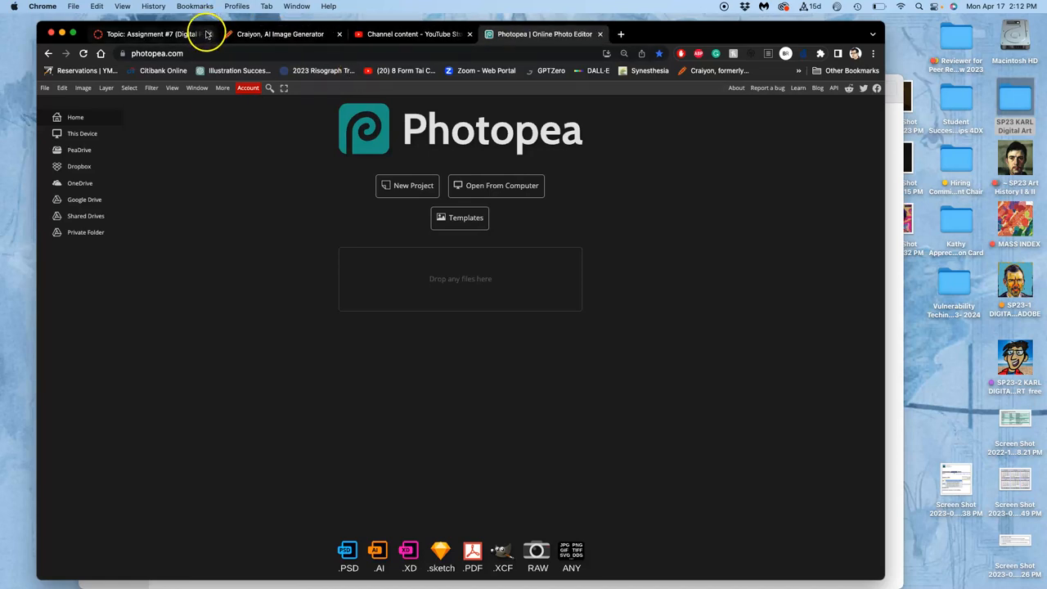
click(280, 33)
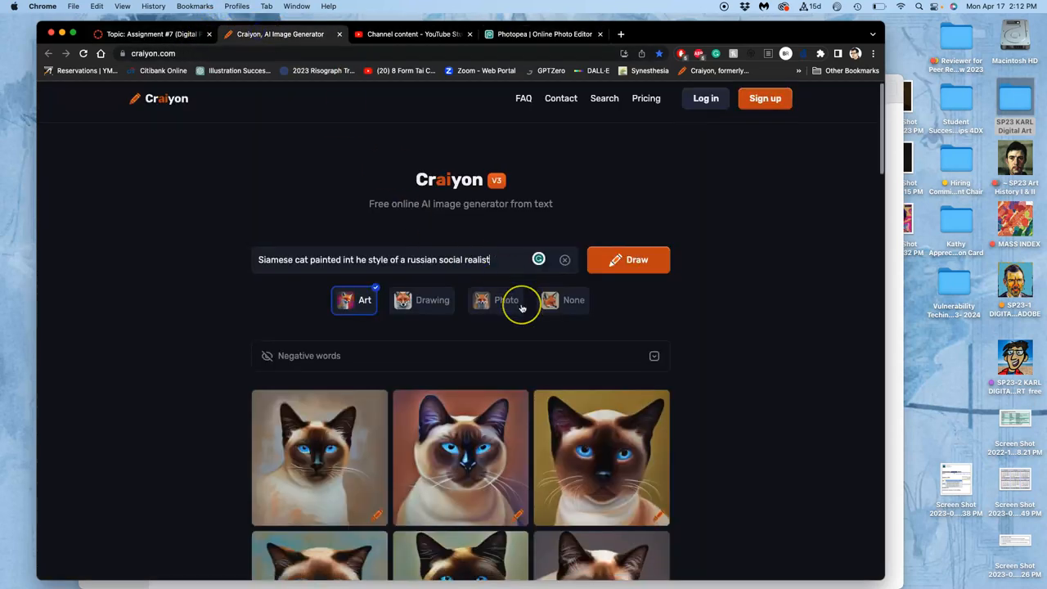
Generate Craiyon images for 'full body digital painting Siamese cat in the style franz marc'
scroll(down, 3)
text(u)
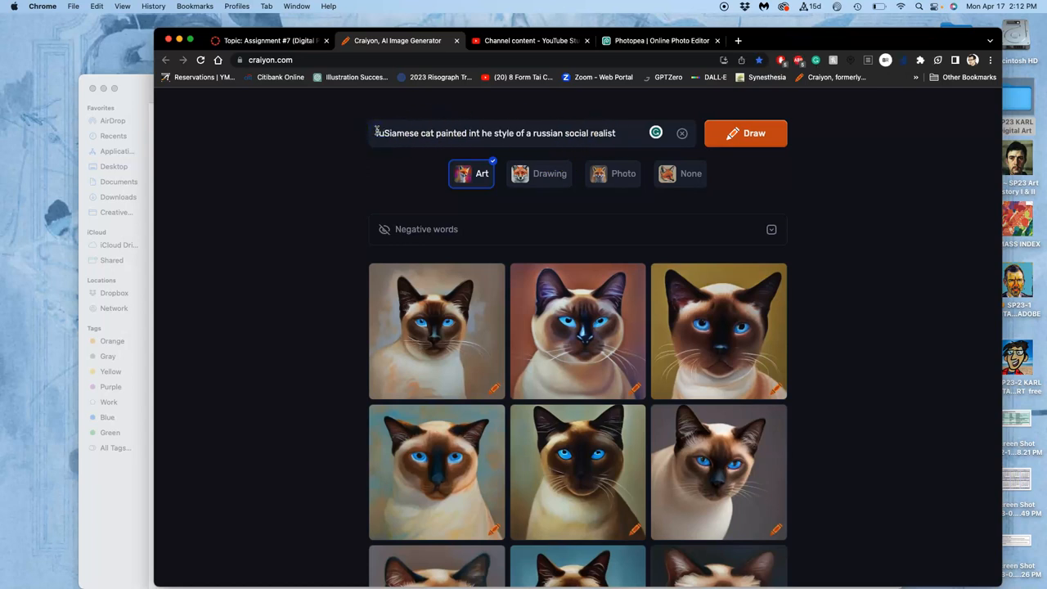
text(full body digital painting Siamese cat in the style)
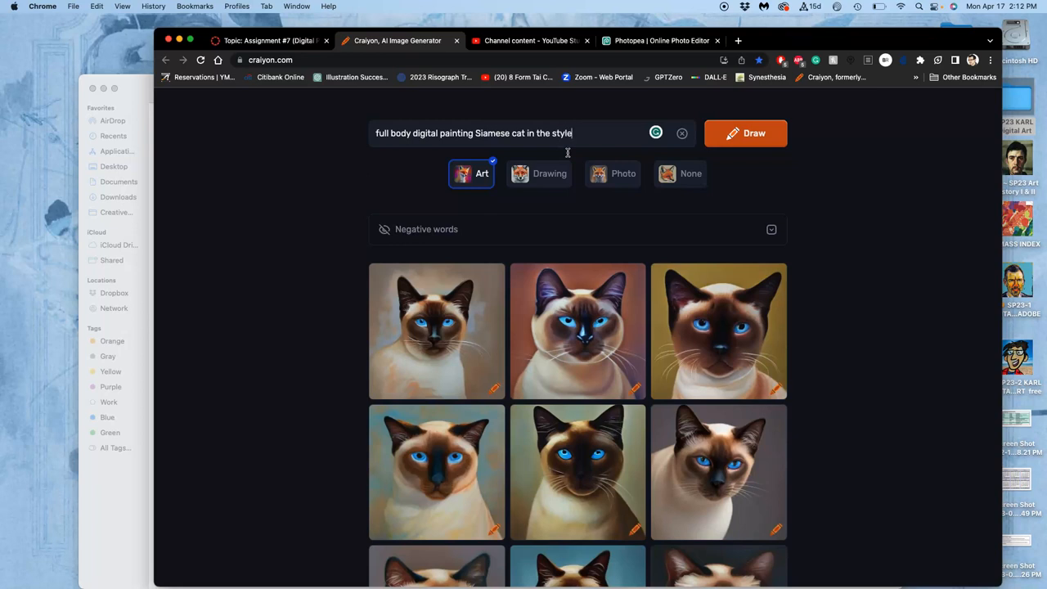
text(fr)
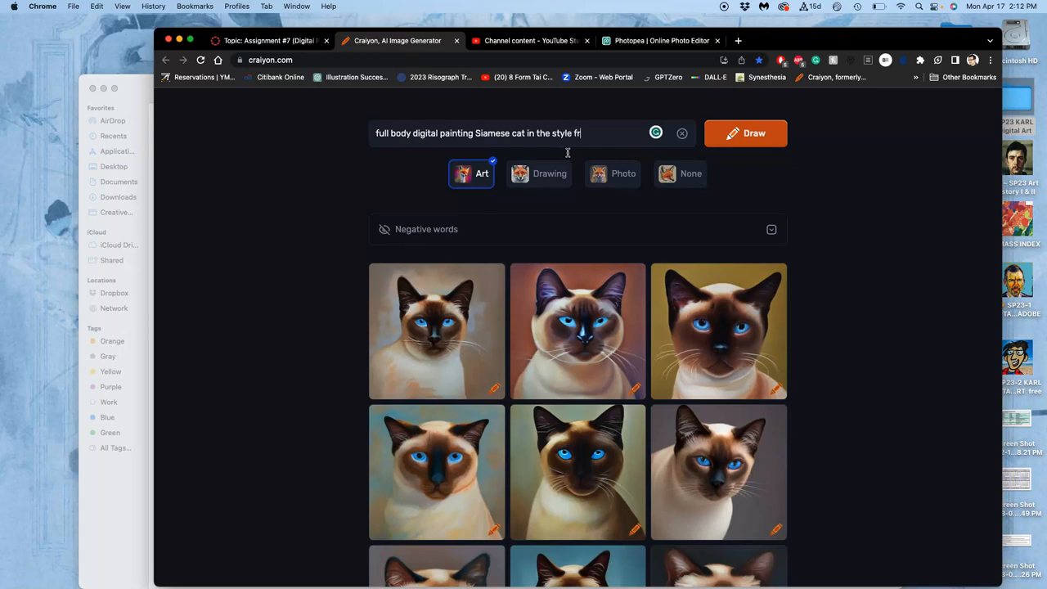
text(anz marc)
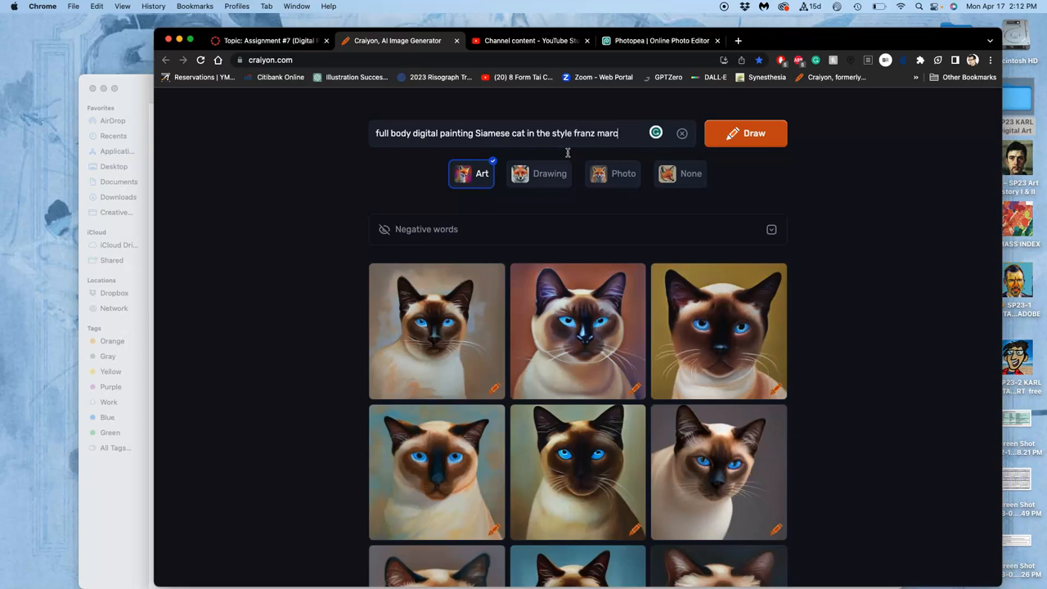
click(744, 133)
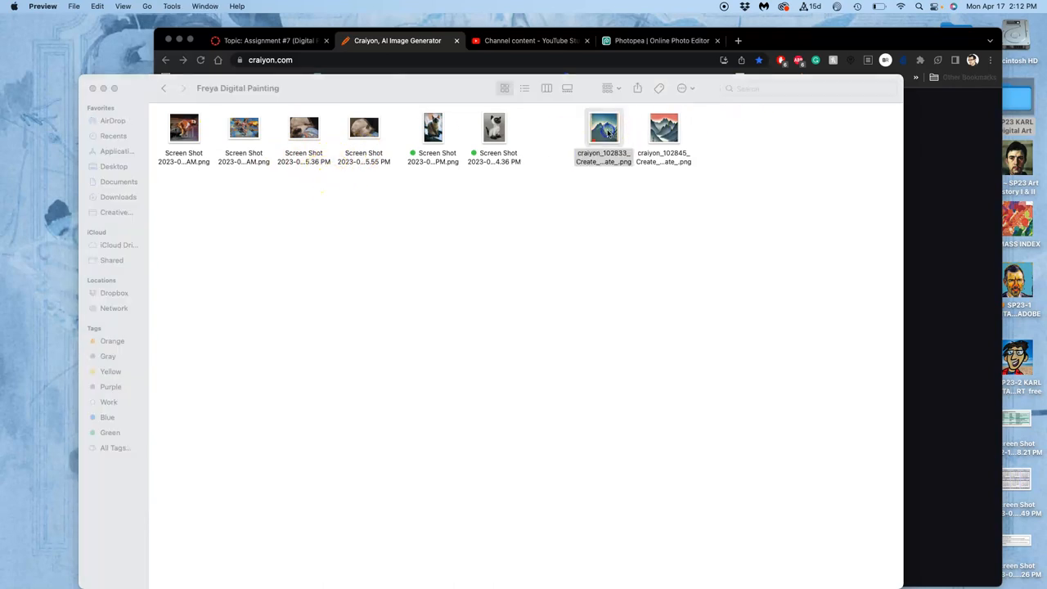
View the earlier Craiyon mountain landscape PNG in Preview, then return to Chrome
double_click(604, 128)
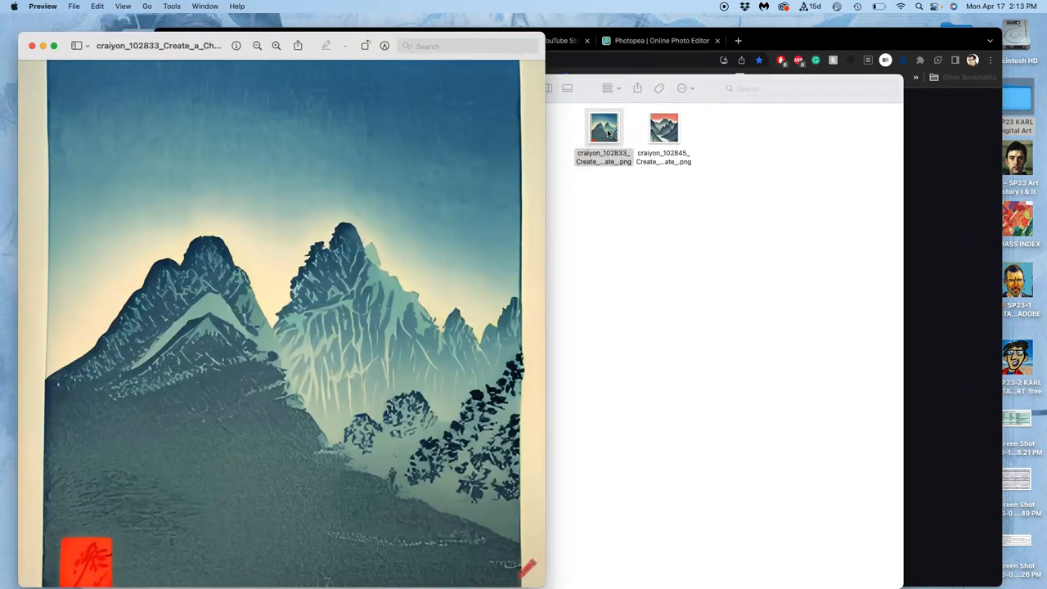
mouse_move(457, 126)
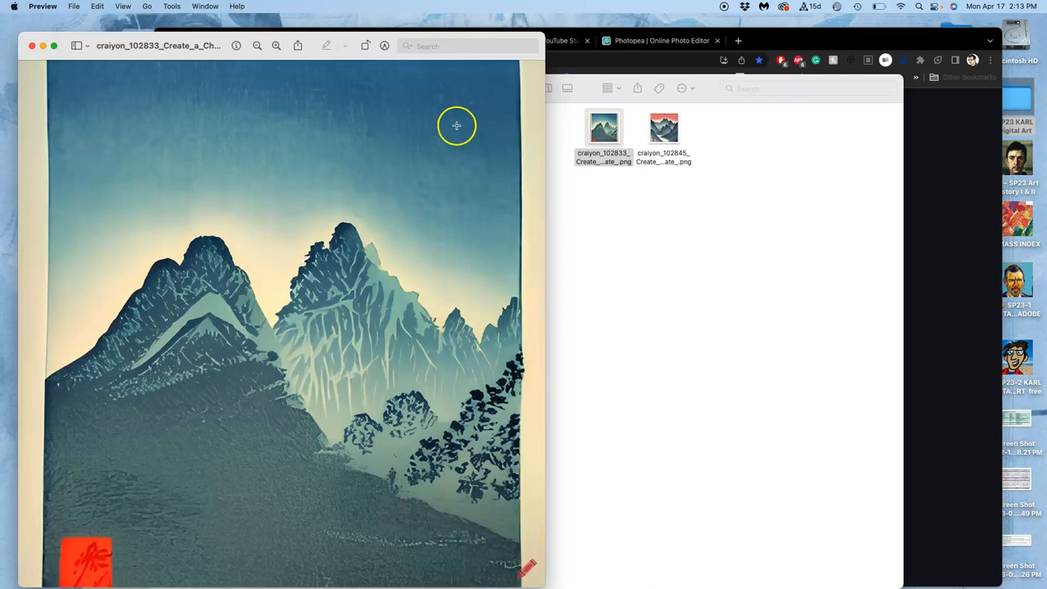
mouse_move(365, 181)
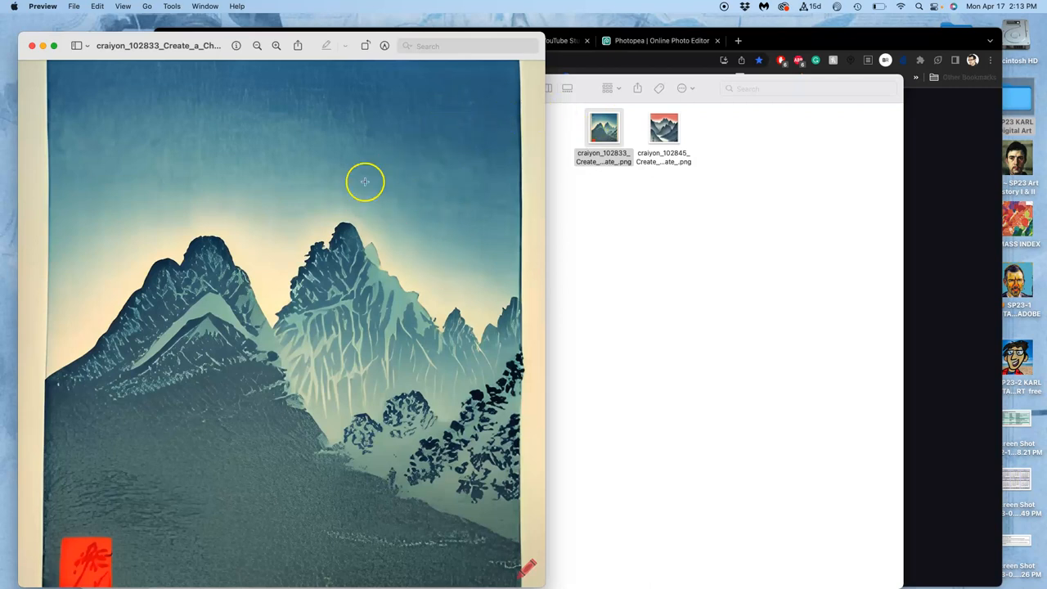
mouse_move(423, 158)
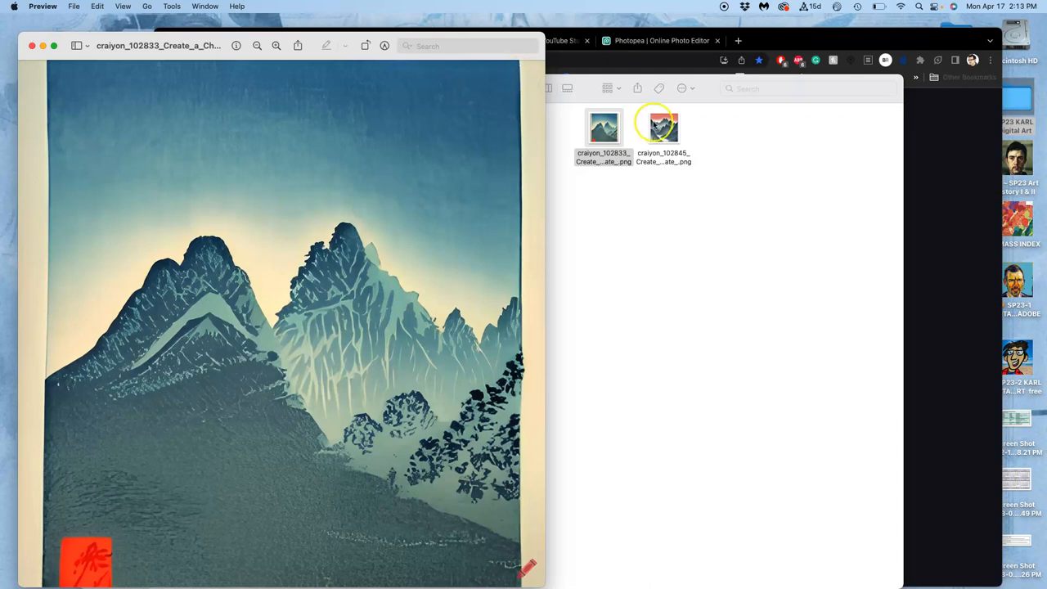
click(664, 128)
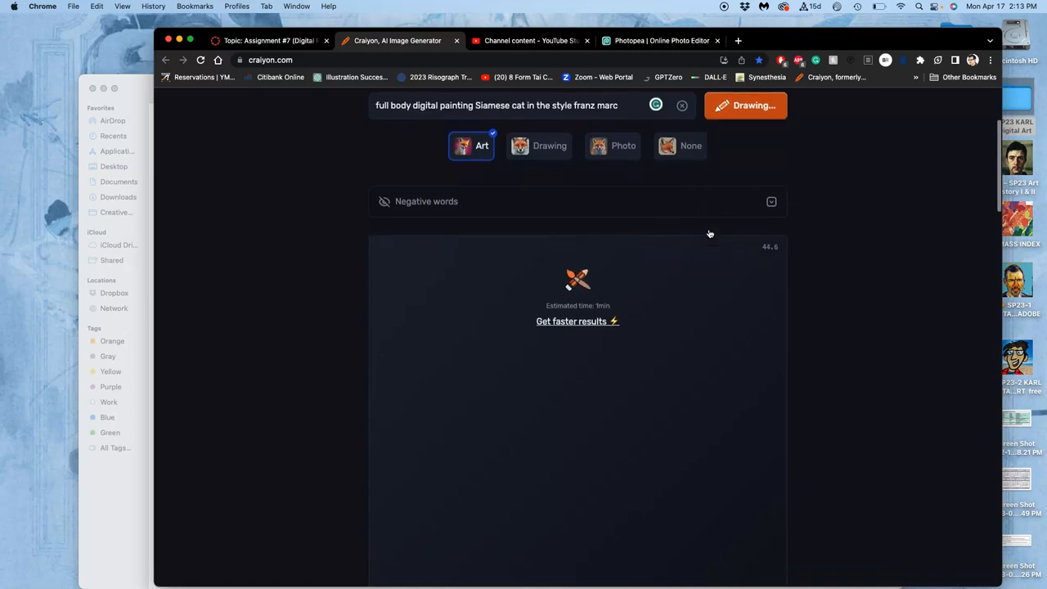
Move the downloaded Franz Marc Siamese cat image into the Freya Digital Painting folder and start a new Photopea project
scroll(down, 3)
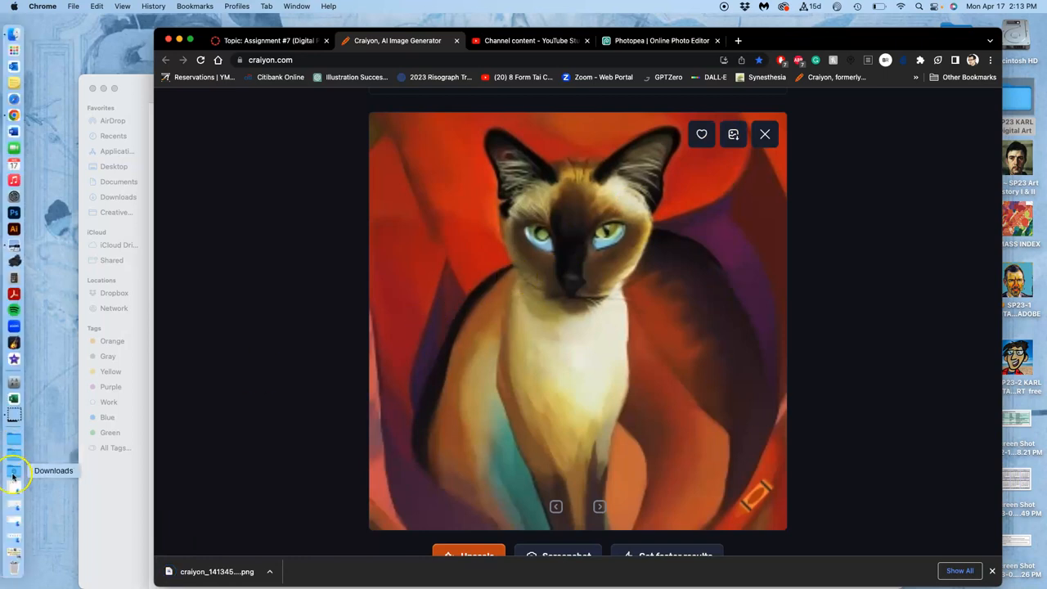
click(13, 478)
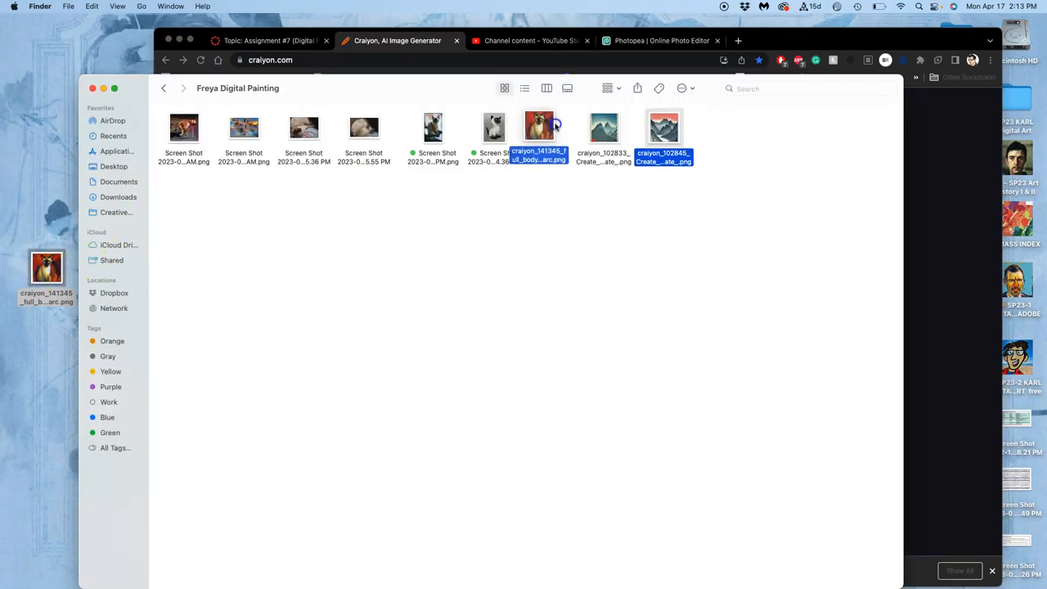
click(543, 216)
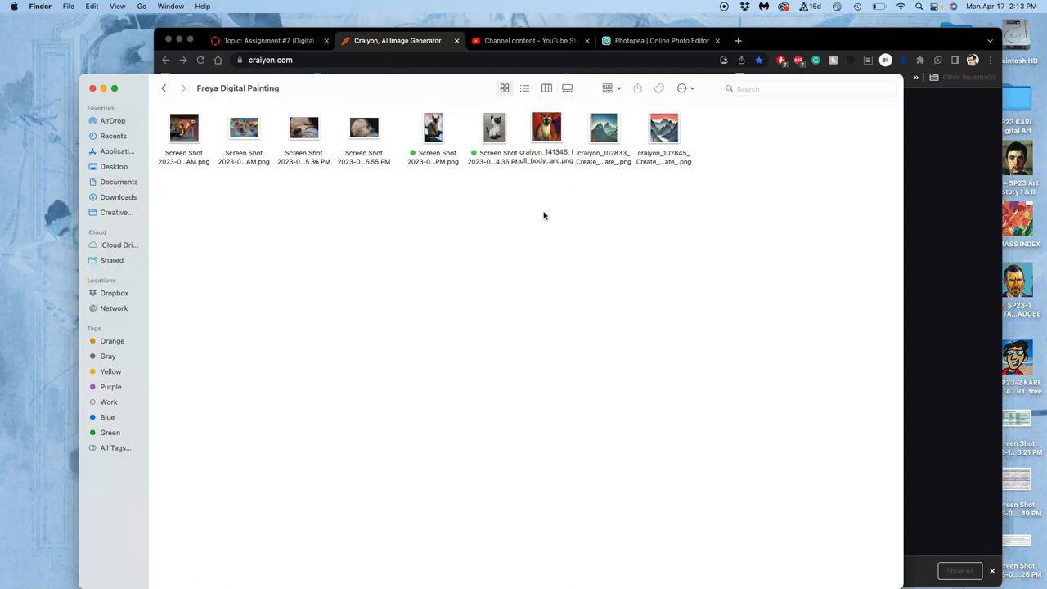
mouse_move(579, 193)
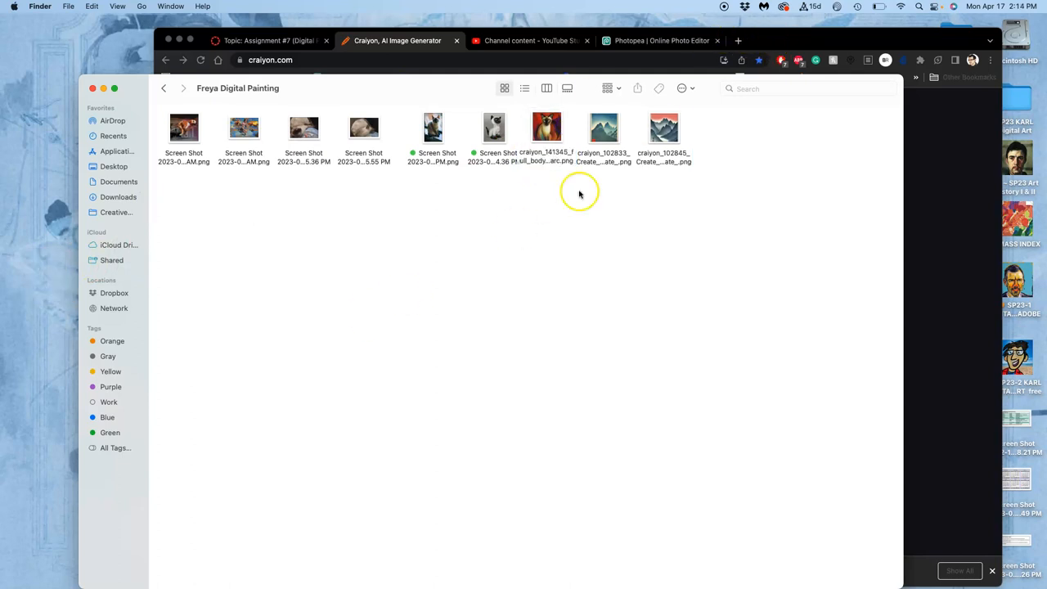
click(661, 39)
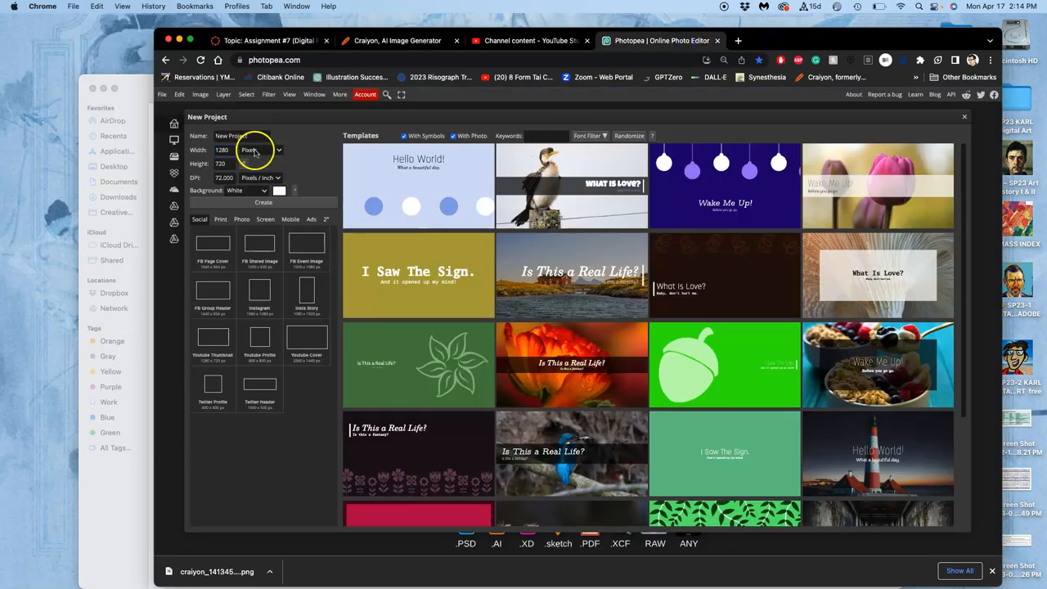
Create an 8 × 10 inch Photopea document with adjusted DPI
click(264, 150)
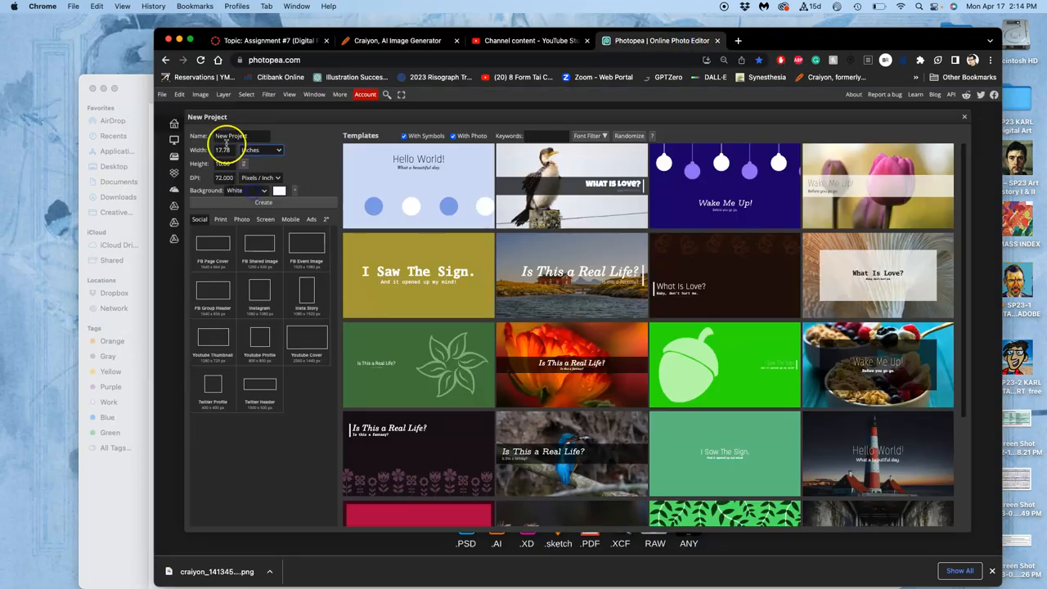
click(222, 151)
text(8)
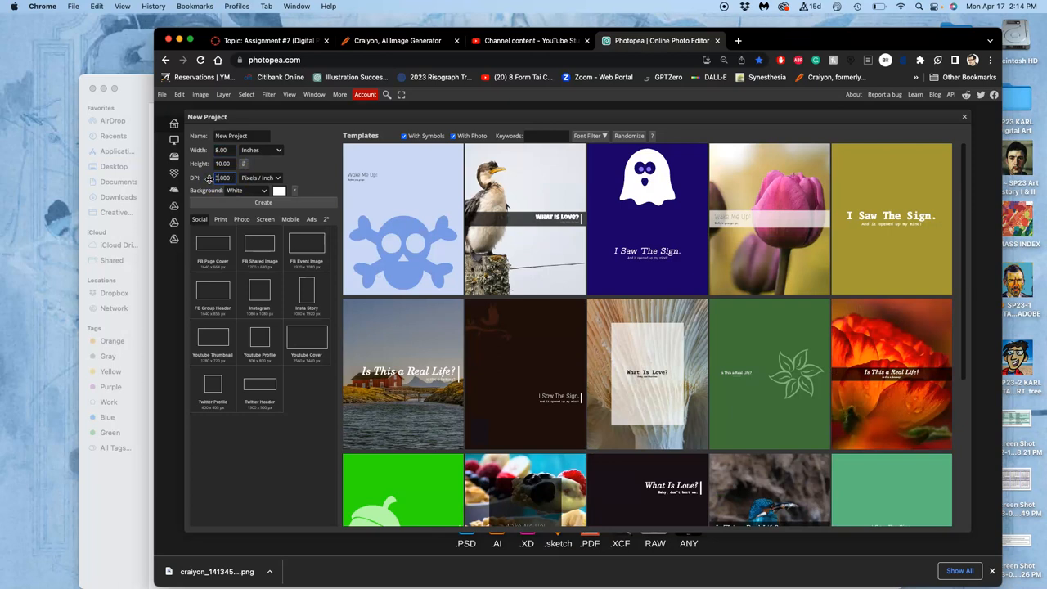
click(223, 177)
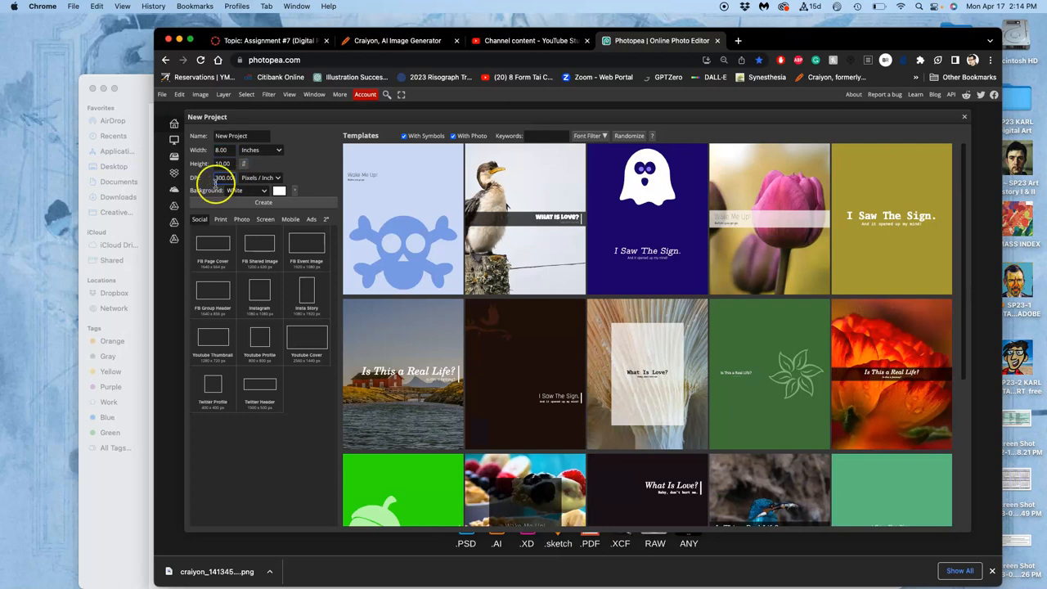
click(263, 203)
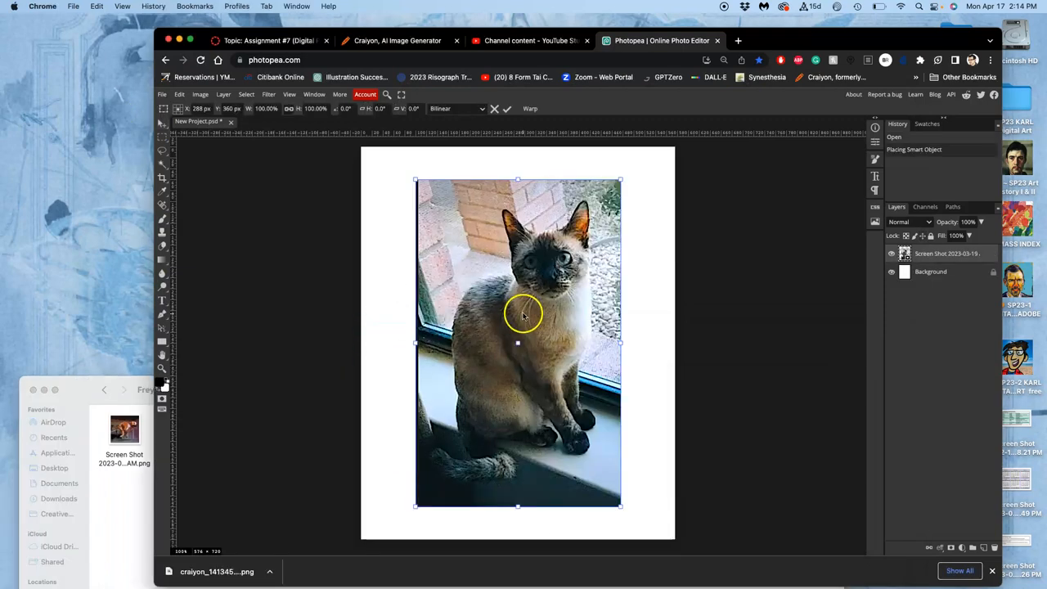
Arrange the window-sill cat top left, Craiyon painting top right, and enlarged sleeping cat lower on the page
drag(524, 314, 462, 311)
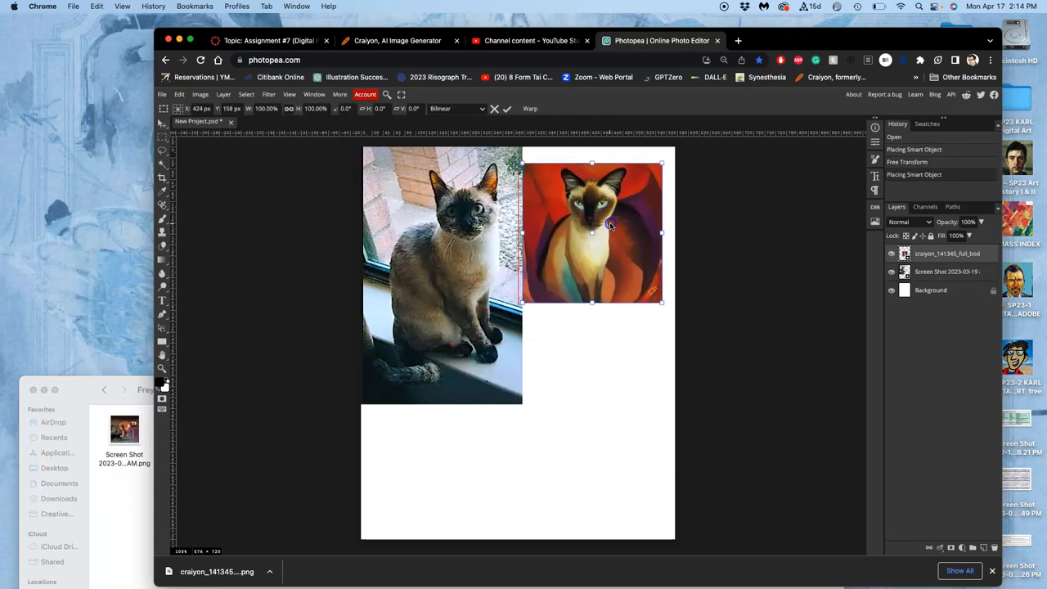
drag(608, 229, 608, 204)
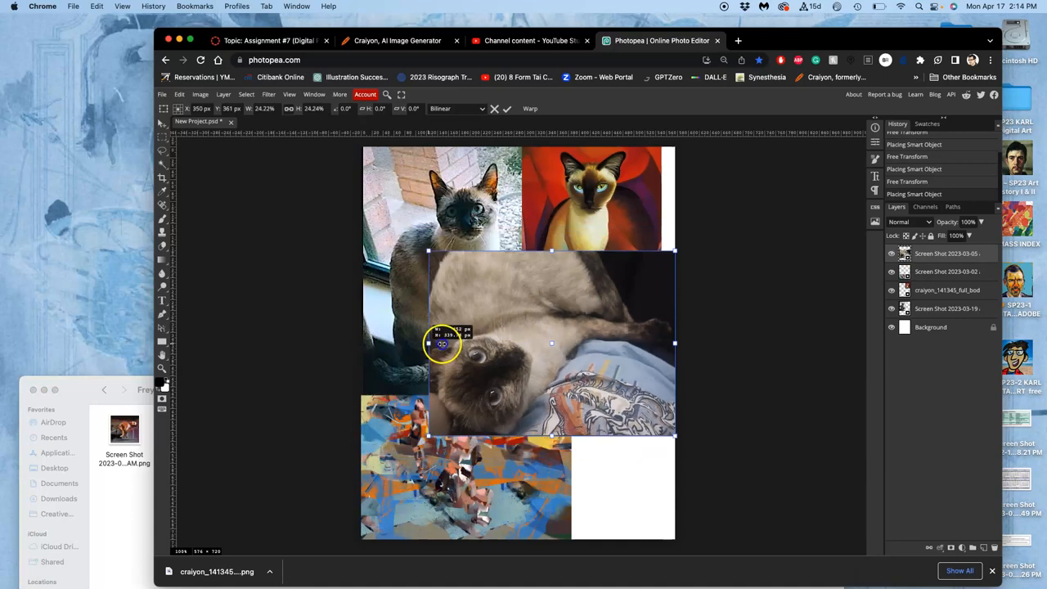
drag(442, 343, 520, 347)
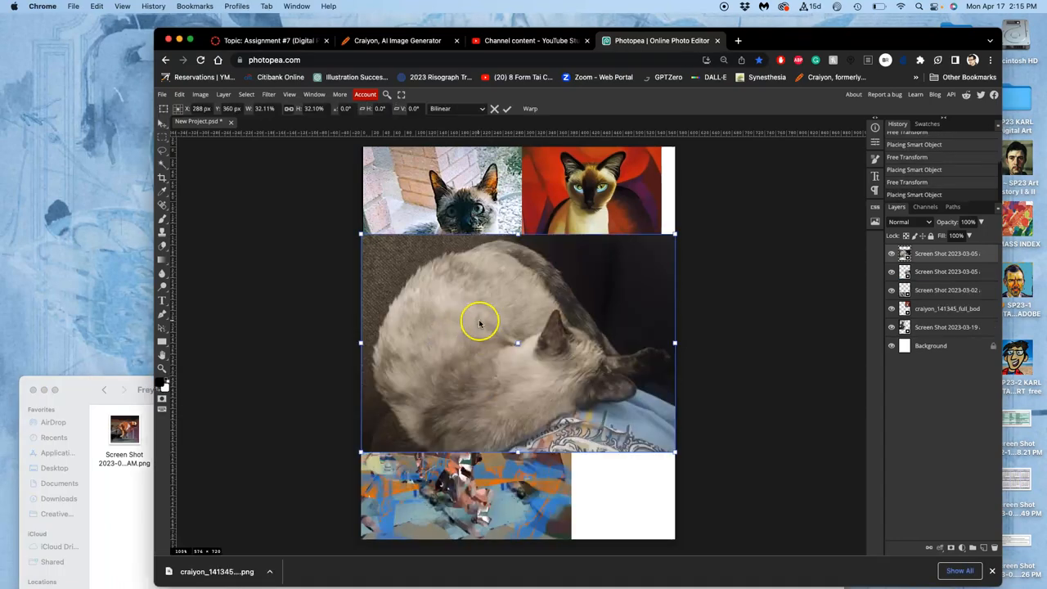
drag(481, 321, 484, 422)
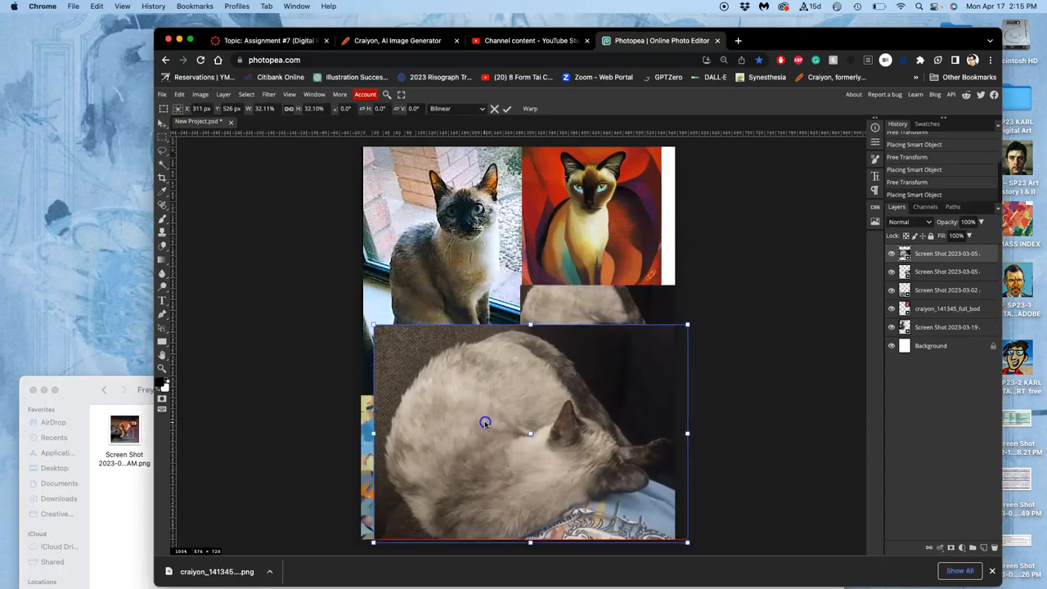